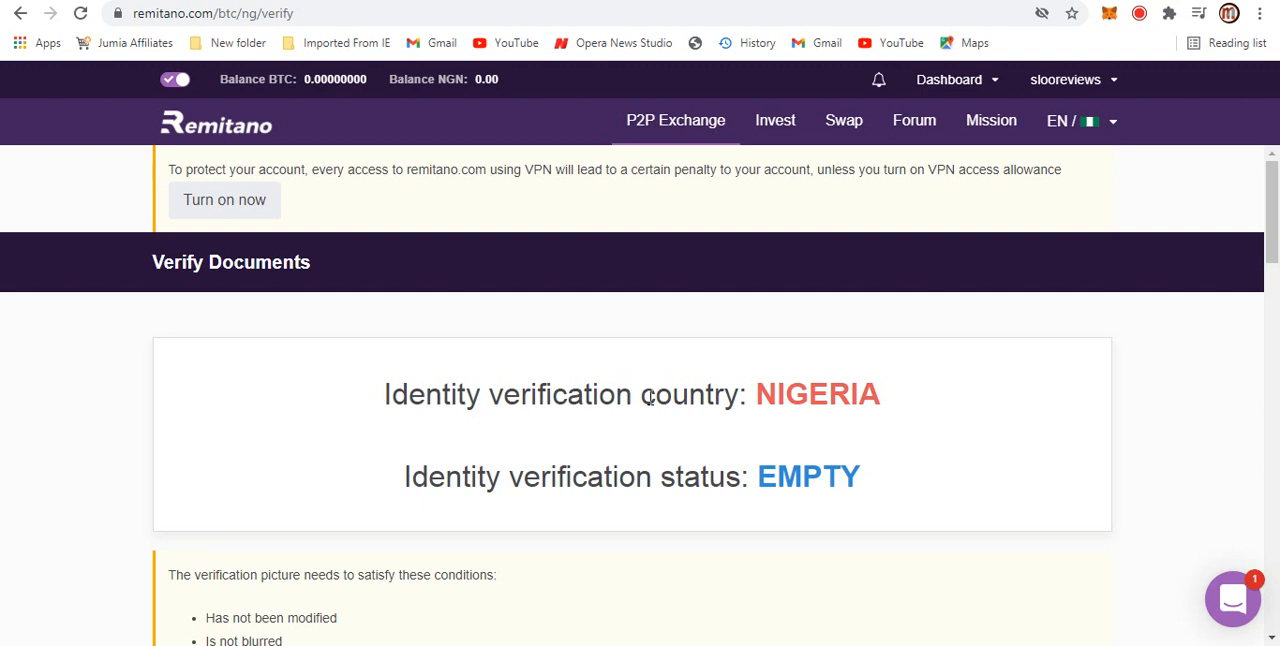
- Scroll the page, then open Verify account from the username menu to view KYC levels
scroll(down, 3)
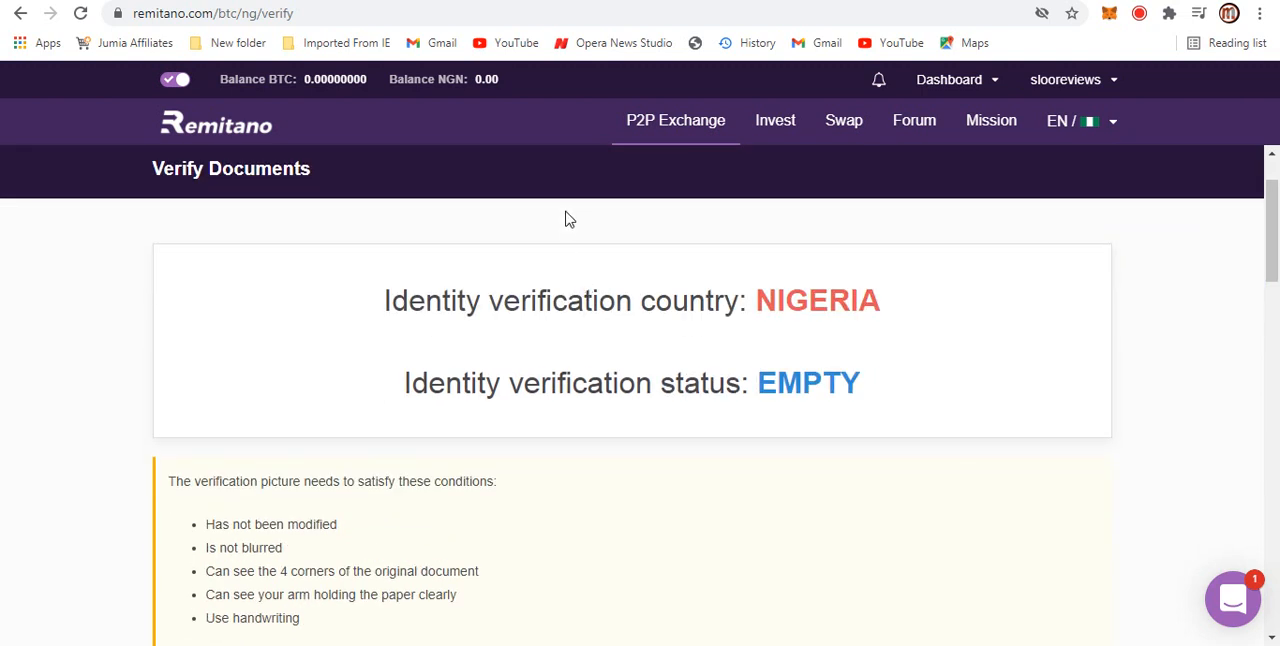
mouse_move(540, 290)
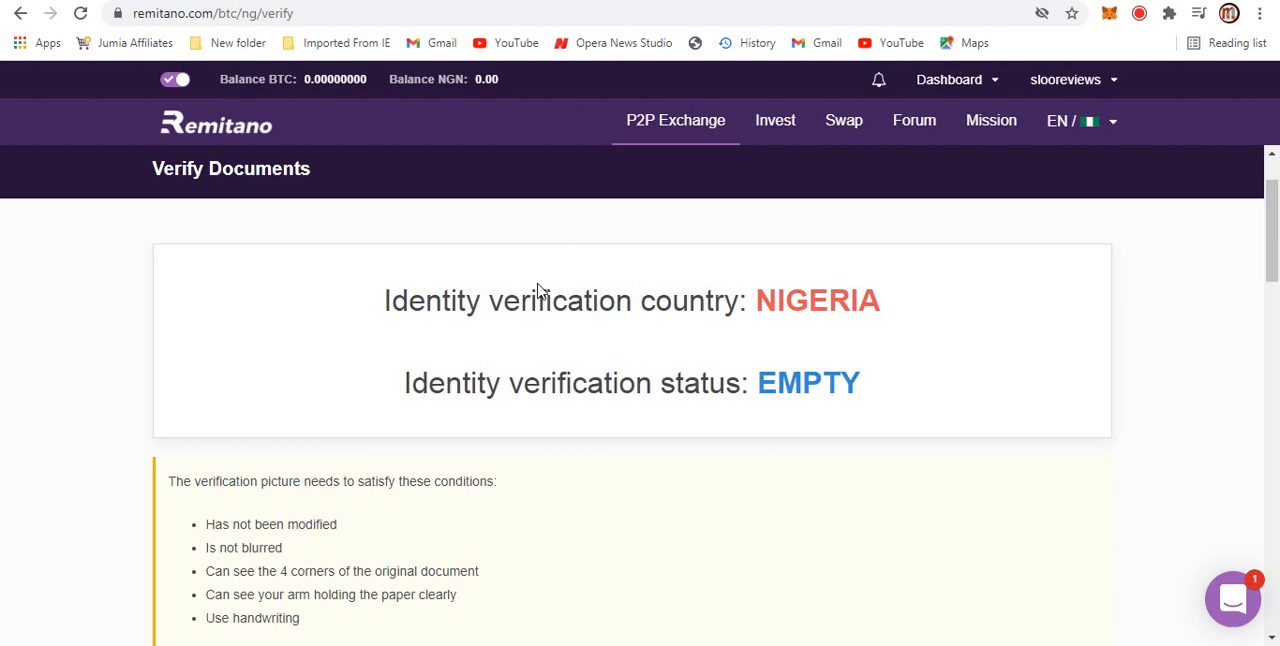
scroll(down, 3)
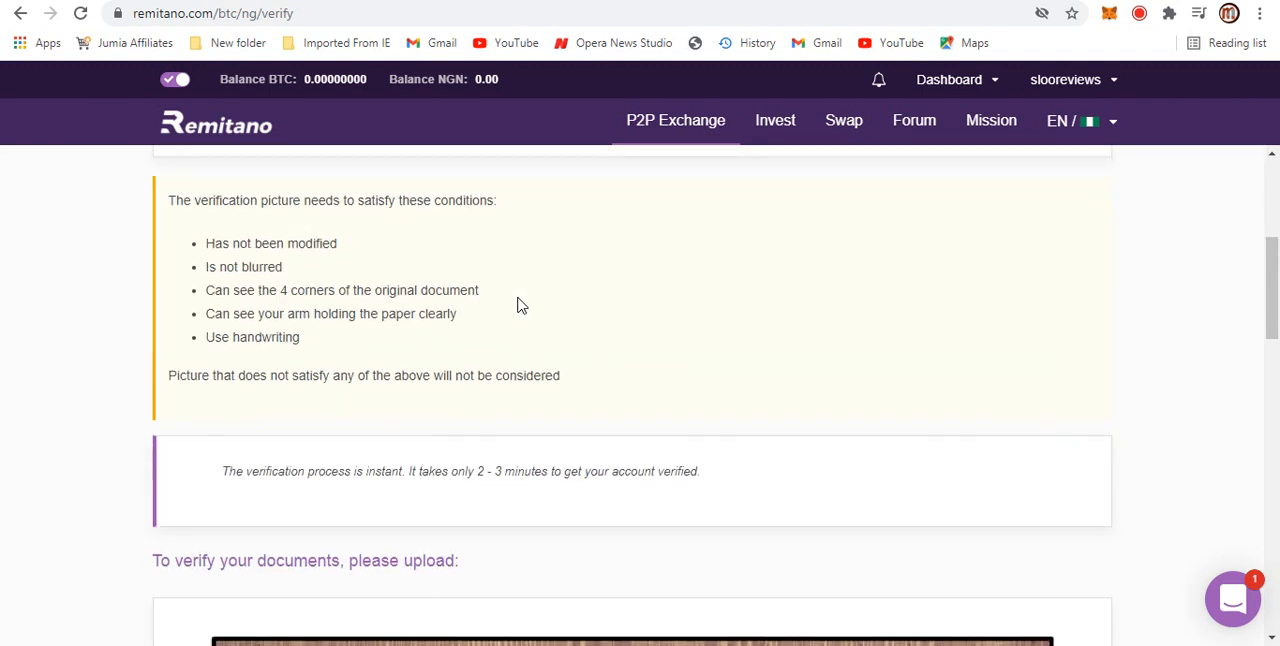
scroll(down, 3)
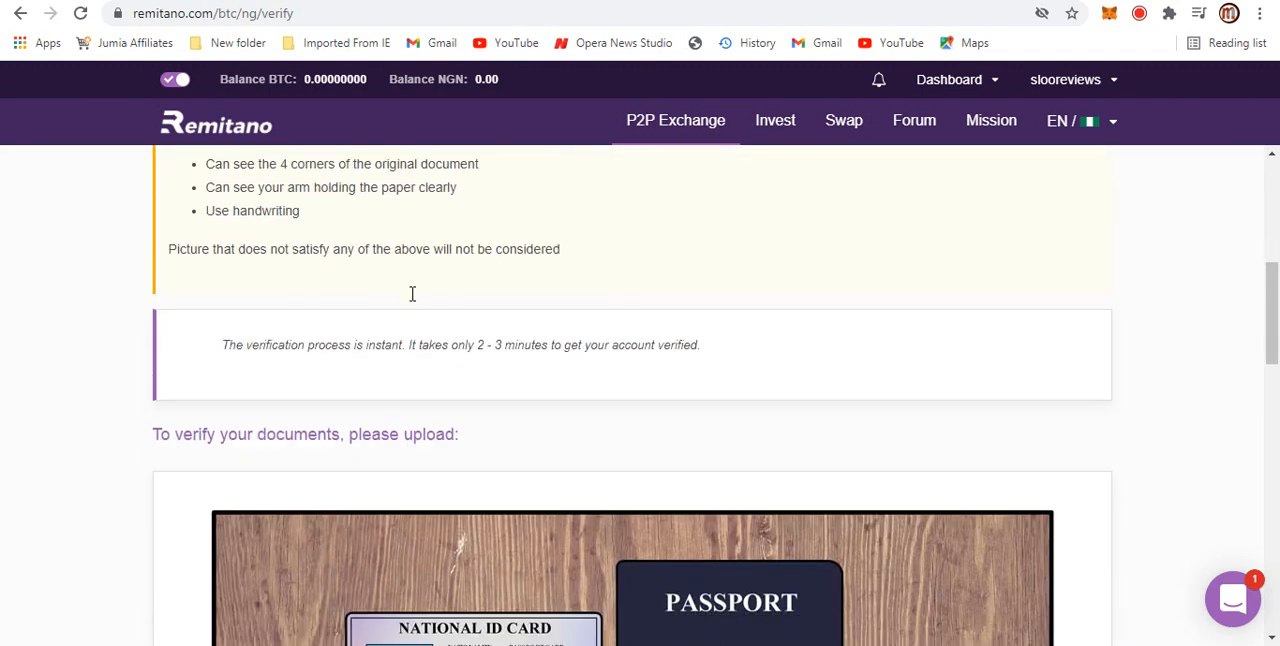
scroll(down, 3)
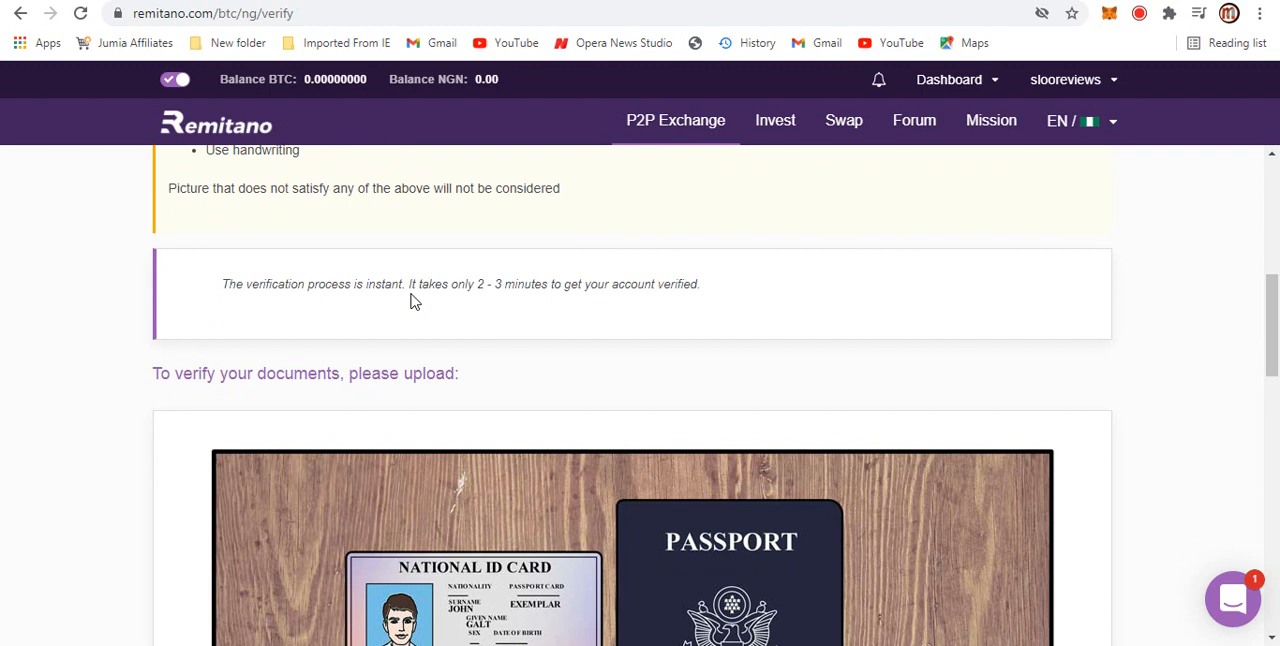
scroll(down, 3)
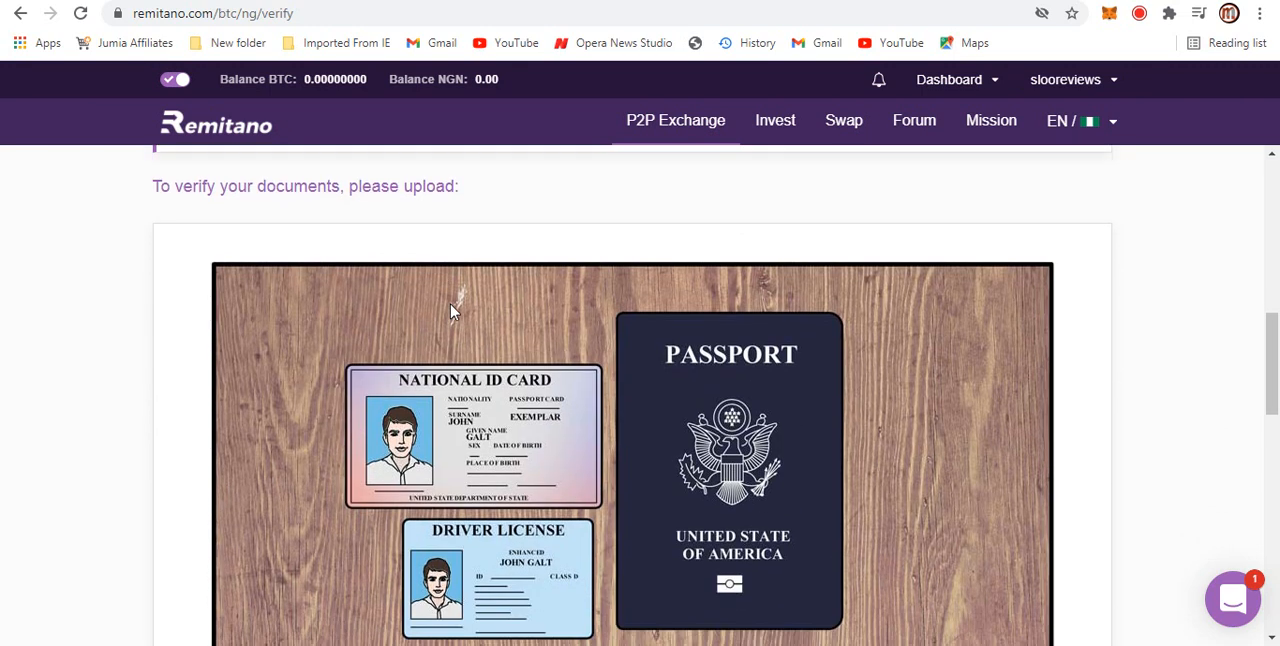
scroll(down, 3)
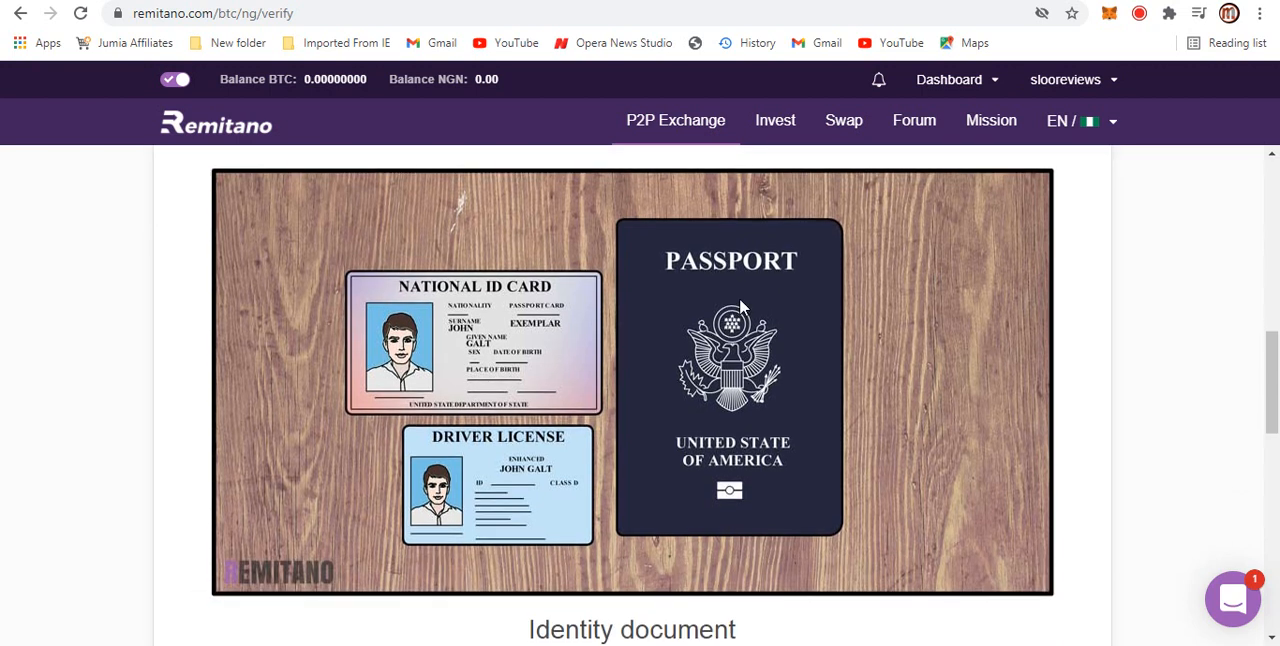
mouse_move(485, 360)
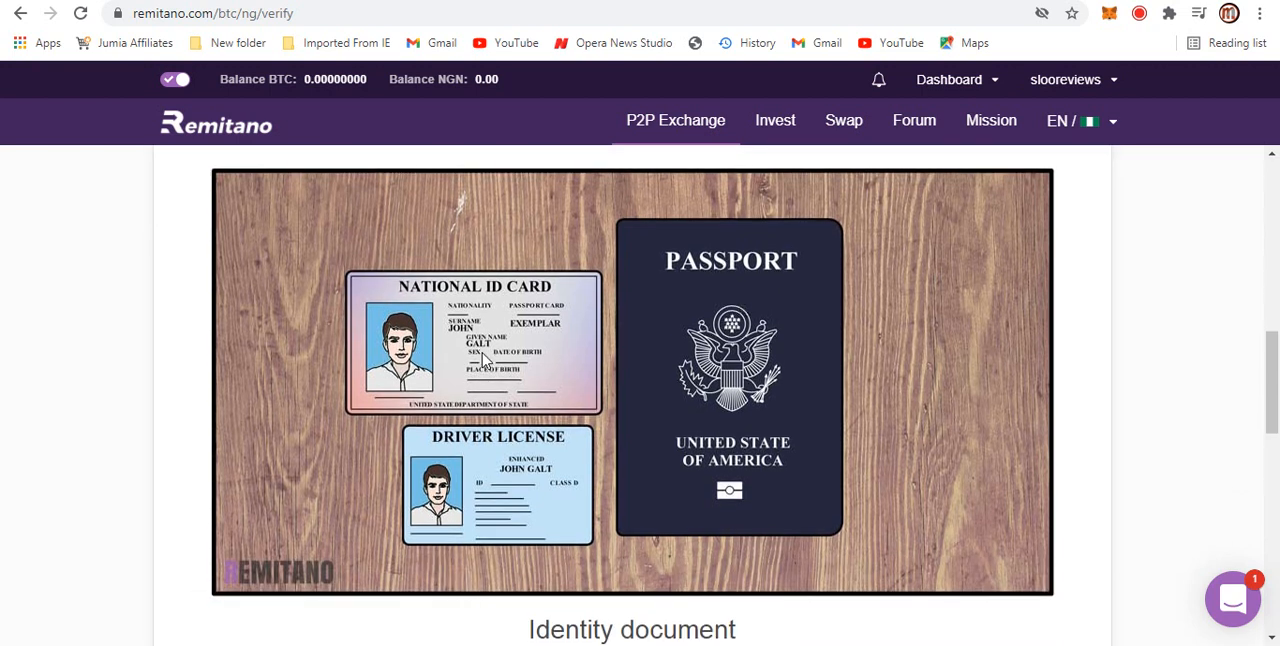
mouse_move(588, 307)
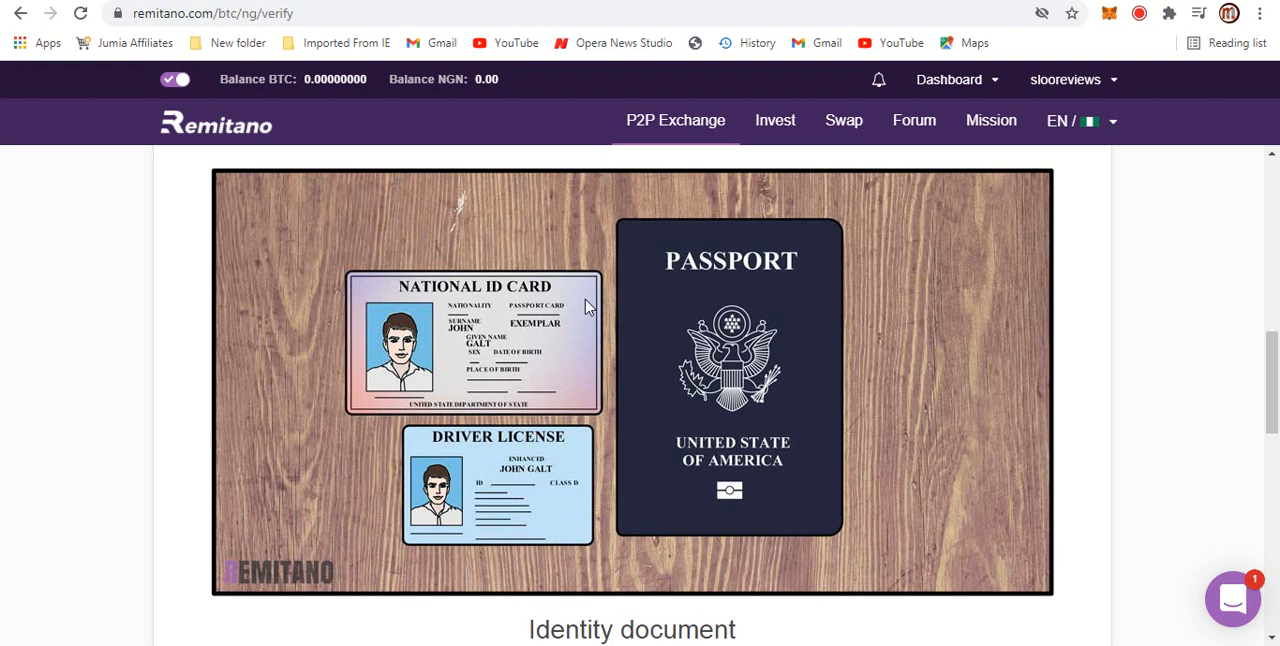
scroll(down, 3)
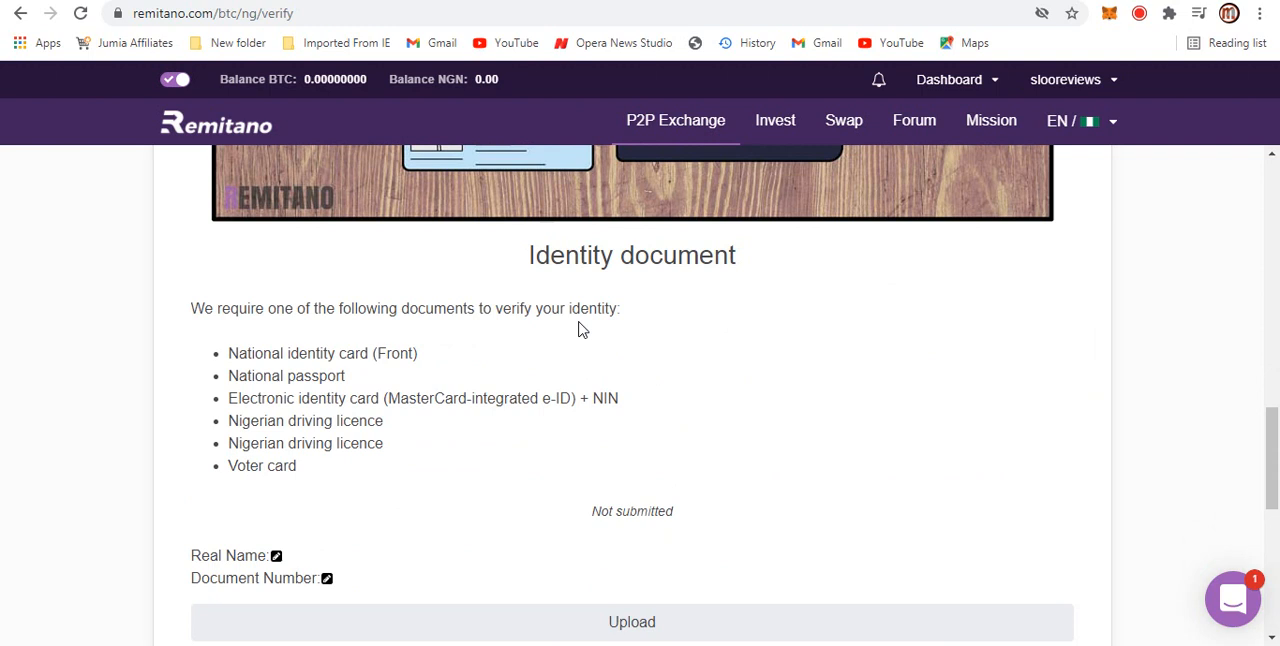
scroll(down, 3)
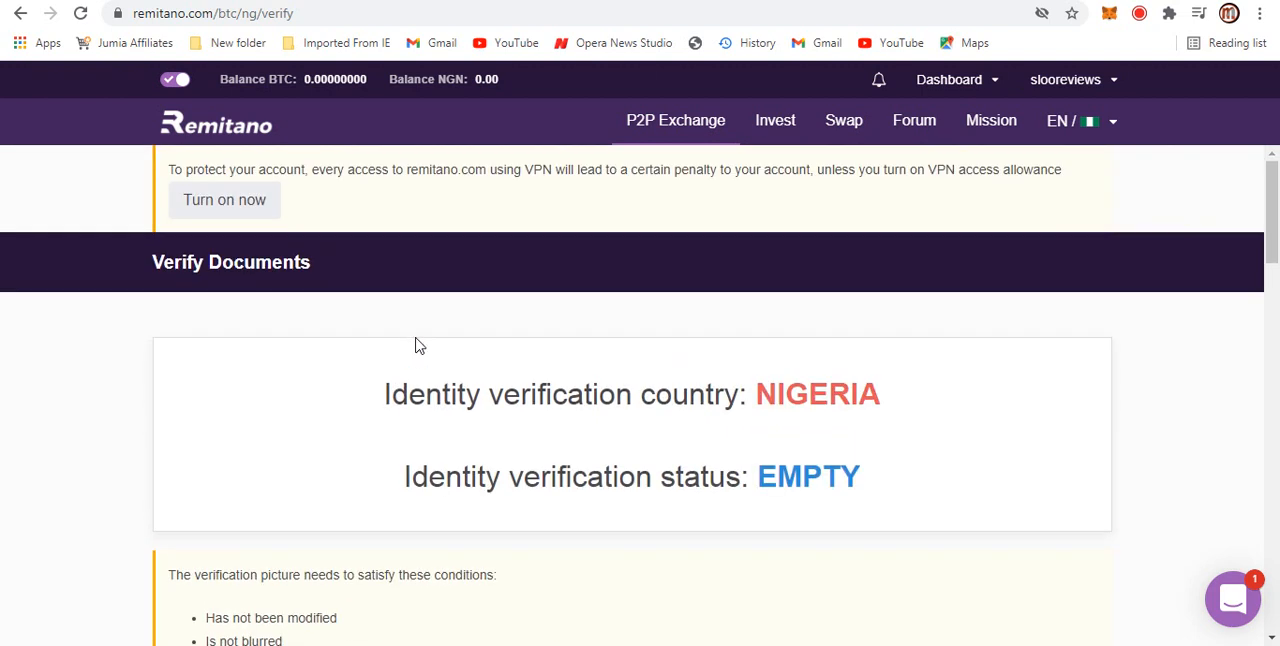
scroll(down, 3)
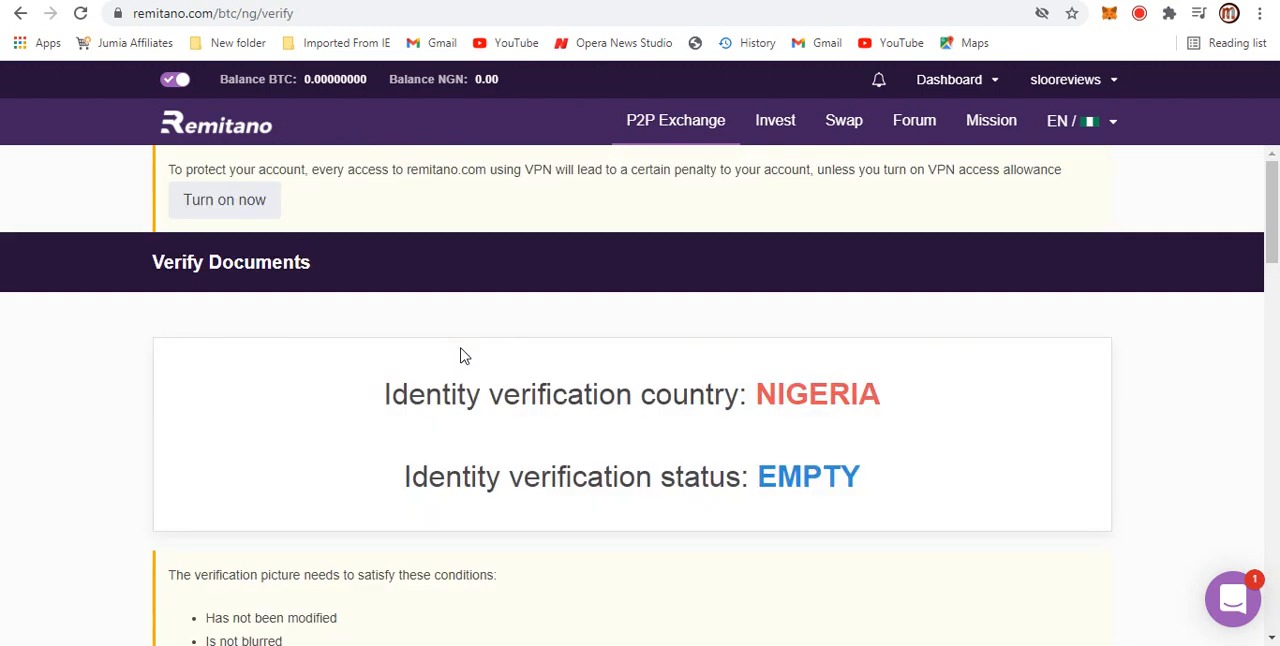
mouse_move(670, 240)
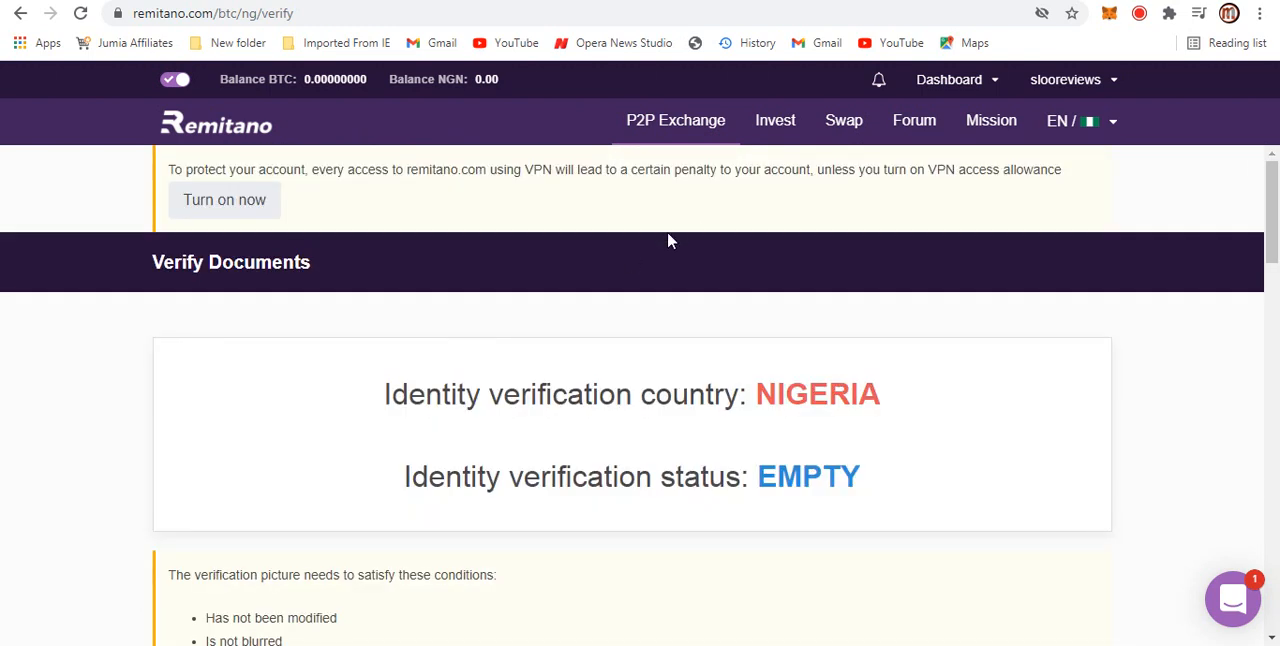
mouse_move(1095, 88)
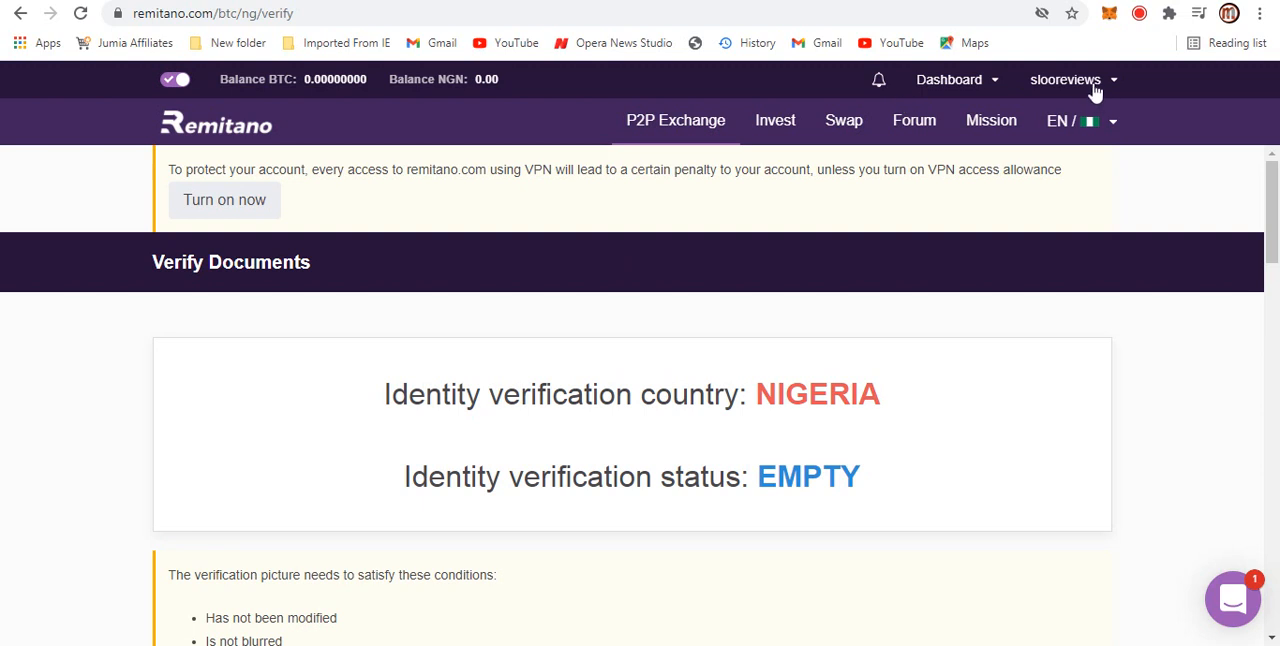
click(1065, 80)
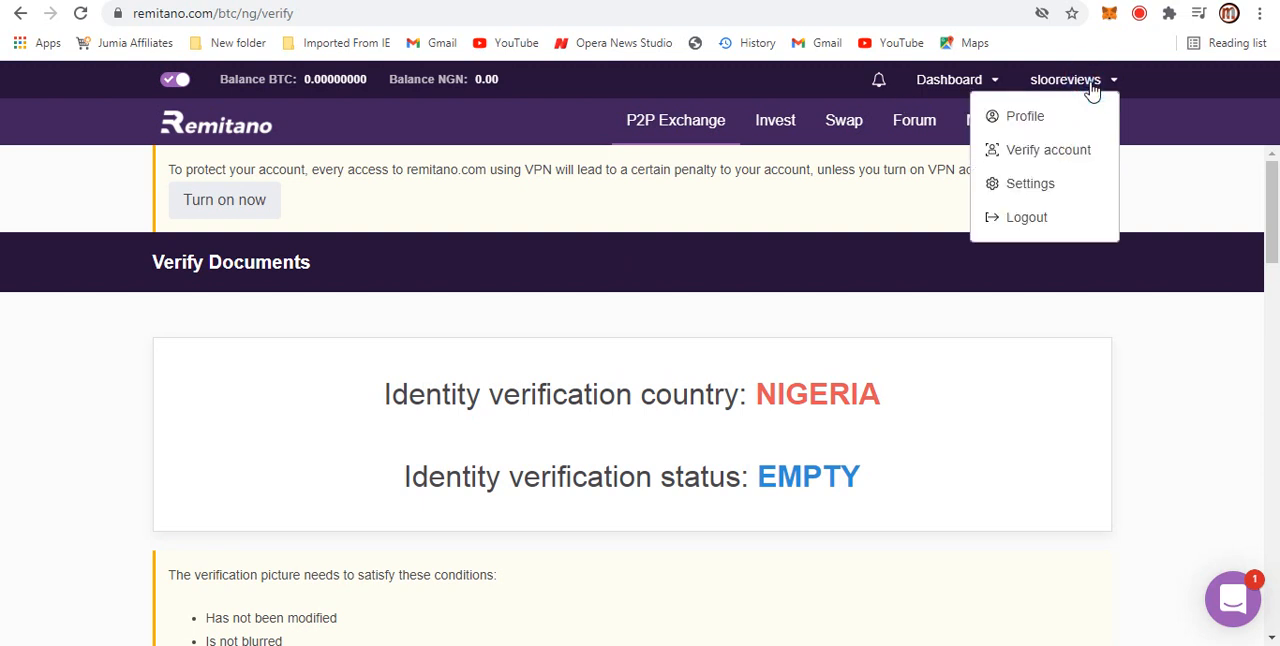
click(1048, 149)
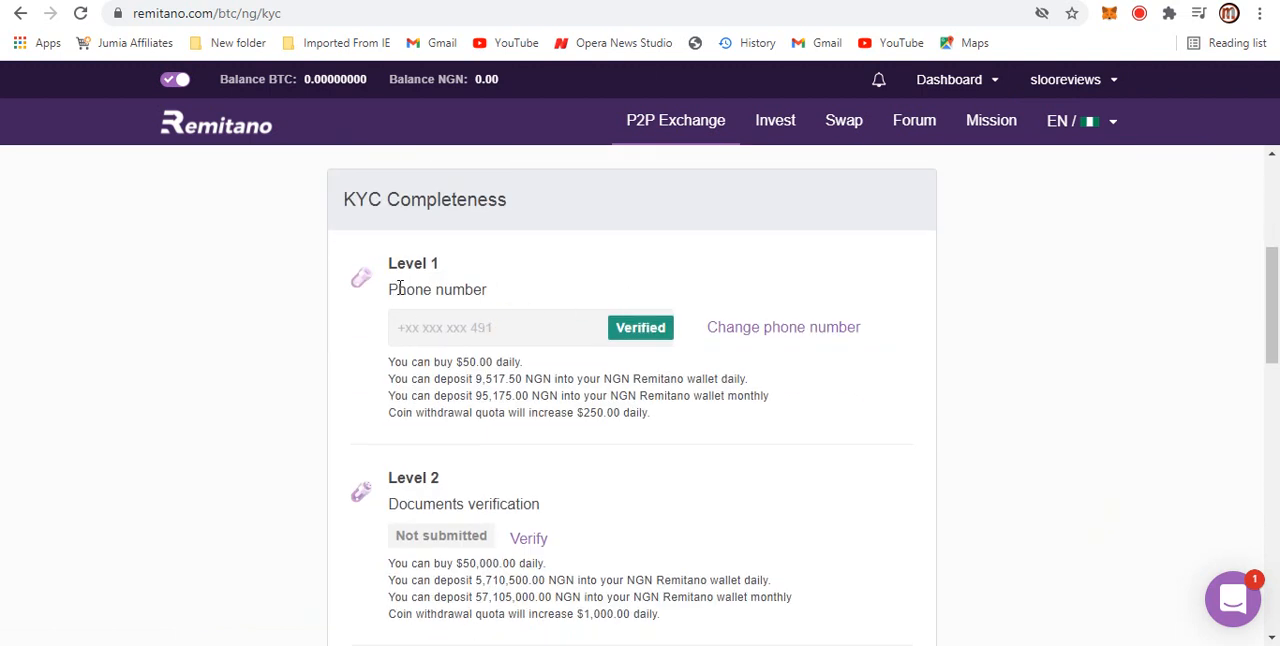
mouse_move(456, 291)
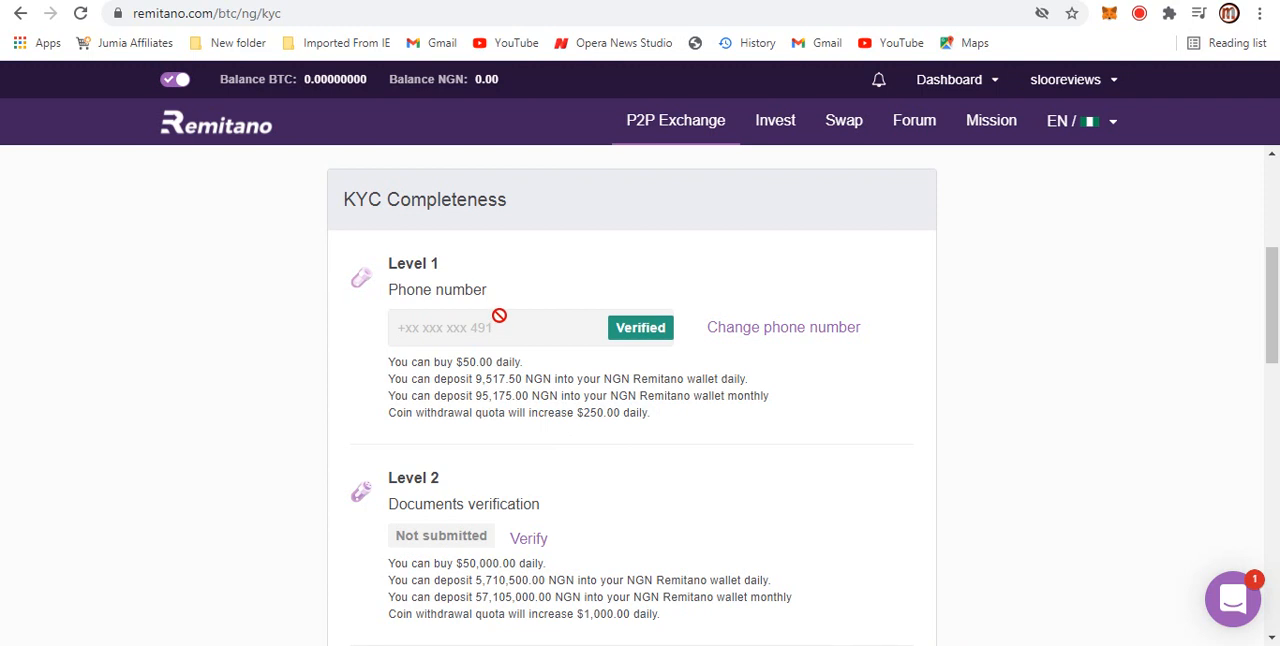
mouse_move(534, 381)
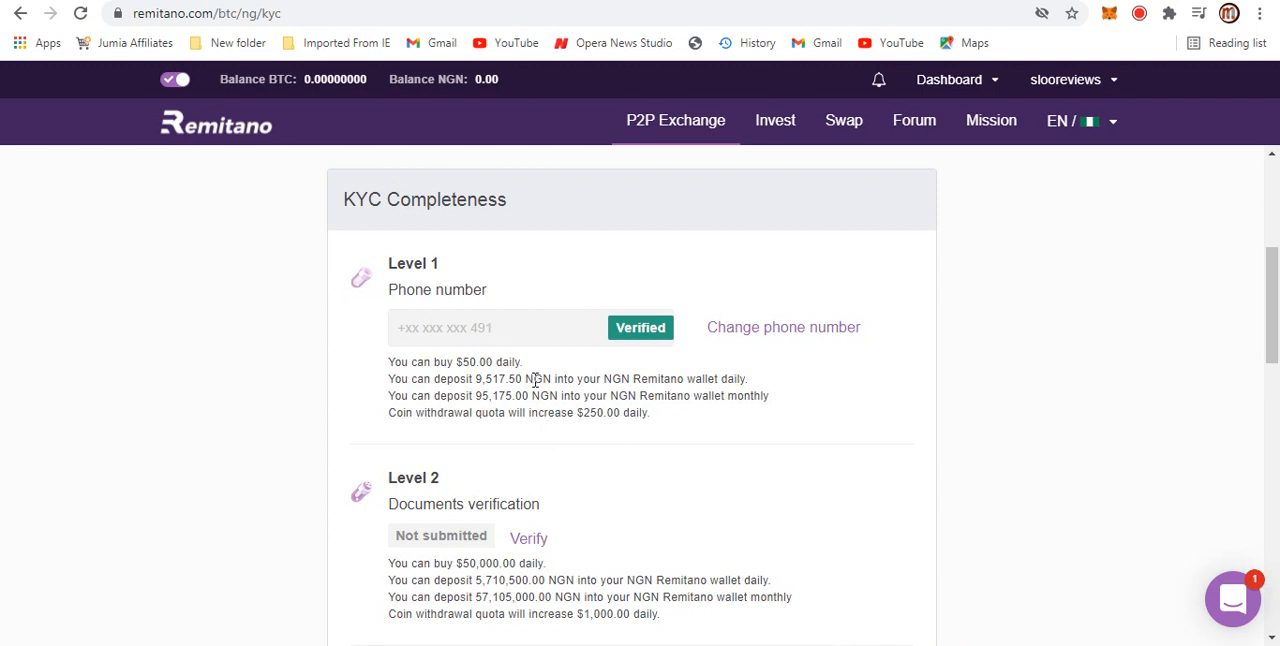
scroll(down, 3)
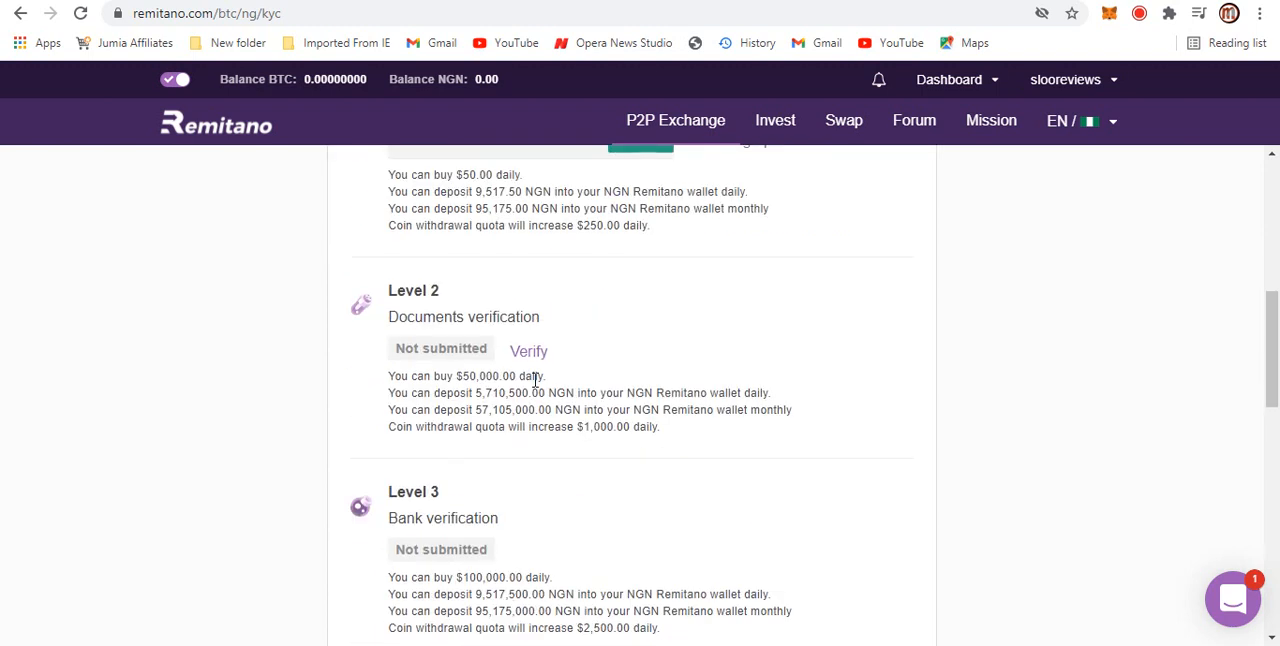
mouse_move(460, 550)
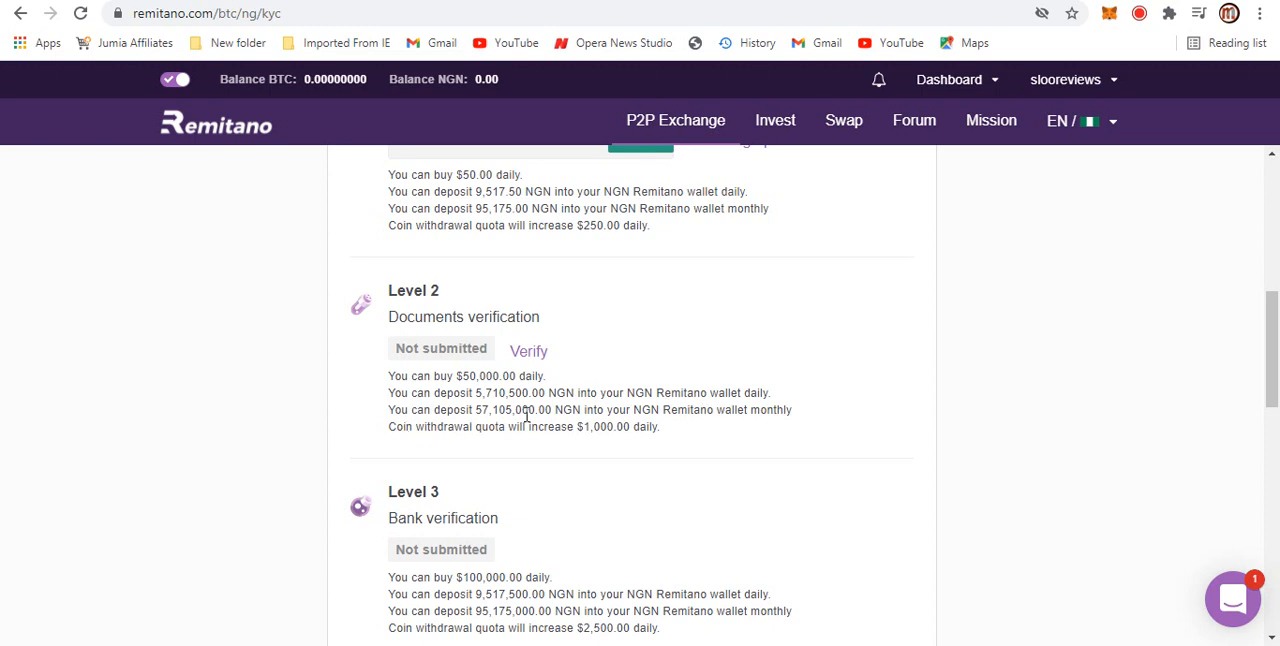
mouse_move(370, 165)
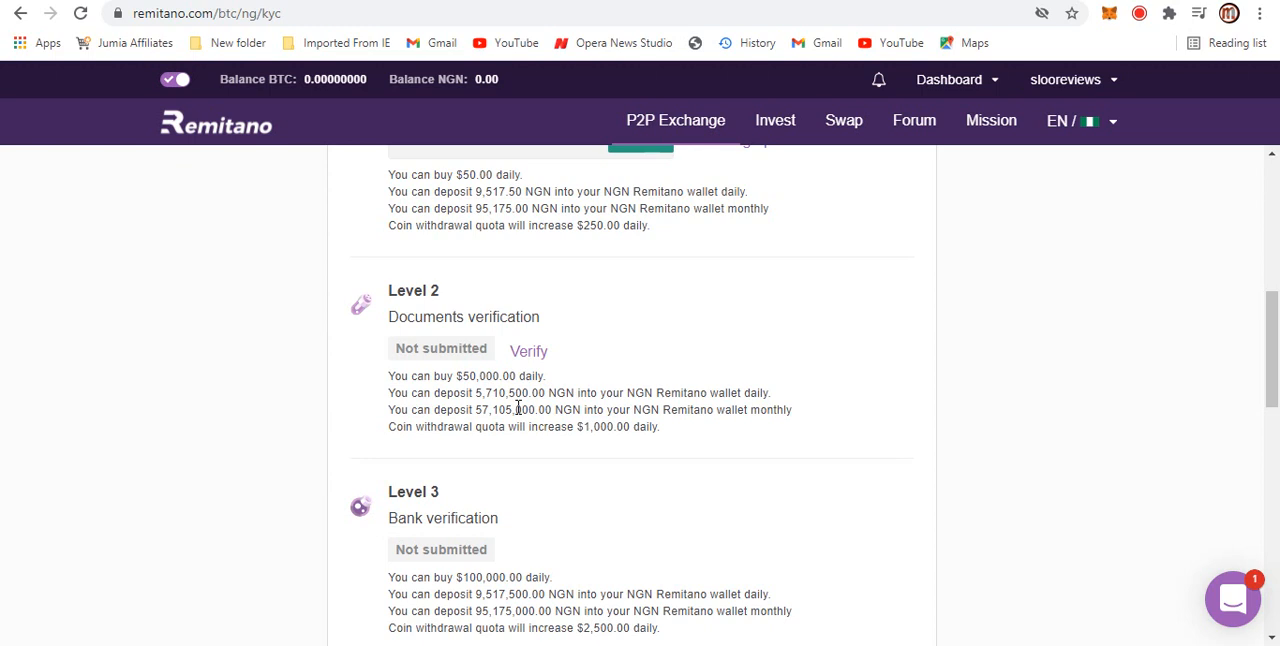
mouse_move(515, 395)
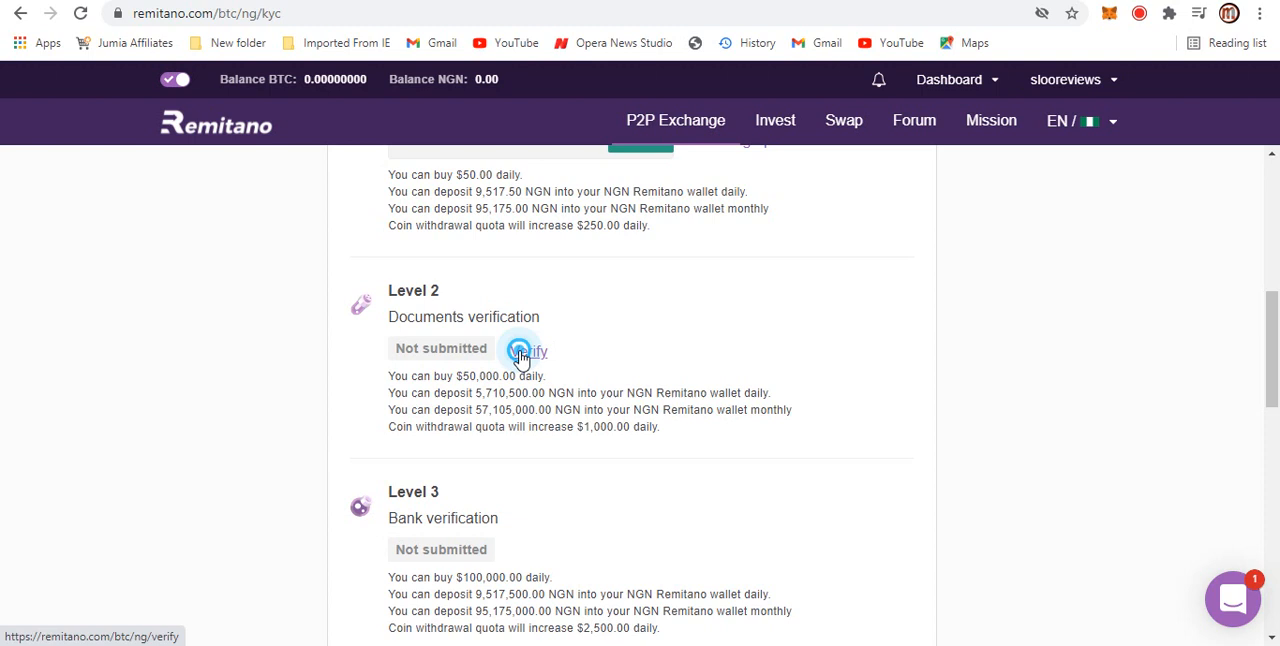
- Start Level 2 verification and scroll to the ID card, driver license and passport upload options
click(525, 351)
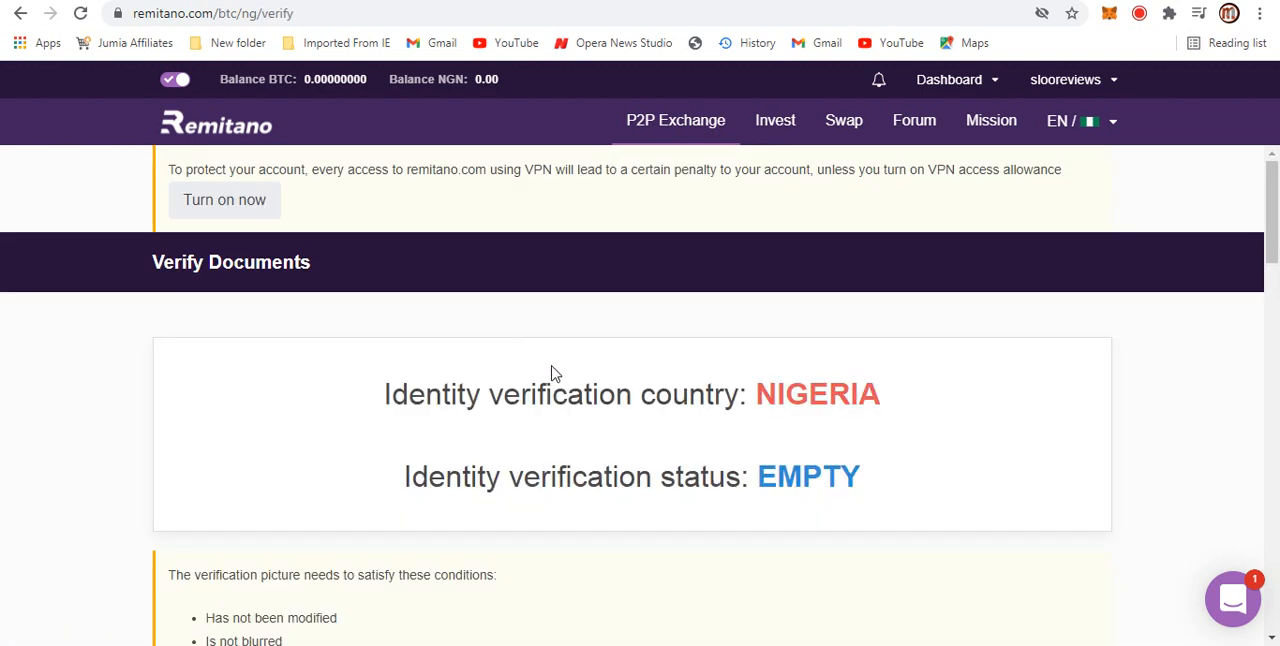
scroll(down, 3)
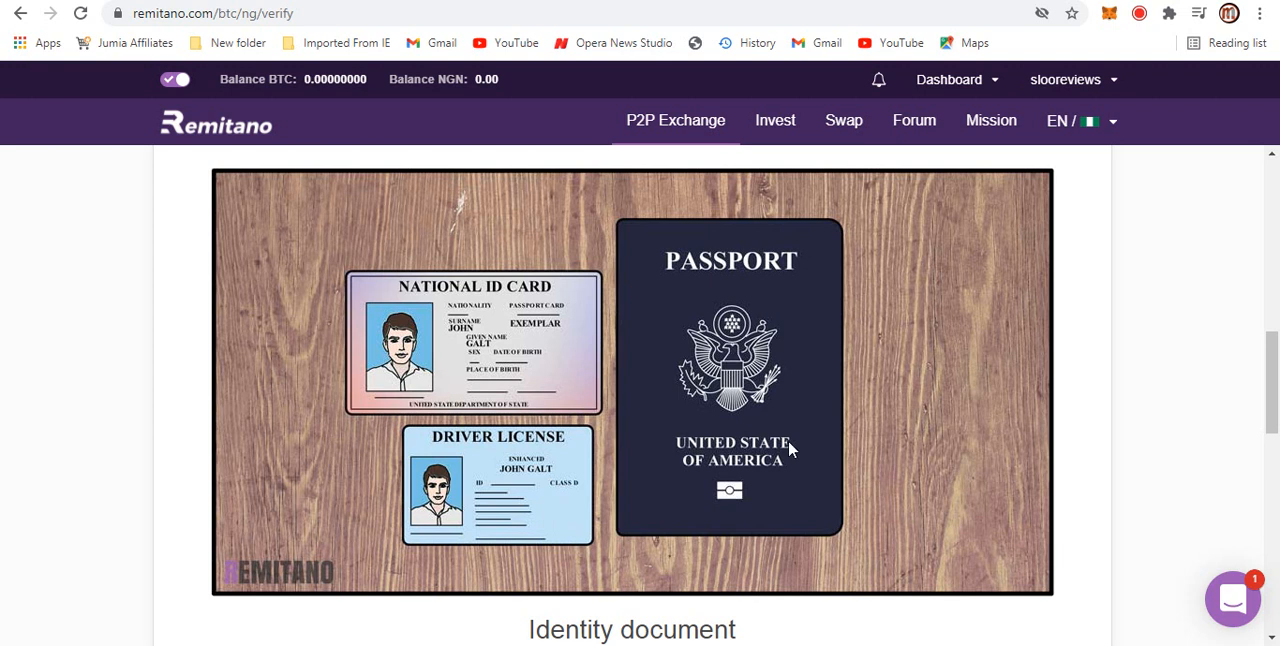
mouse_move(743, 285)
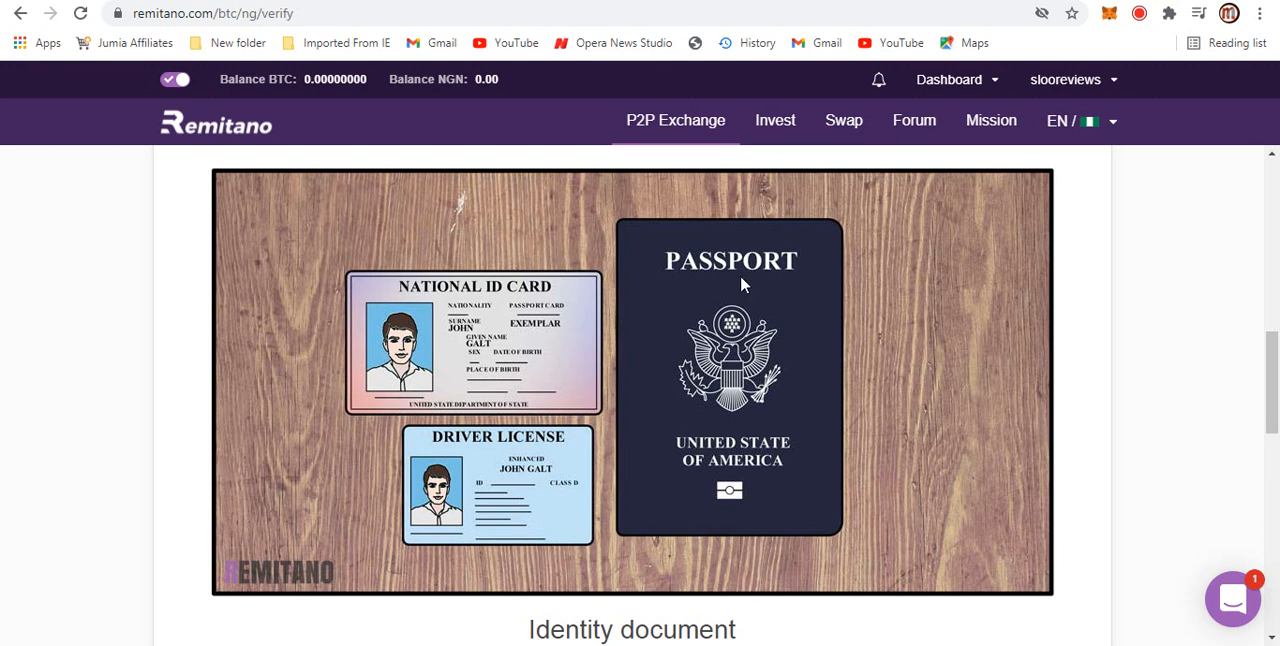
mouse_move(445, 311)
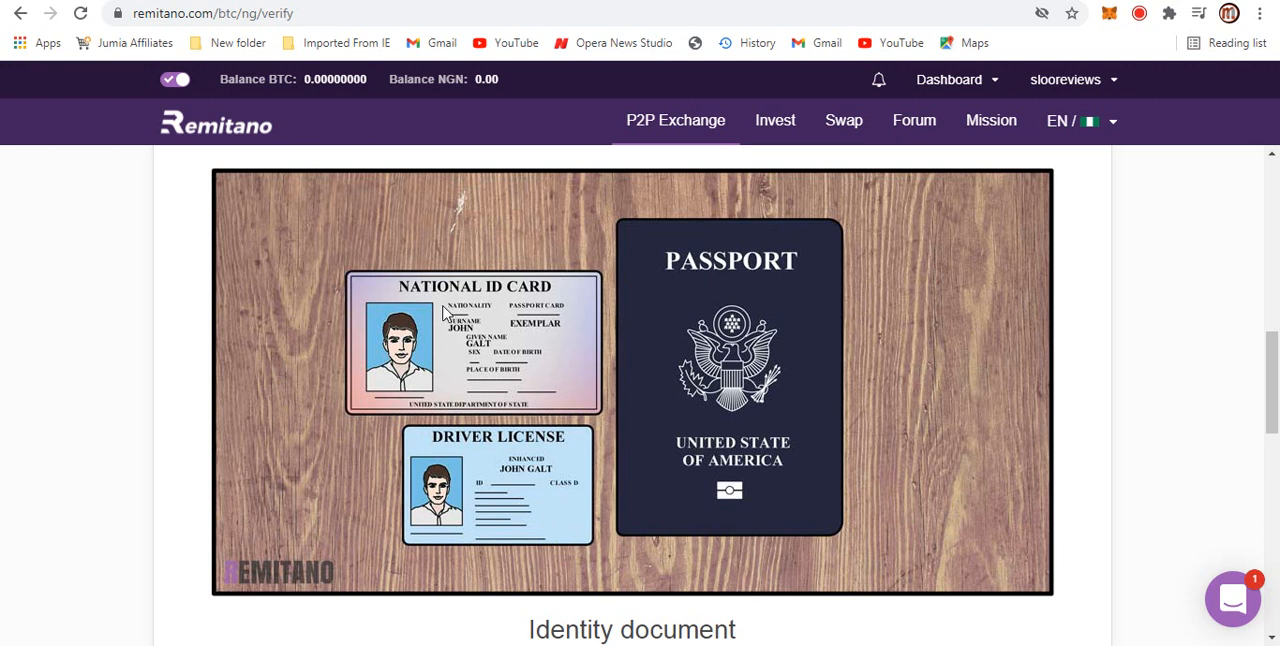
mouse_move(483, 478)
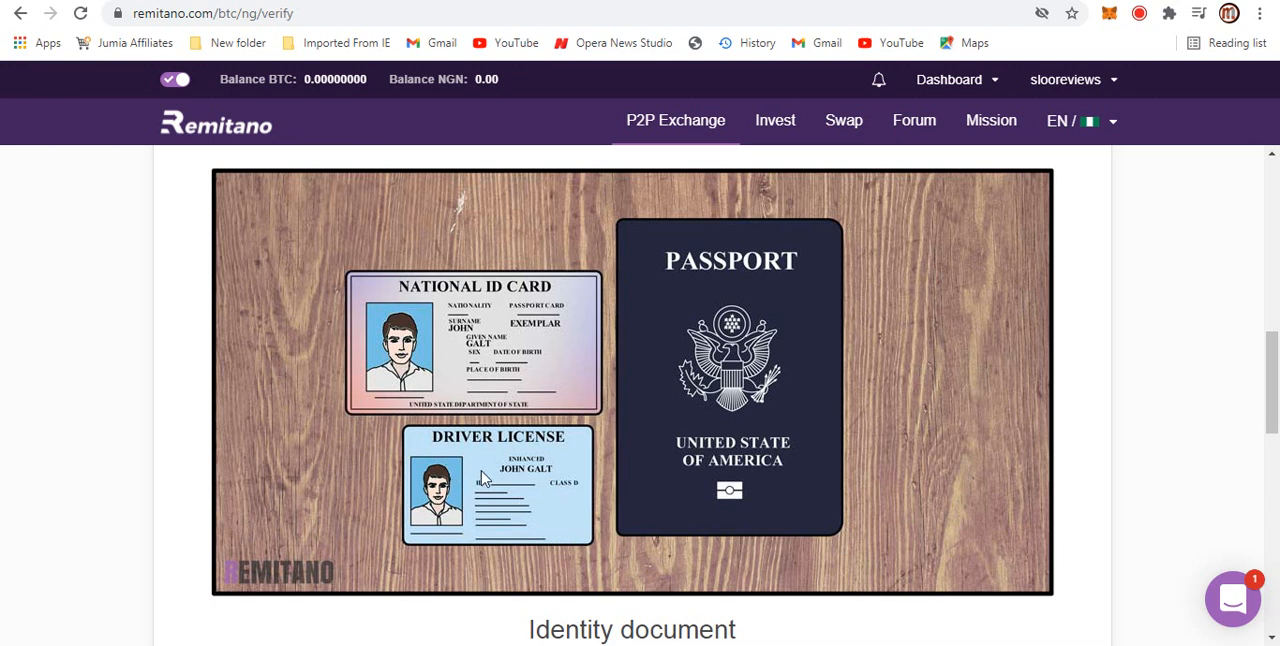
mouse_move(690, 370)
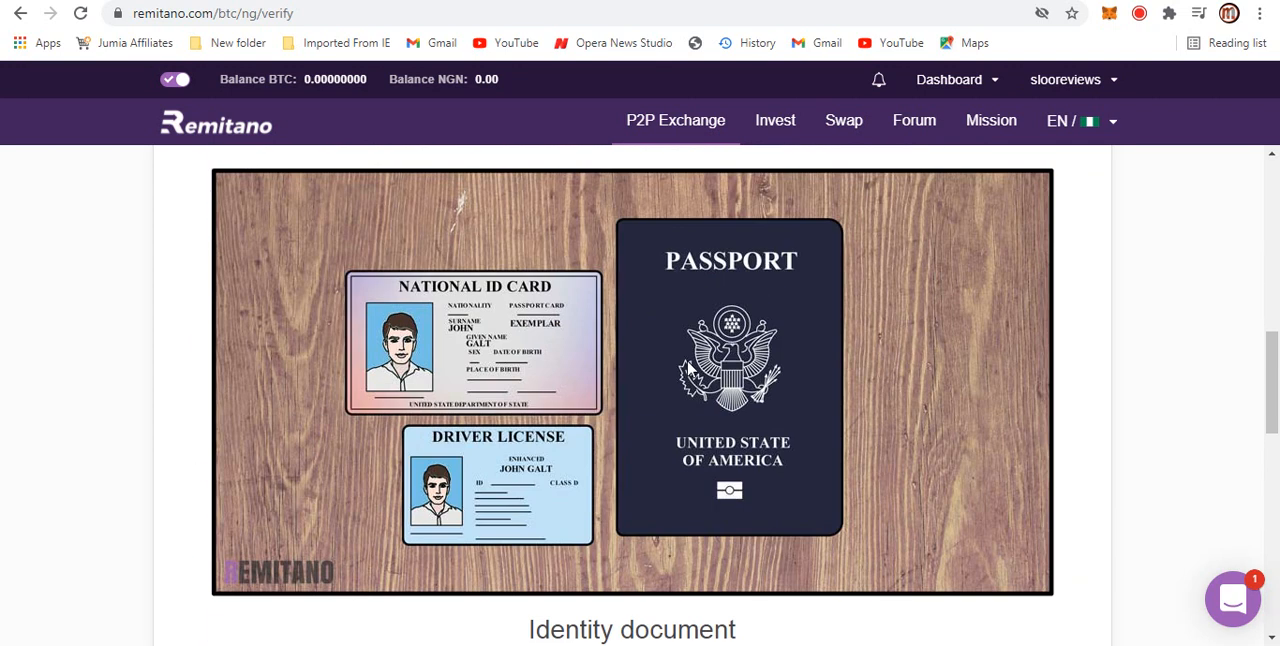
scroll(down, 3)
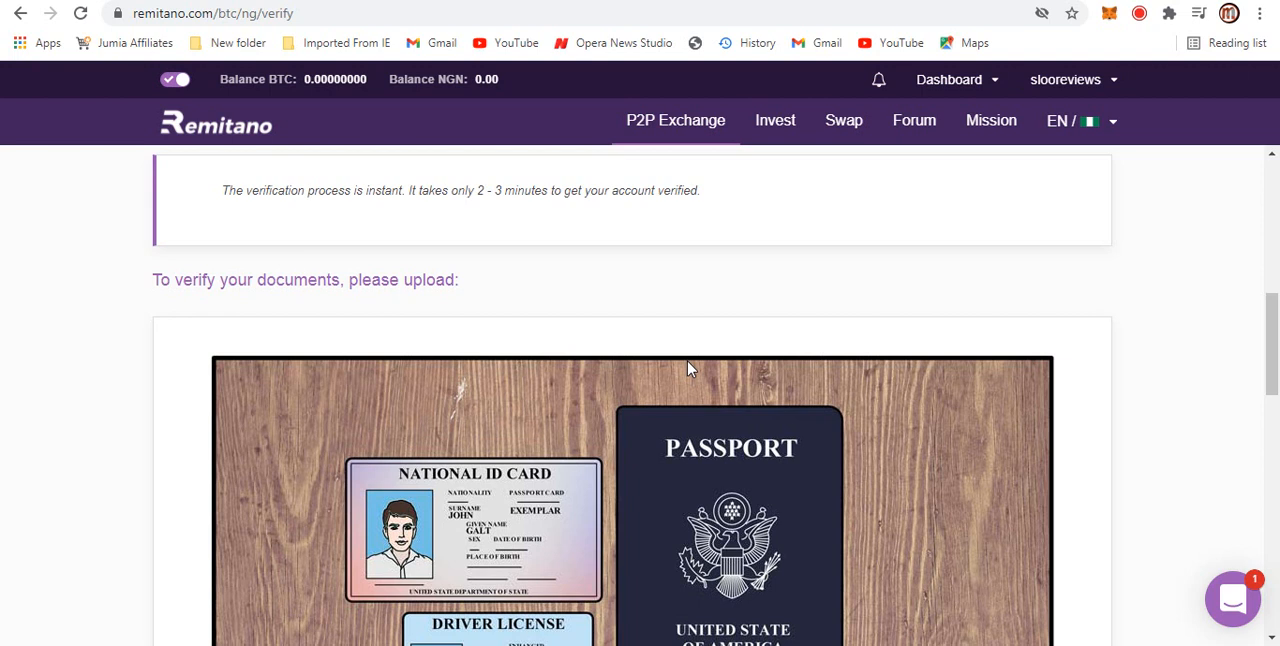
mouse_move(615, 305)
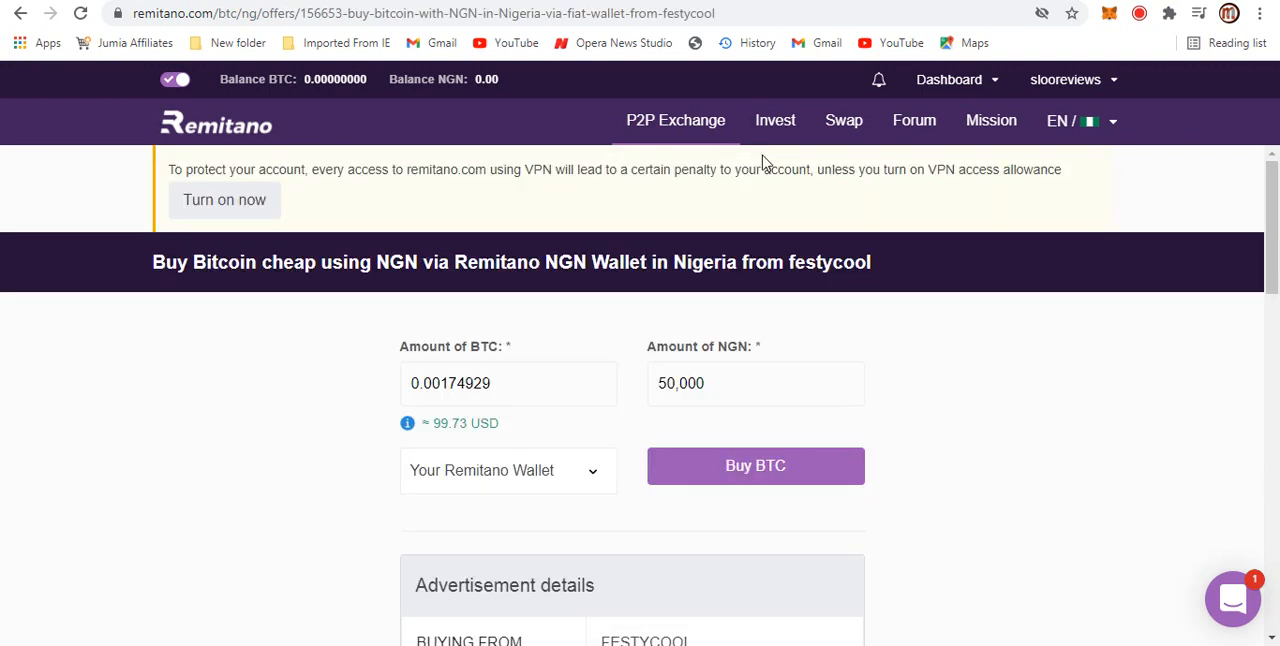
mouse_move(797, 347)
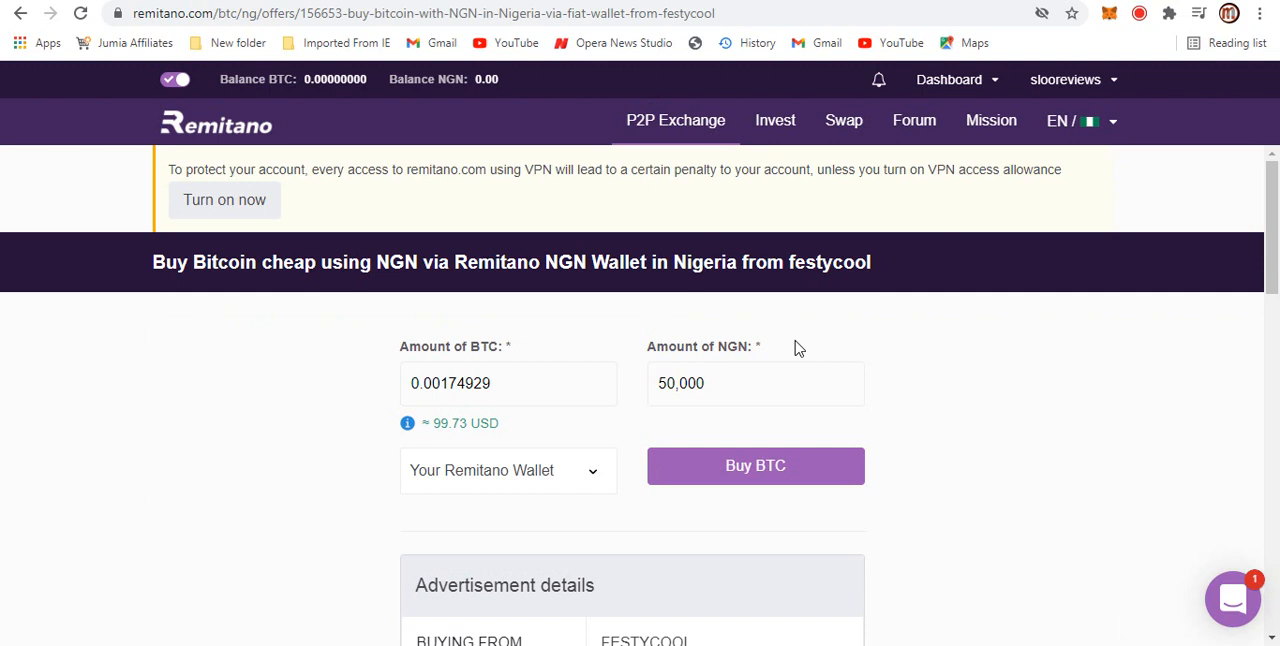
click(1065, 79)
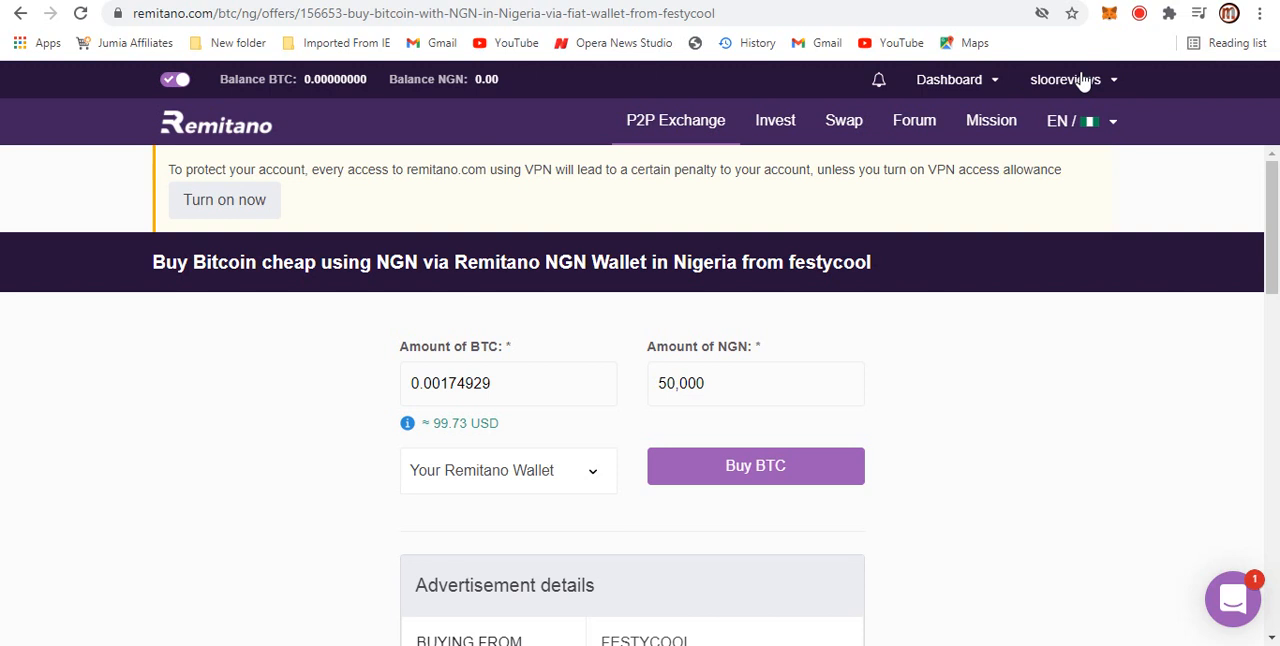
mouse_move(1037, 93)
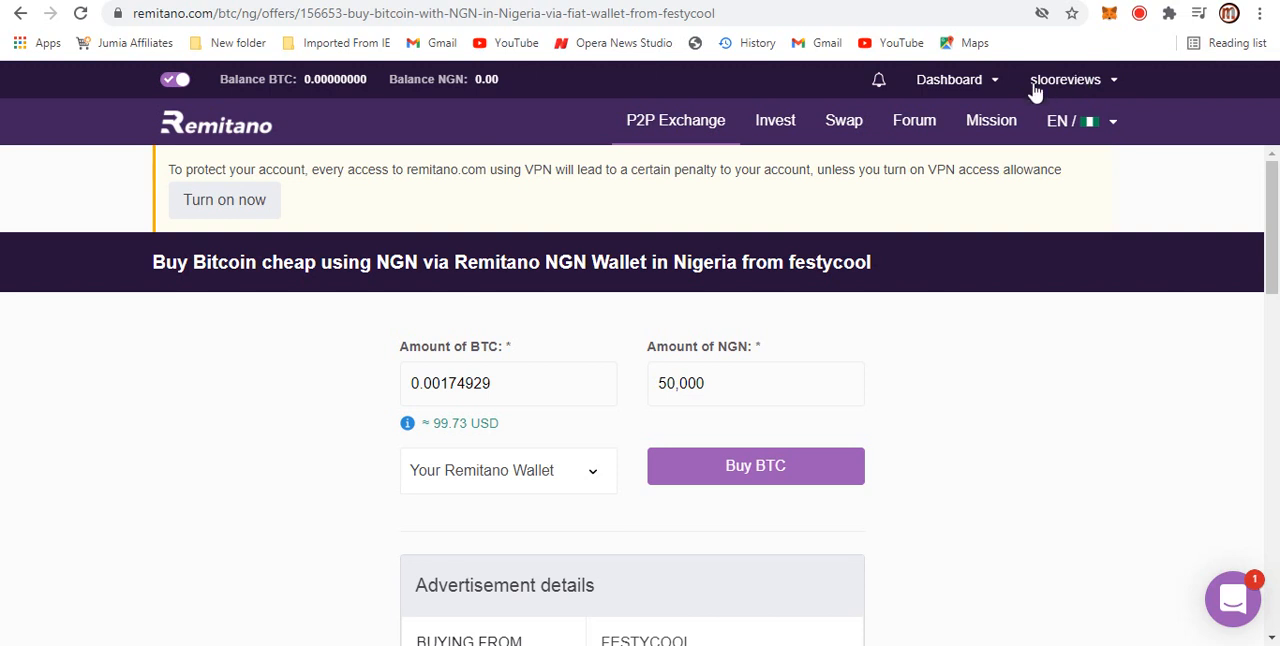
- Go to Dashboard > Overall, browse the wallets, and start a Nigerian Naira deposit
click(948, 79)
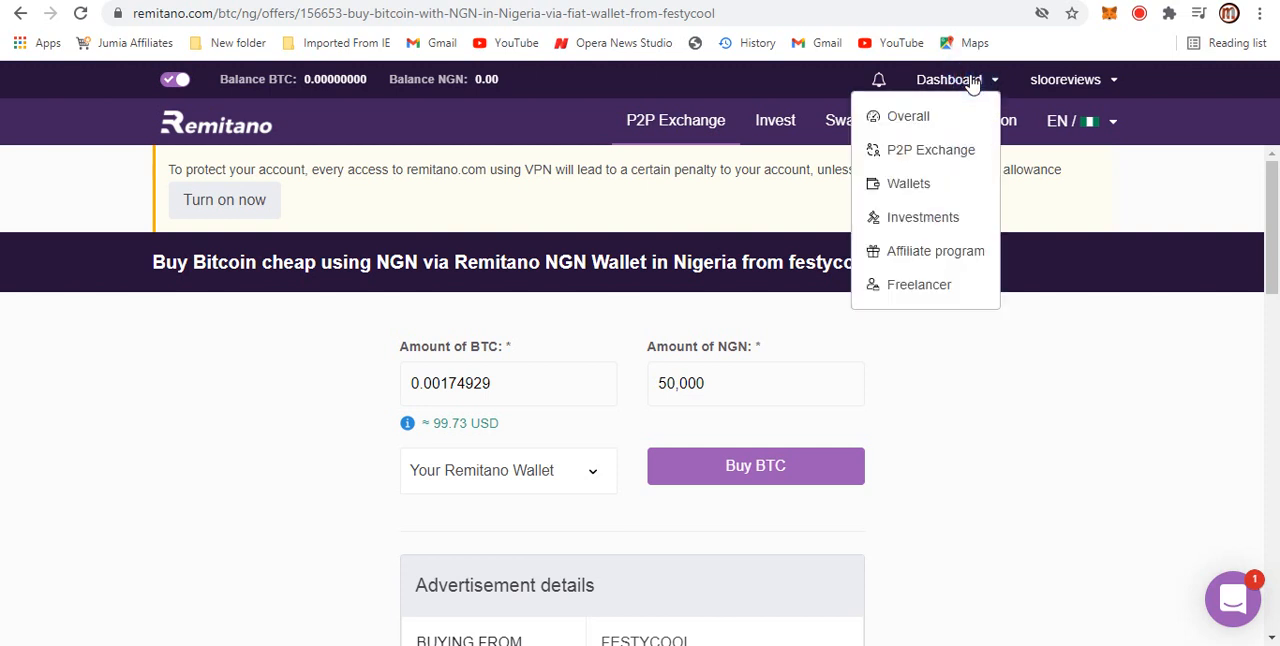
mouse_move(907, 116)
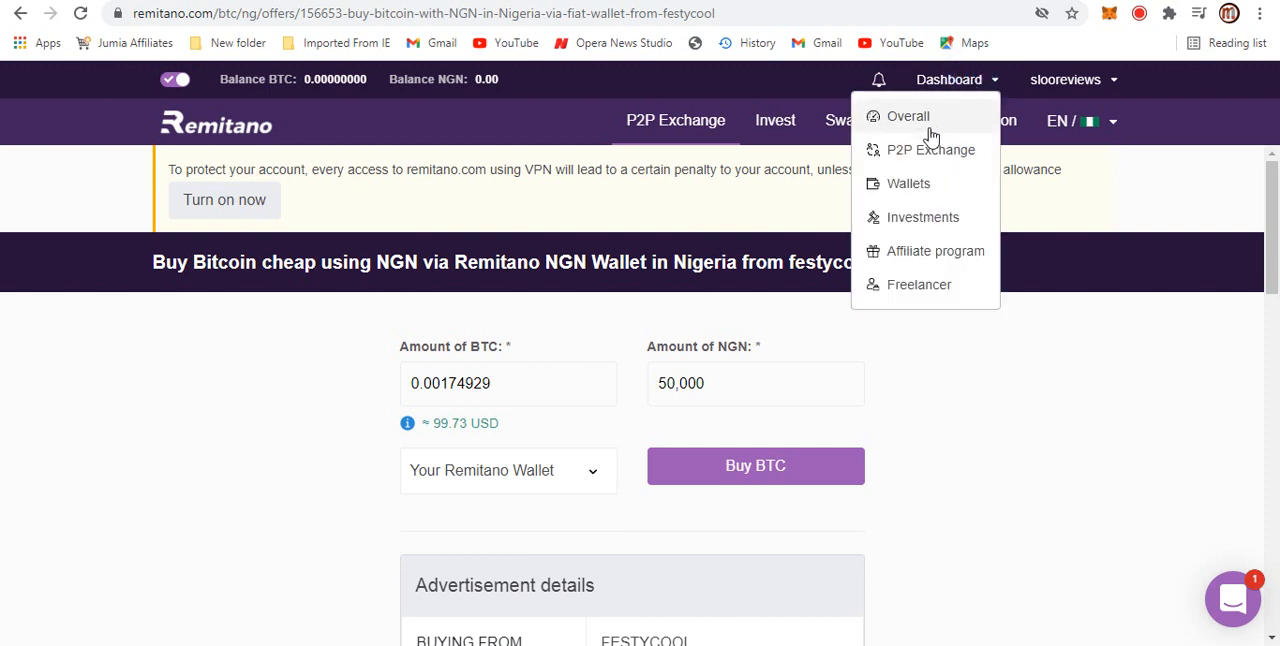
click(908, 183)
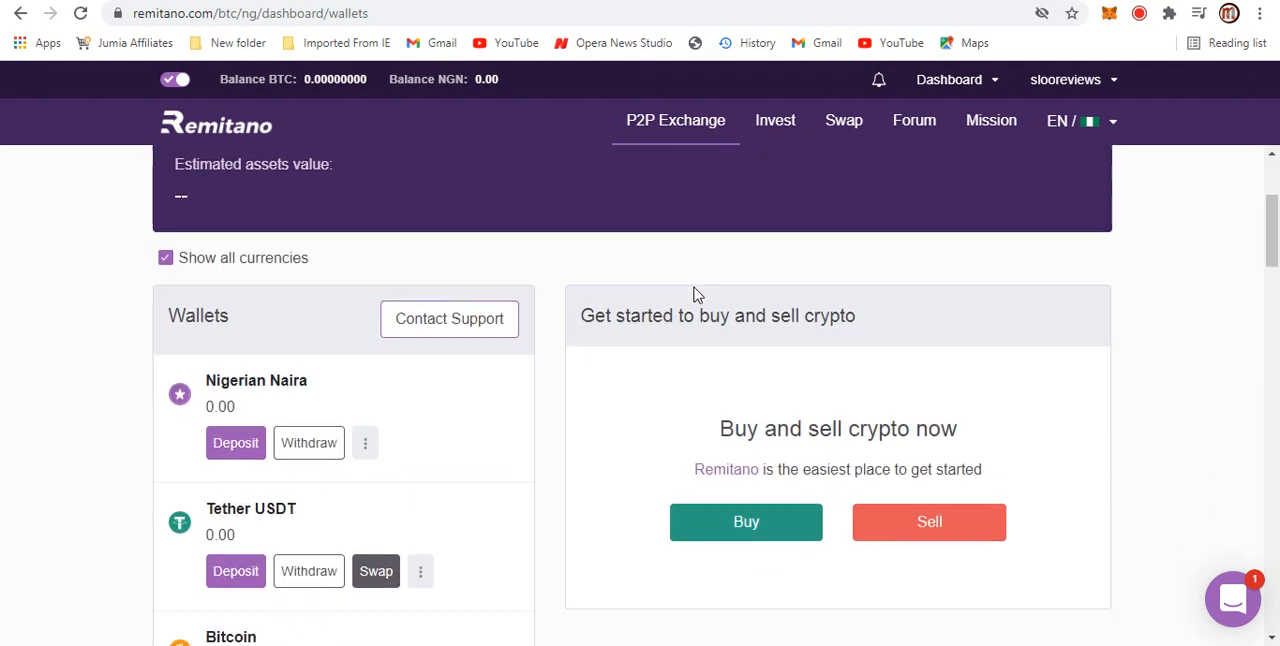
scroll(down, 3)
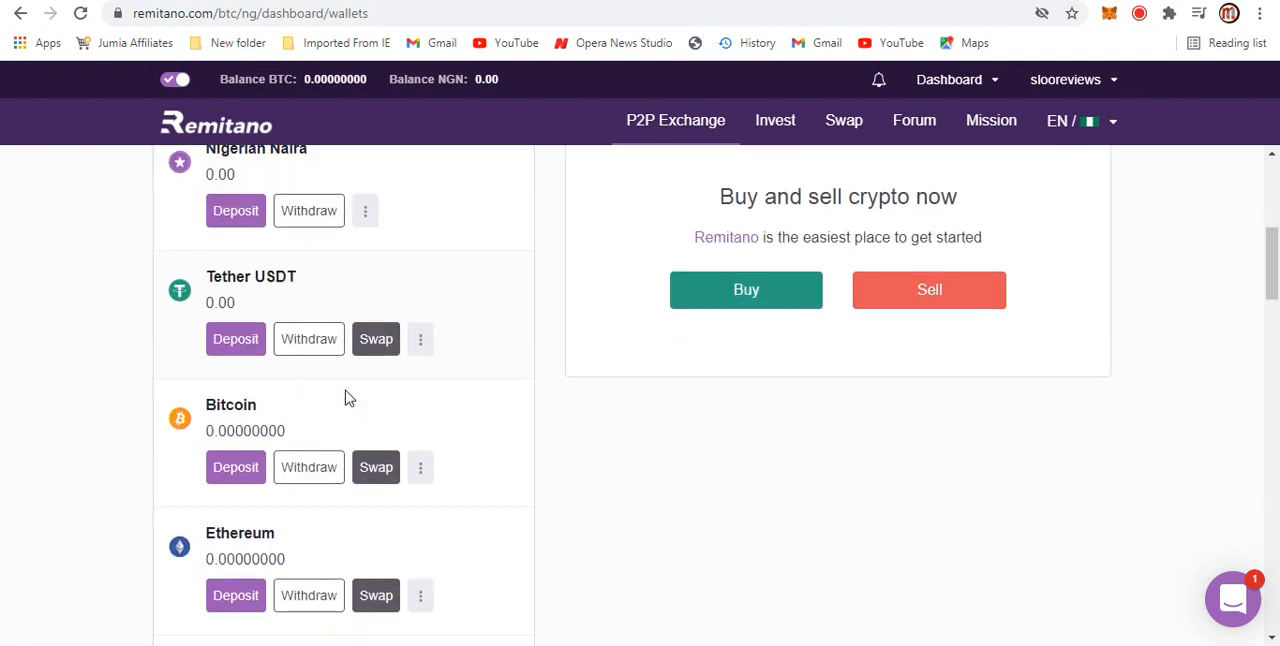
mouse_move(247, 273)
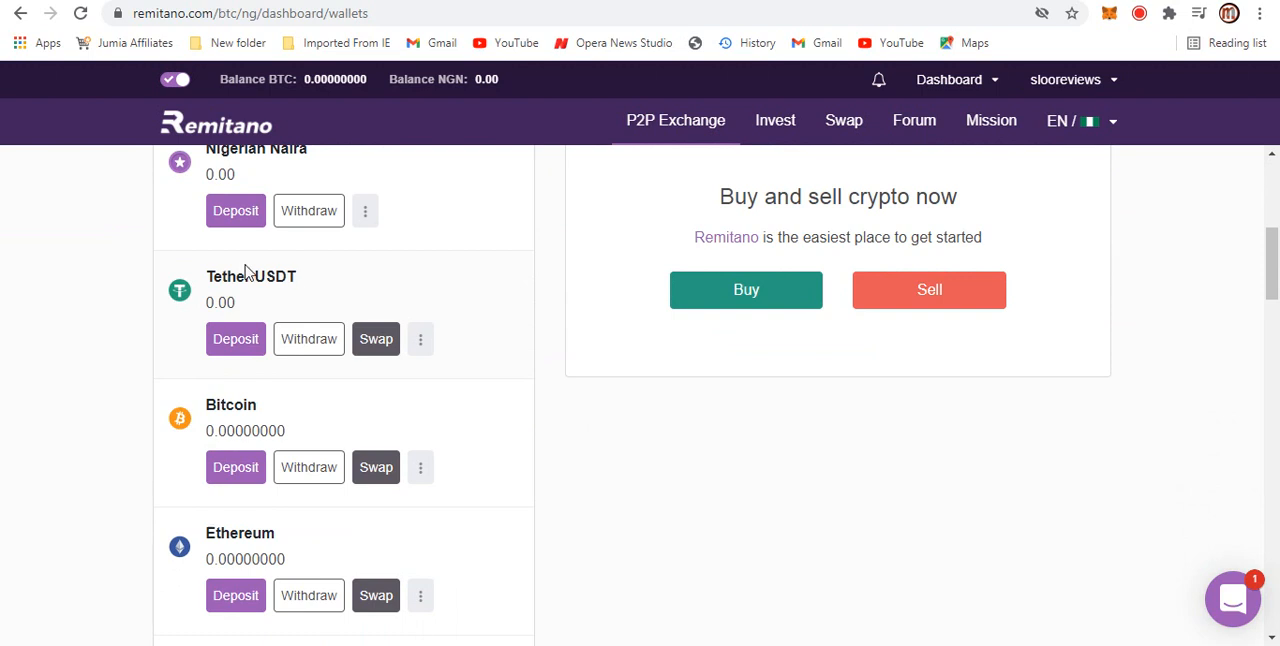
scroll(down, 3)
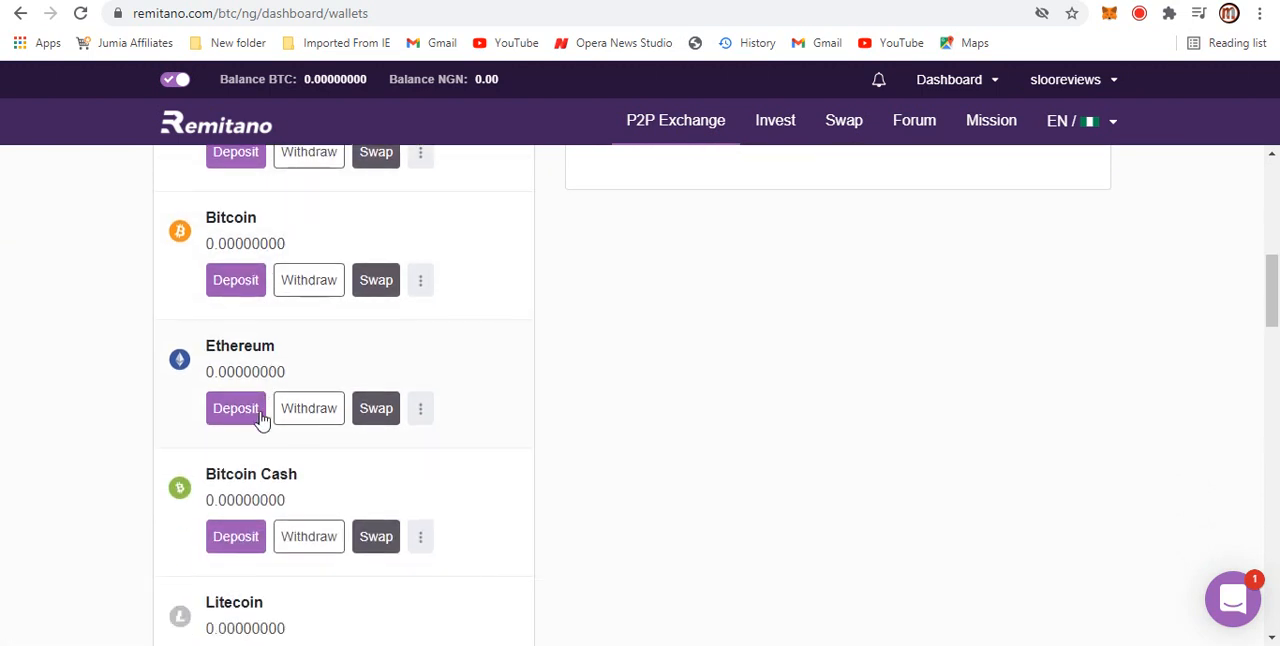
scroll(down, 3)
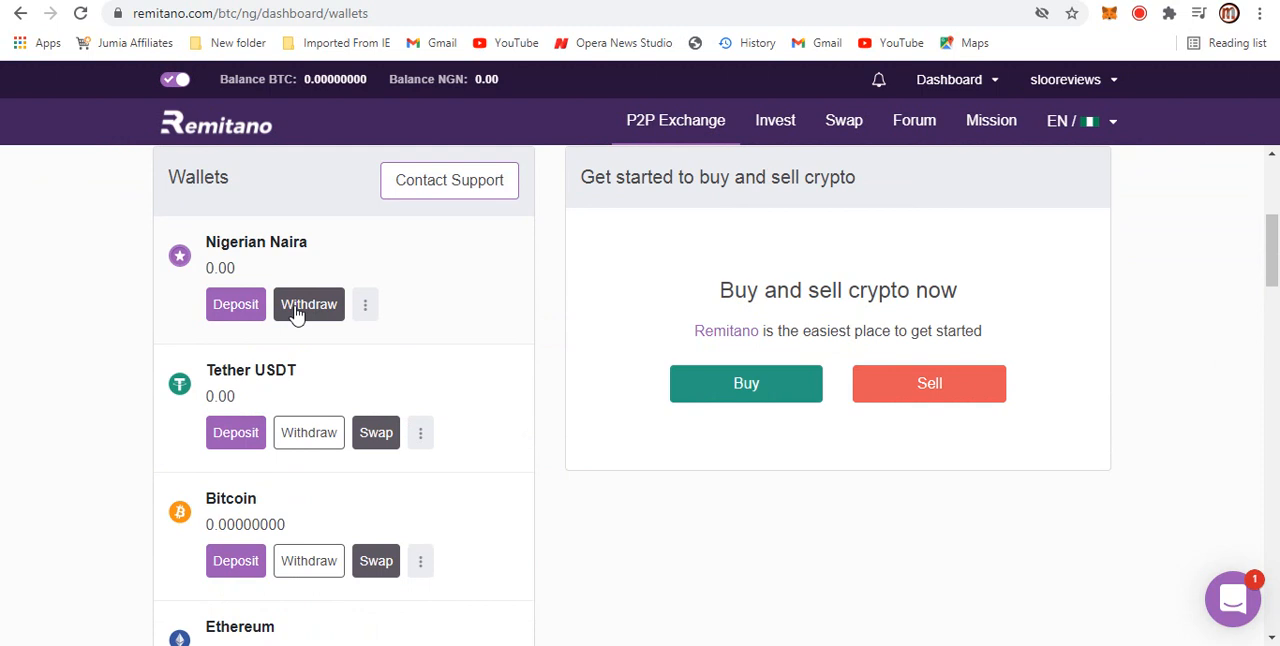
mouse_move(390, 301)
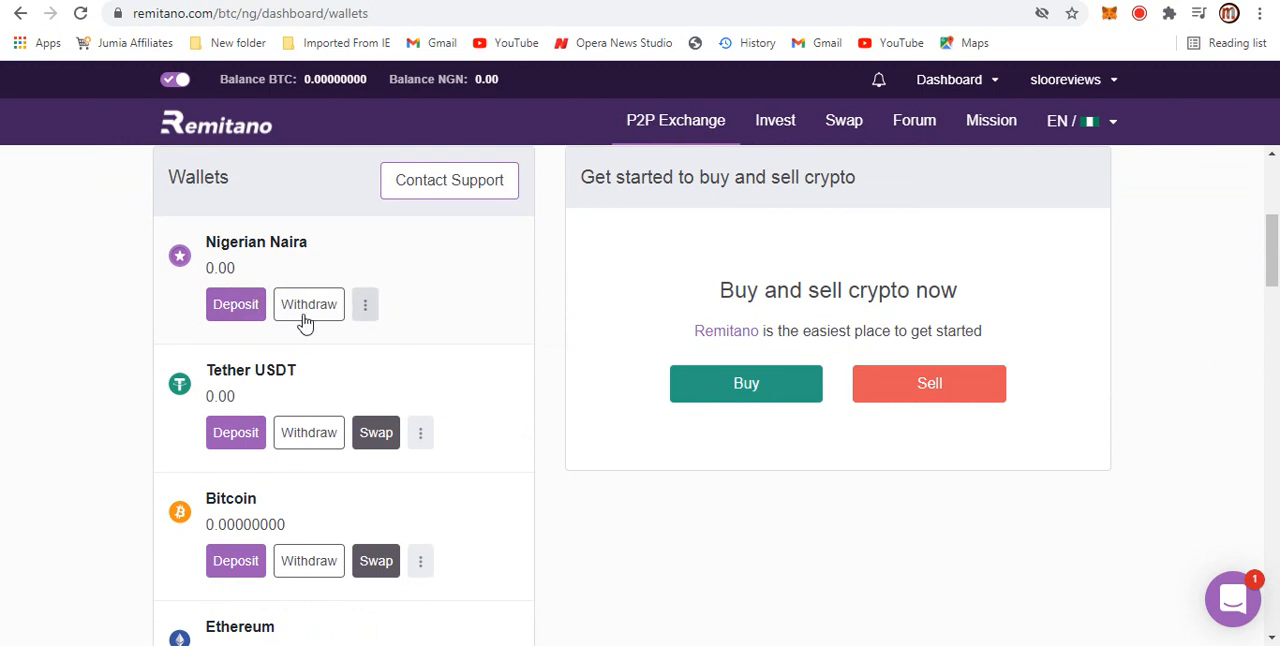
click(235, 304)
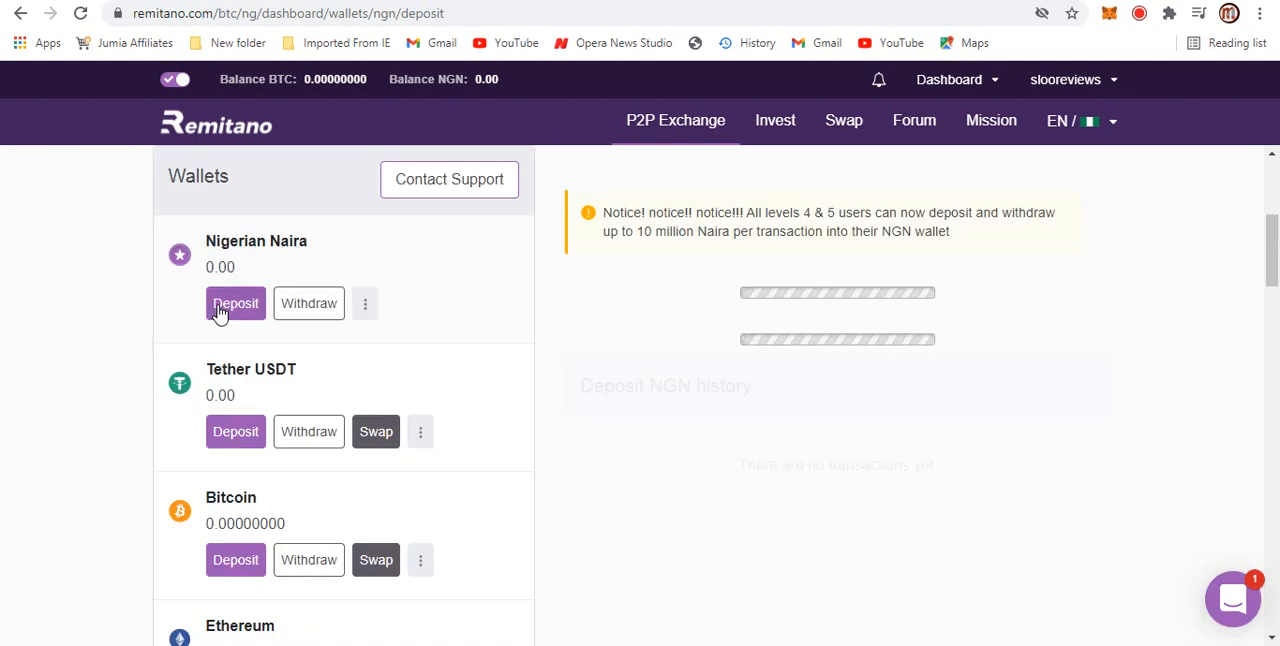
- Load the Deposit NGN form and open its 'Deposit from bank' list of banks
click(235, 303)
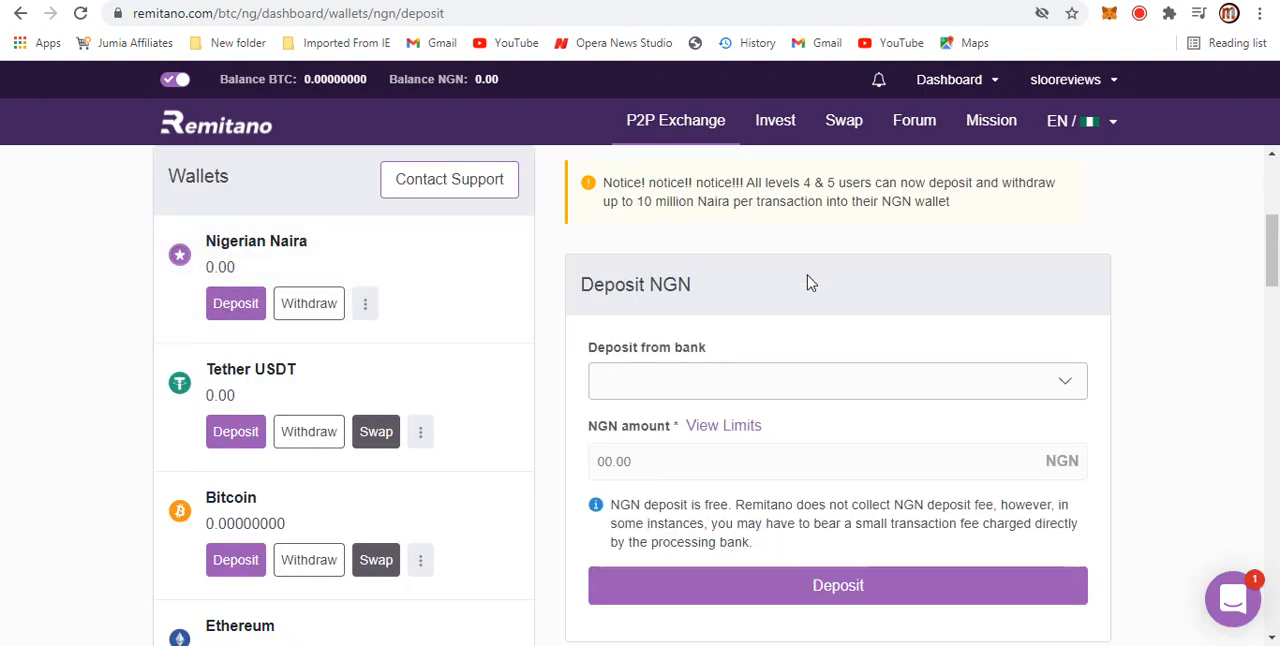
mouse_move(743, 182)
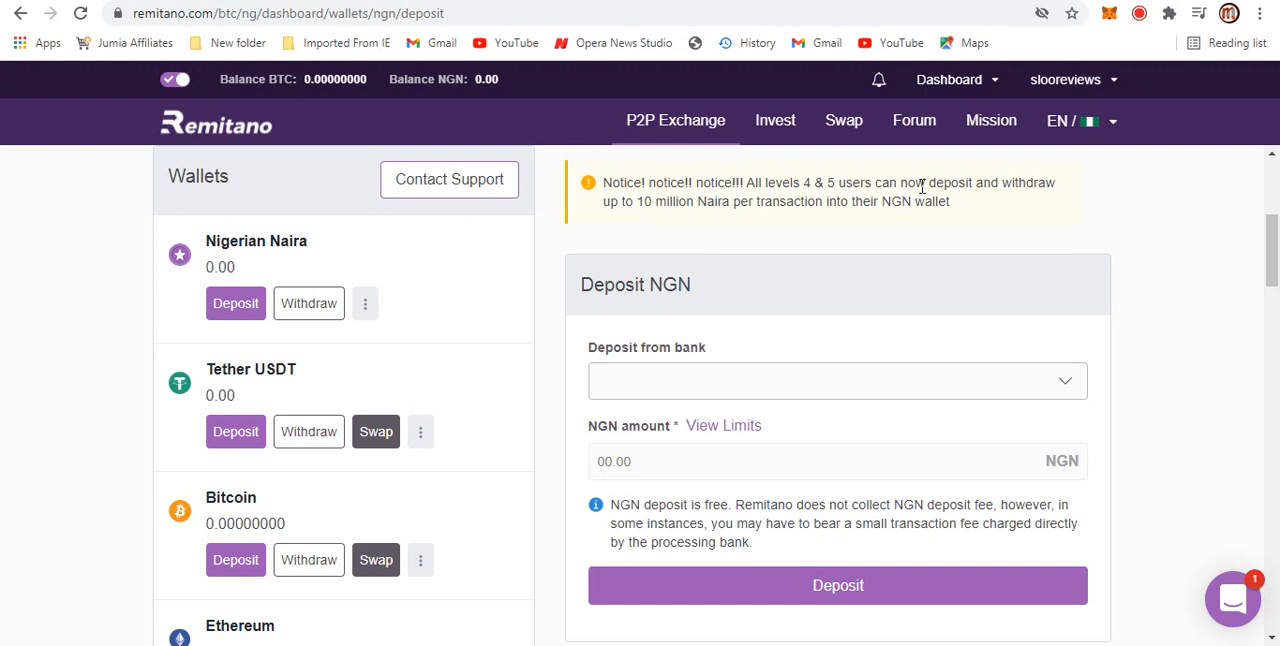
mouse_move(647, 223)
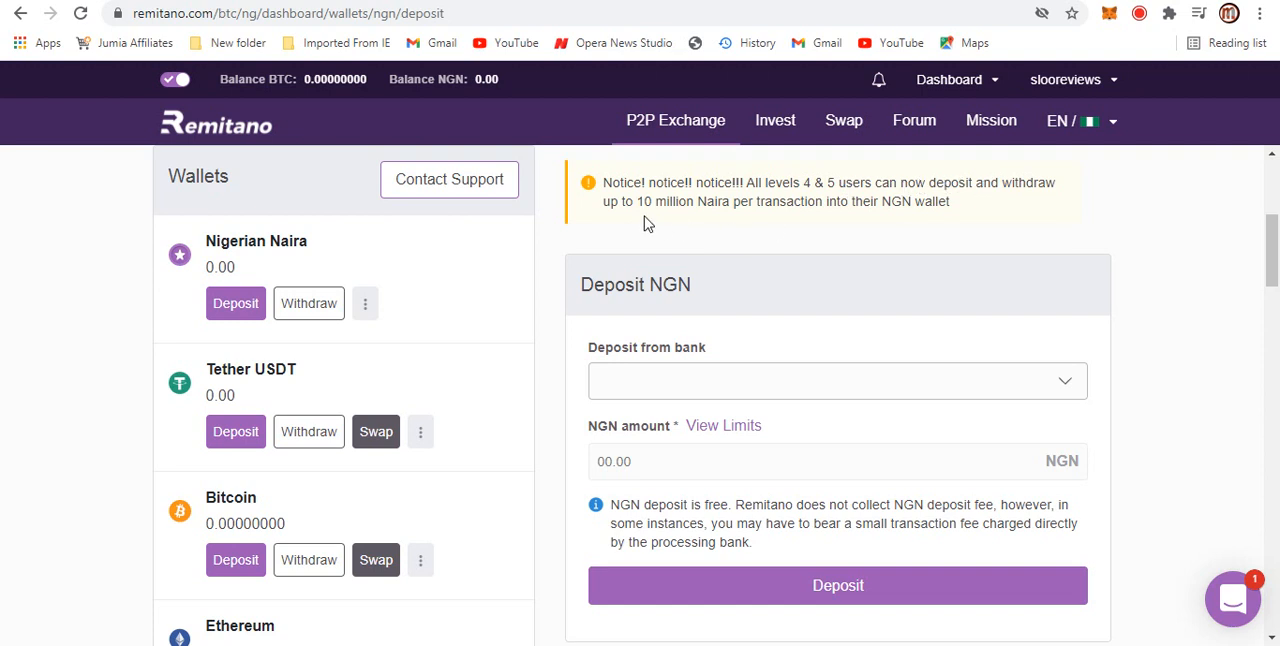
mouse_move(827, 220)
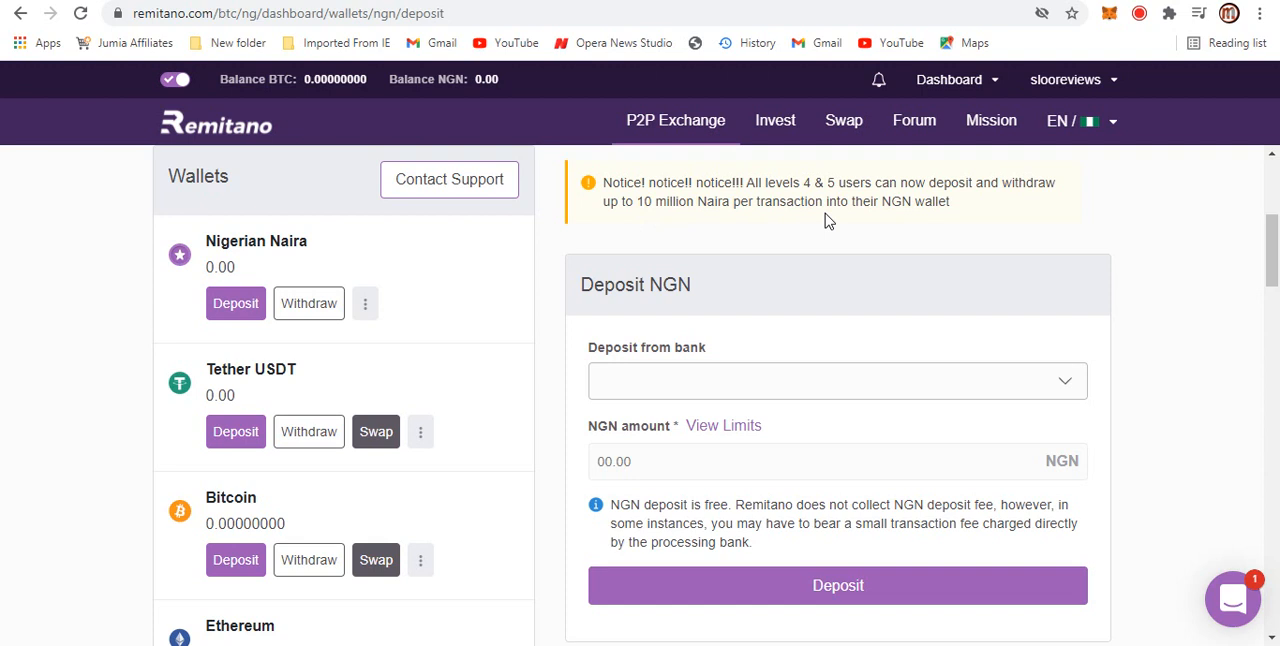
mouse_move(783, 342)
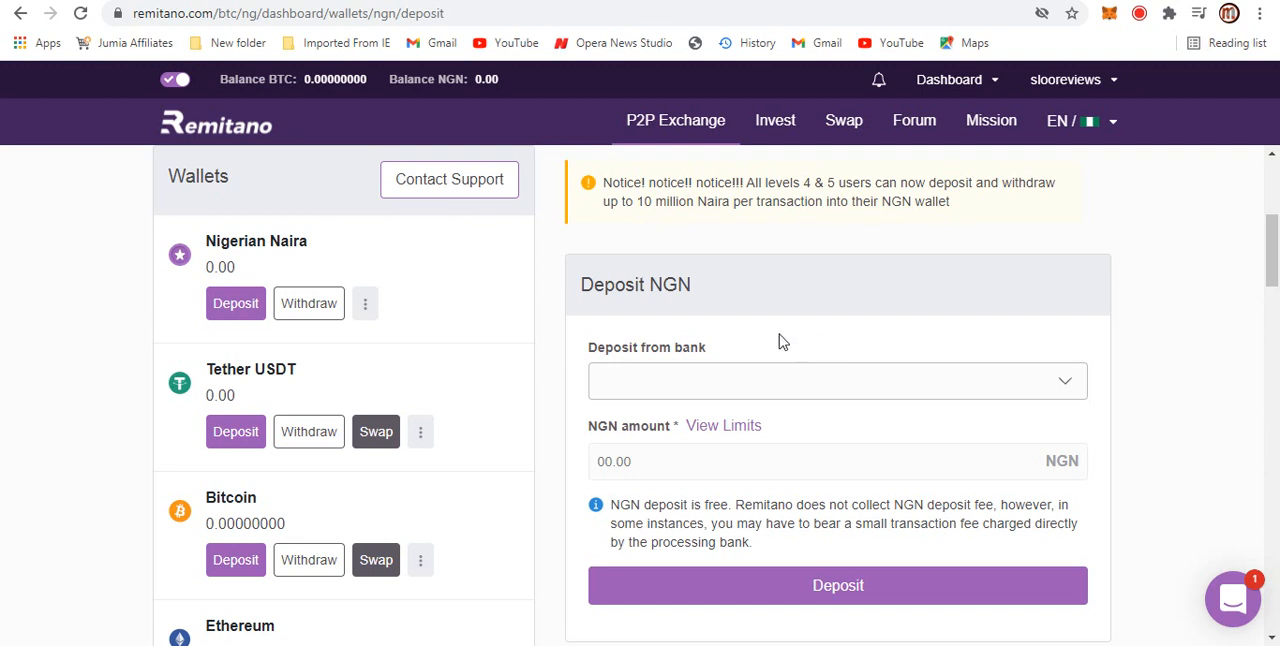
mouse_move(716, 327)
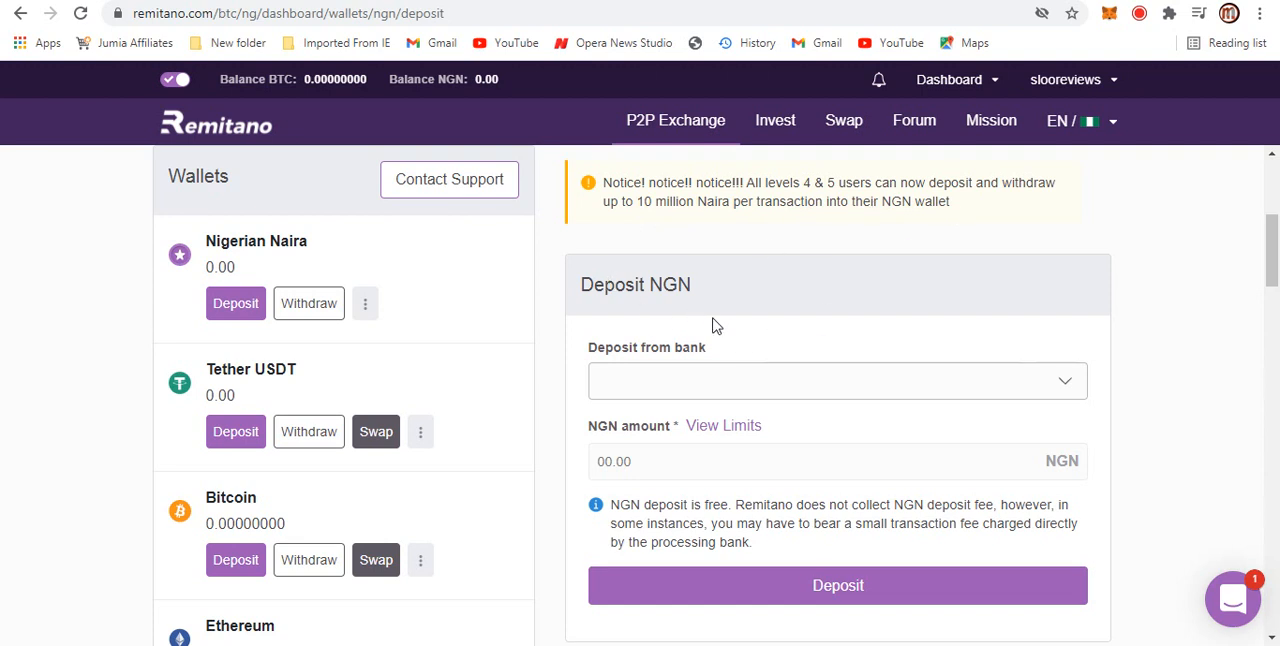
mouse_move(595, 308)
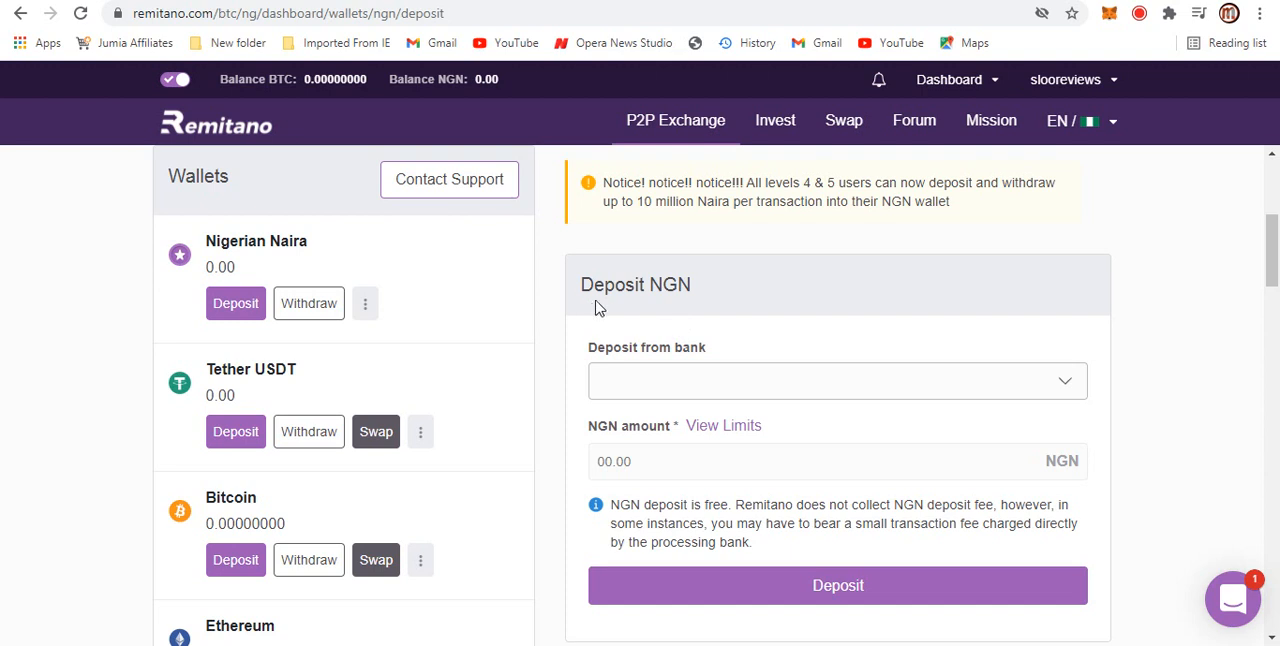
mouse_move(955, 82)
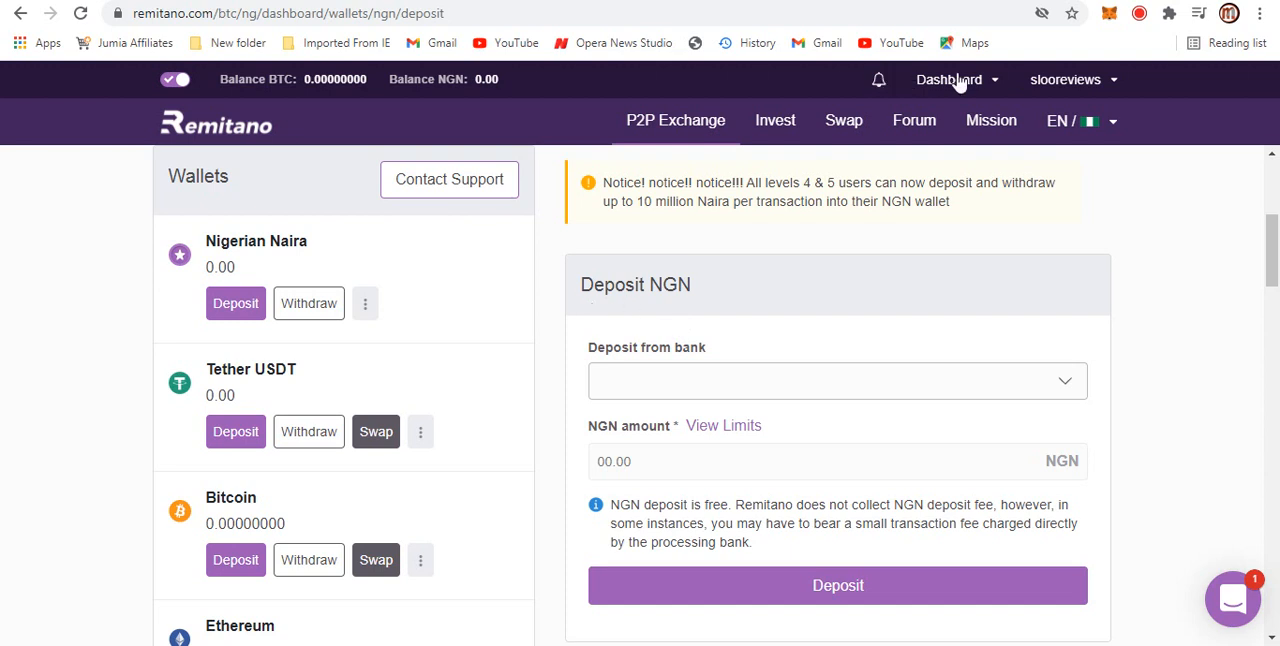
click(949, 79)
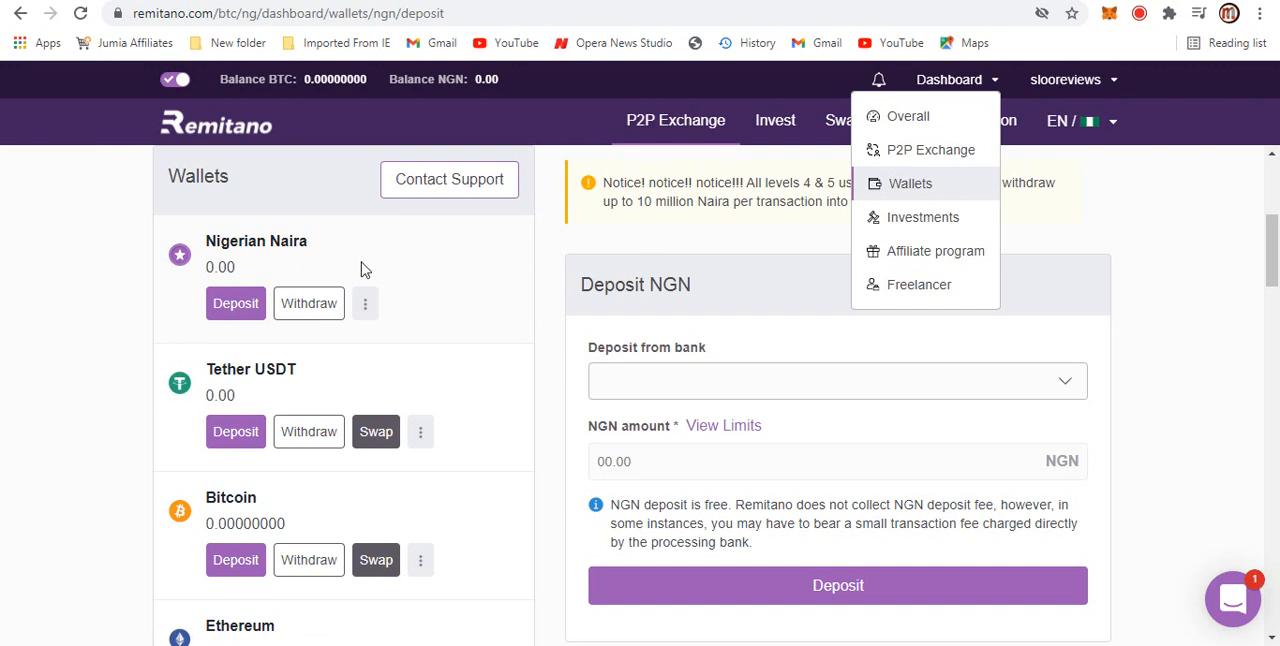
click(650, 345)
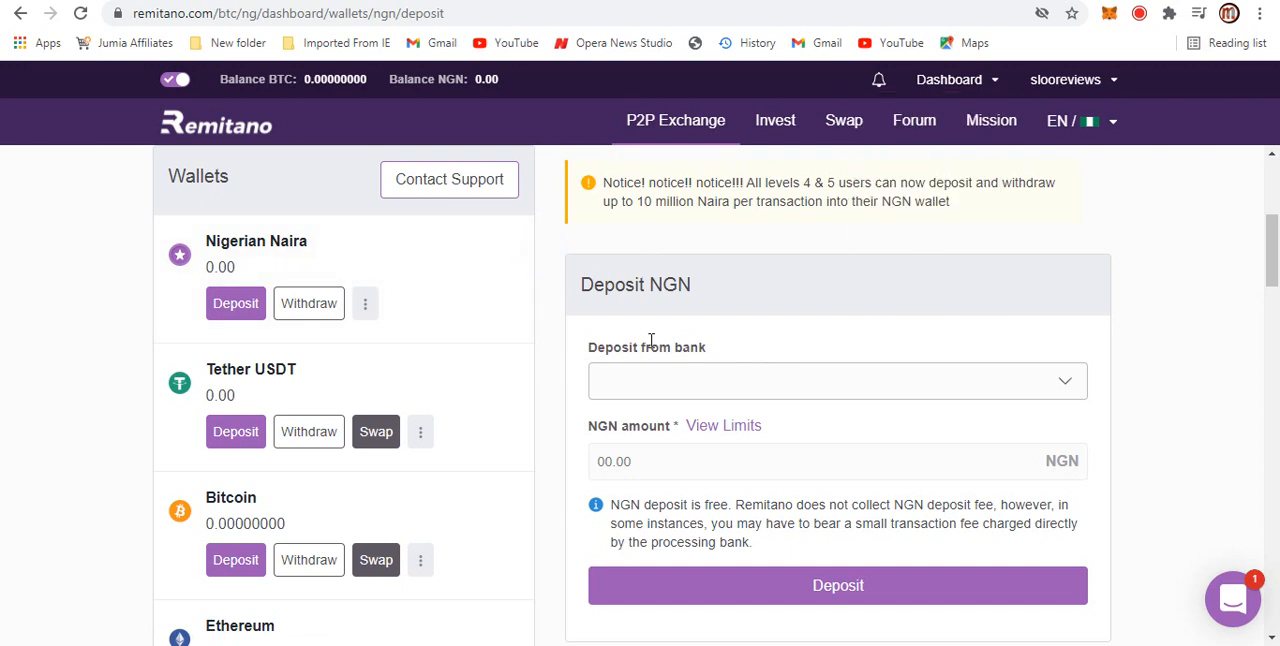
click(837, 380)
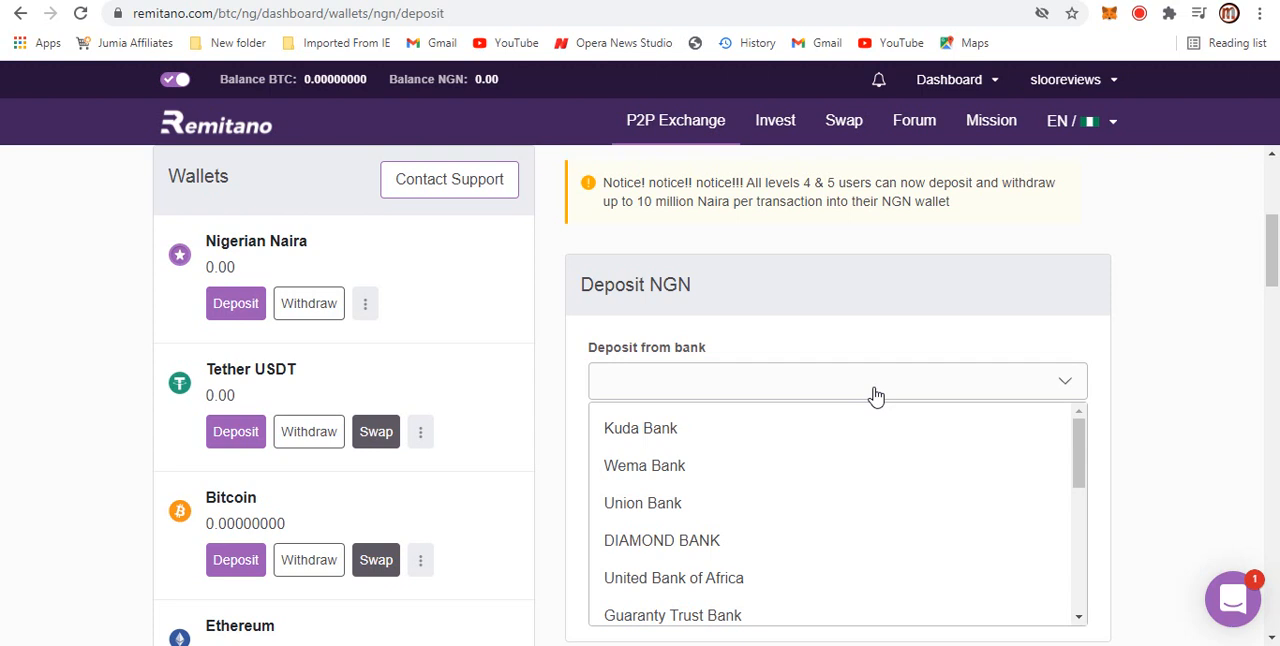
- Submit an 8,000 NGN deposit from FIRST BANK
scroll(down, 3)
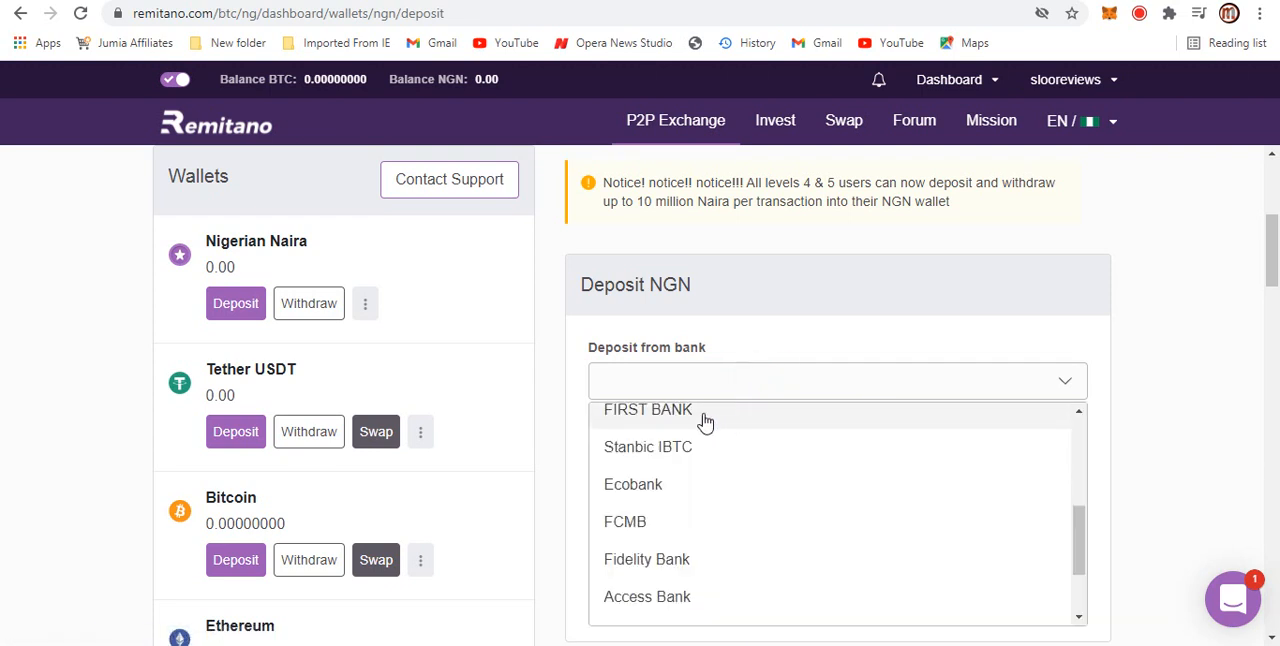
click(647, 409)
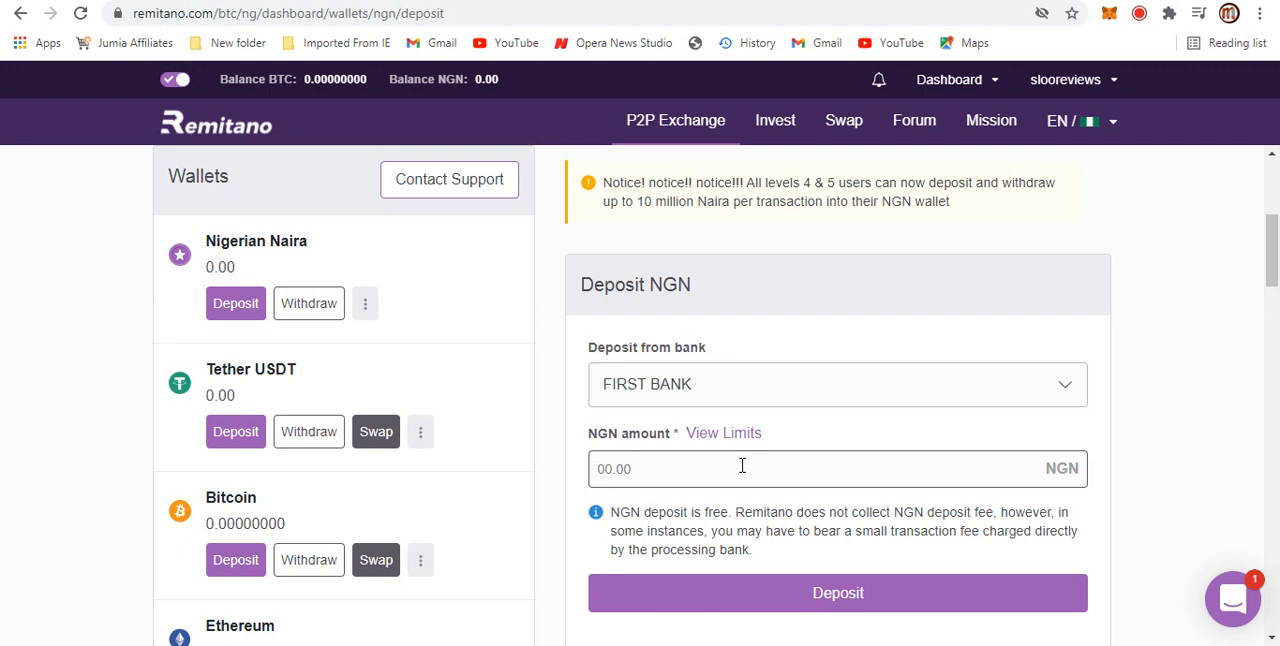
text(8,000)
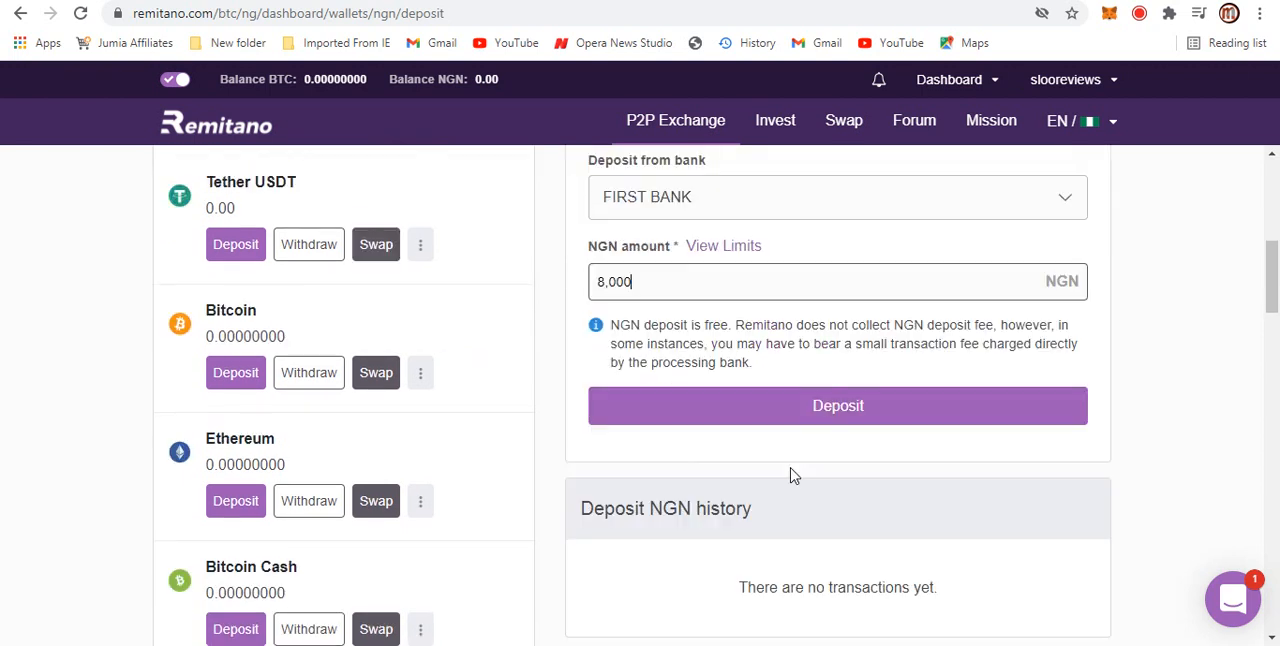
scroll(down, 3)
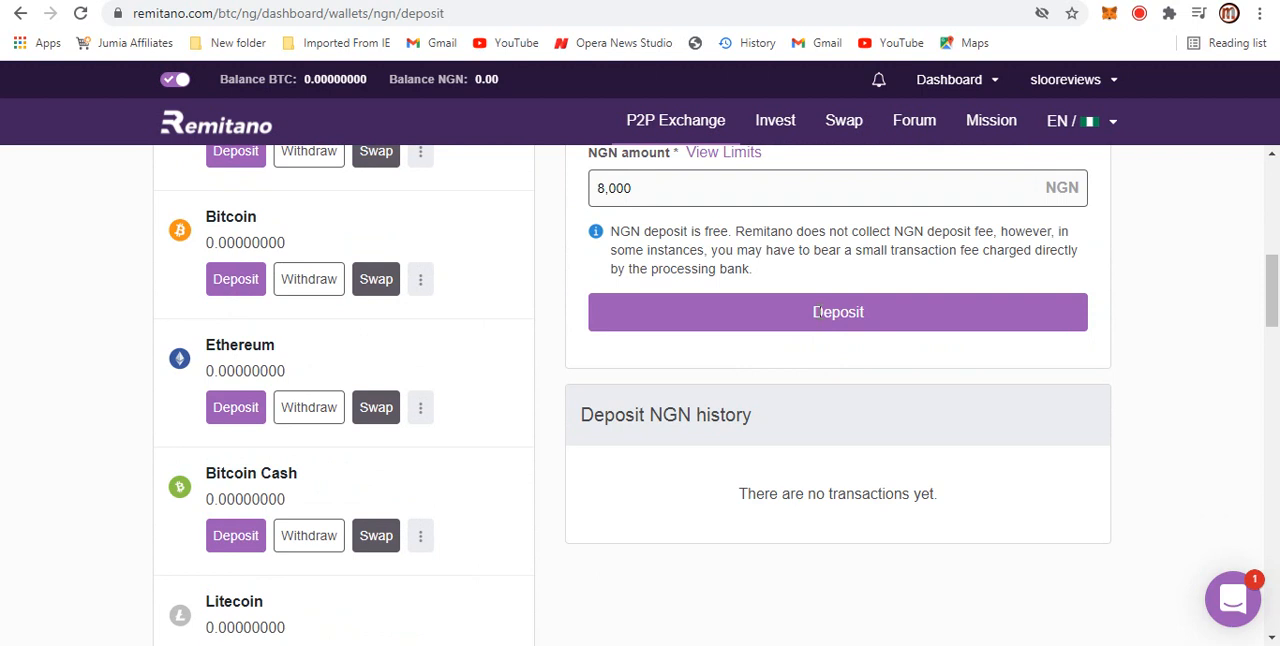
click(837, 311)
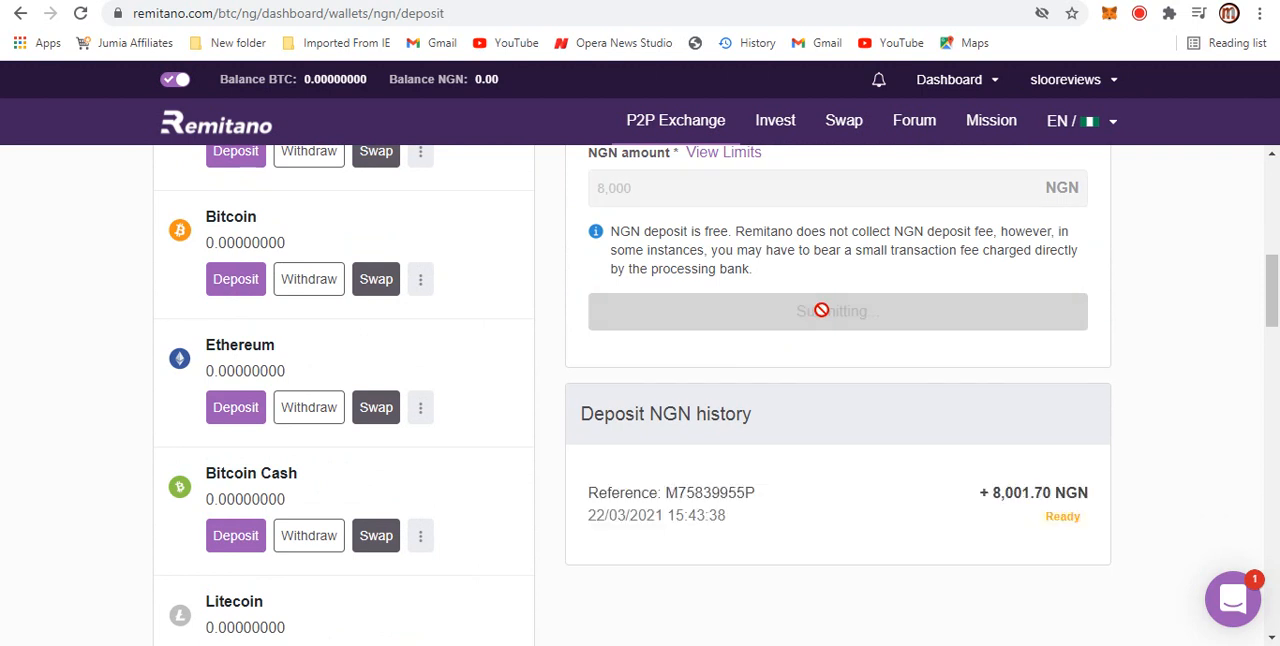
click(836, 311)
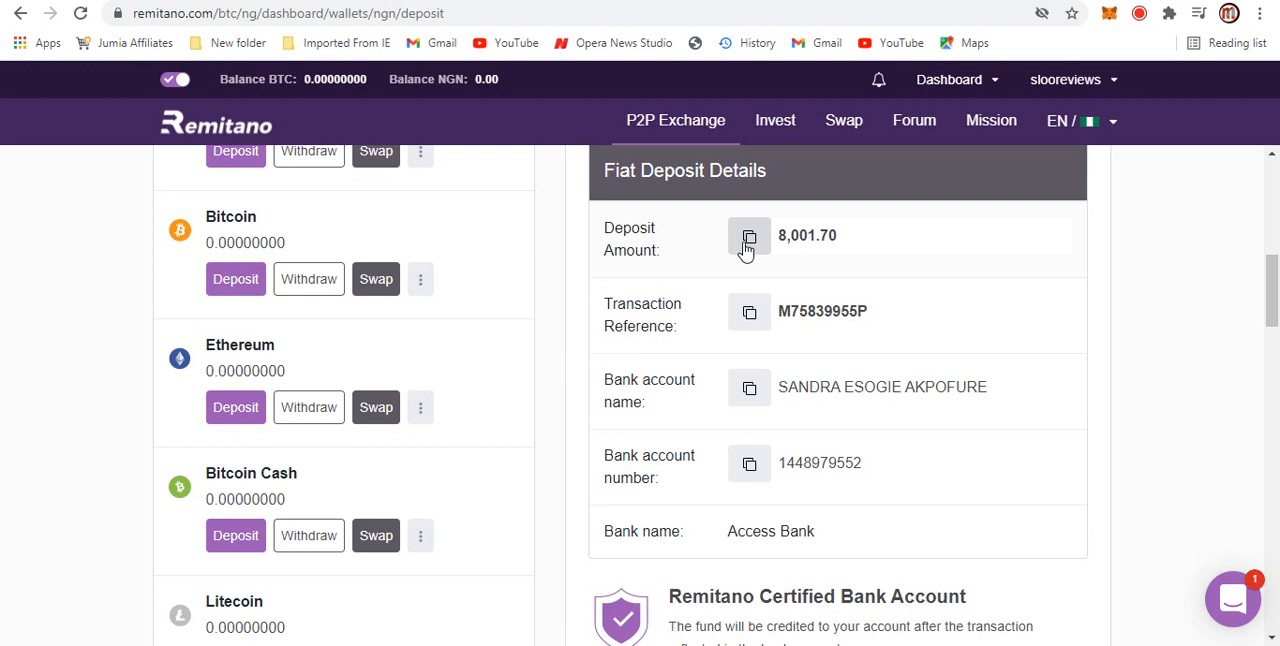
mouse_move(776, 251)
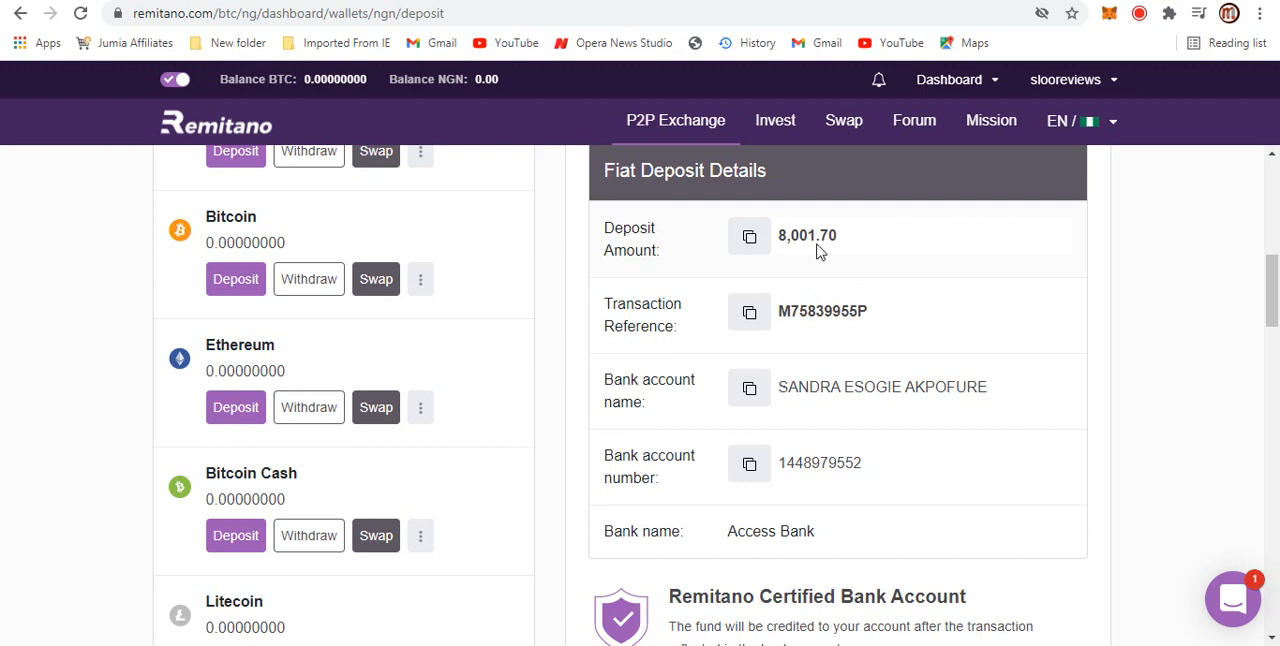
mouse_move(804, 416)
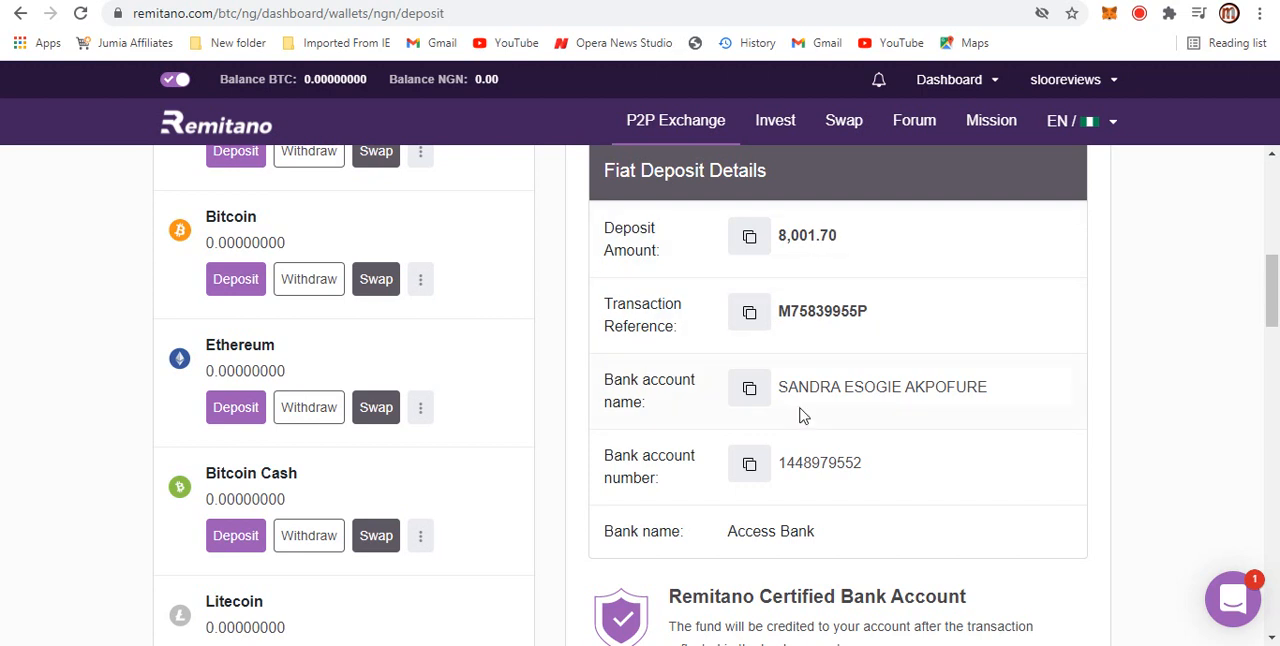
- Review the 8,001.70 NGN deposit details and scroll to the payment confirmation and cancel buttons
right_click(805, 416)
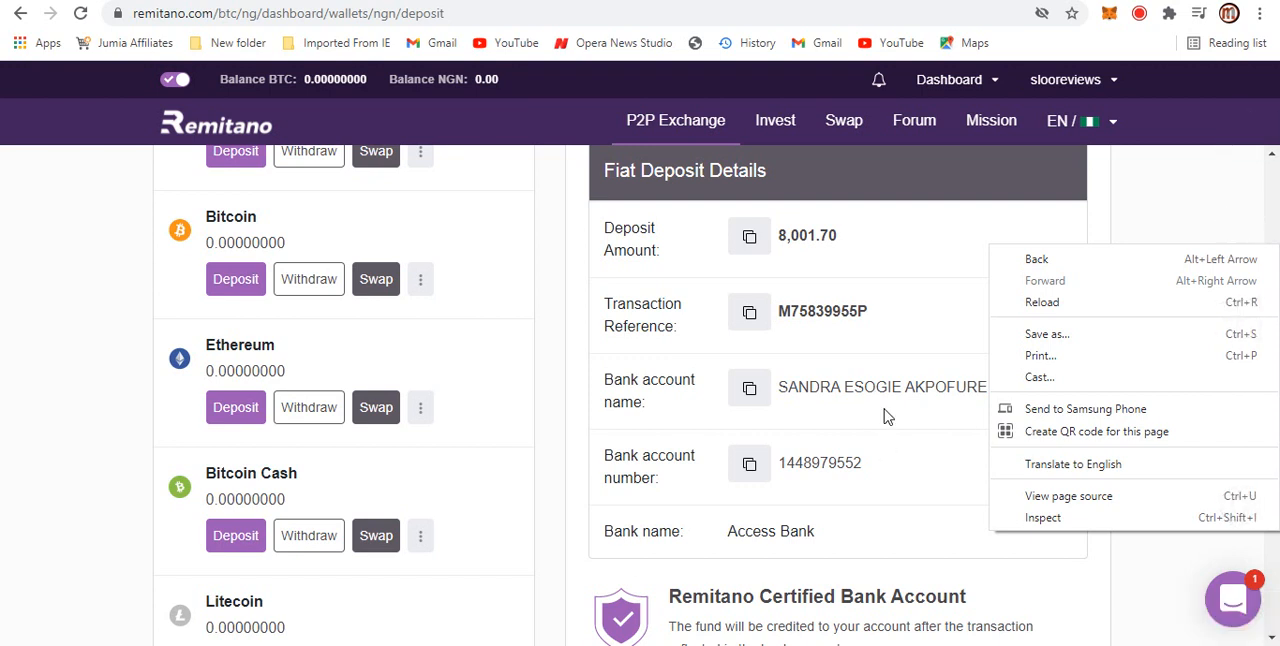
click(880, 387)
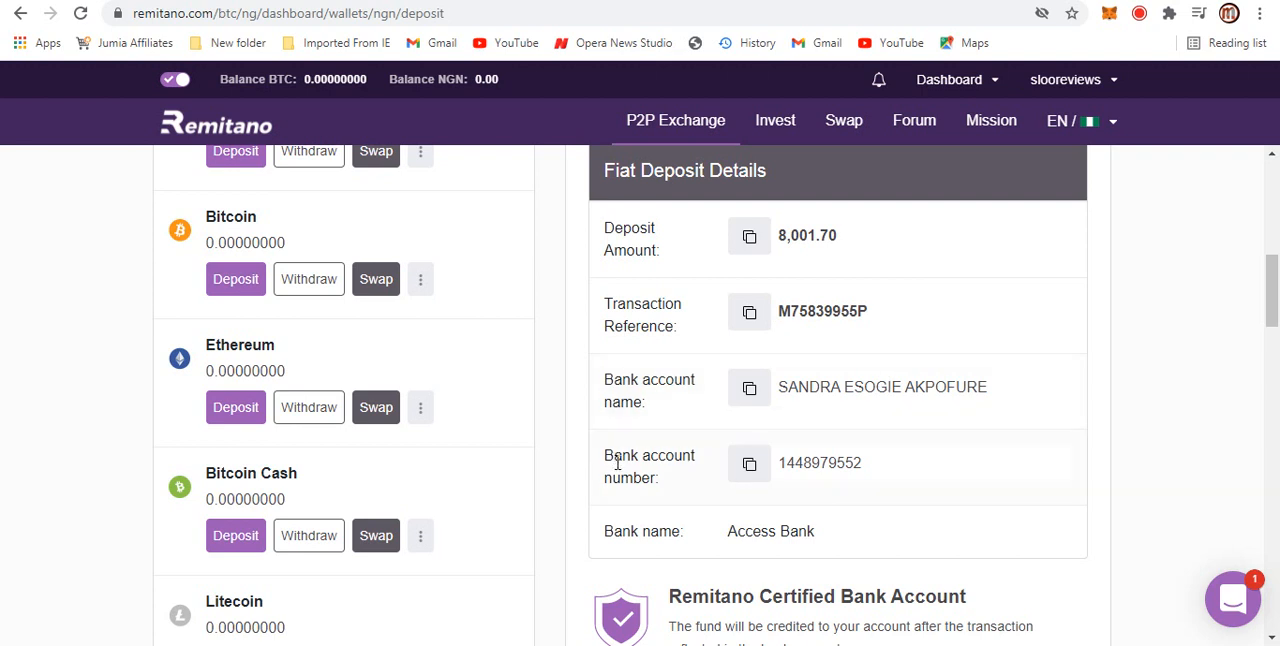
scroll(down, 3)
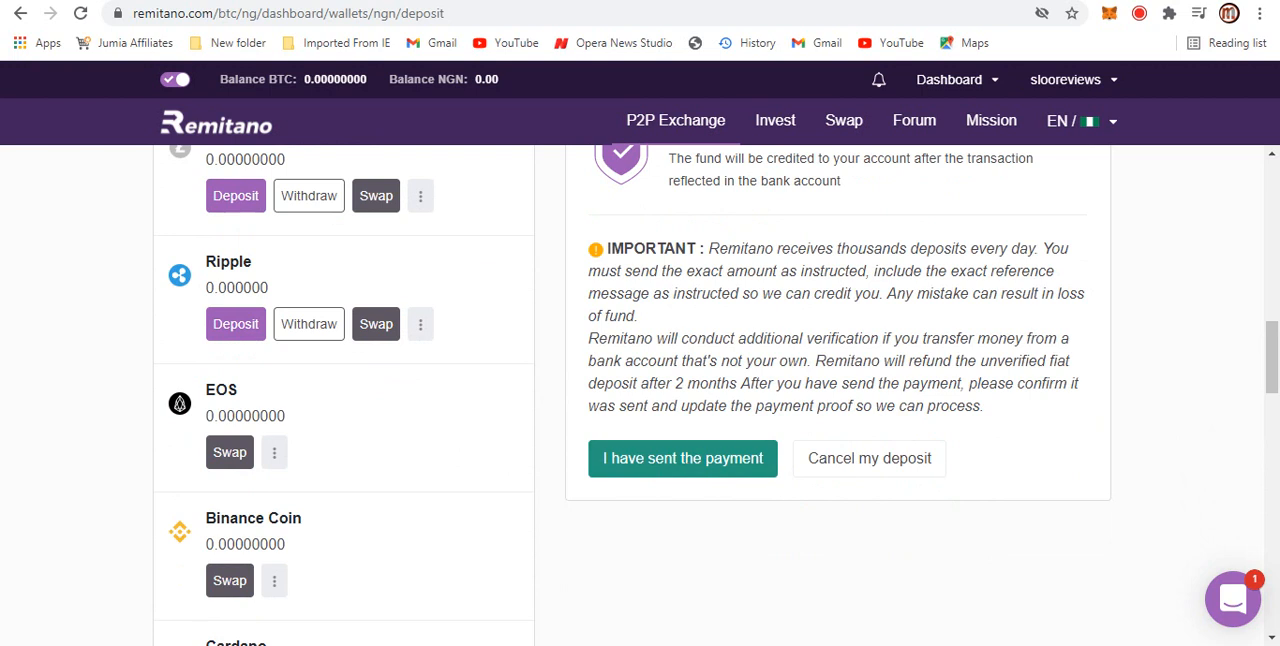
mouse_move(133, 636)
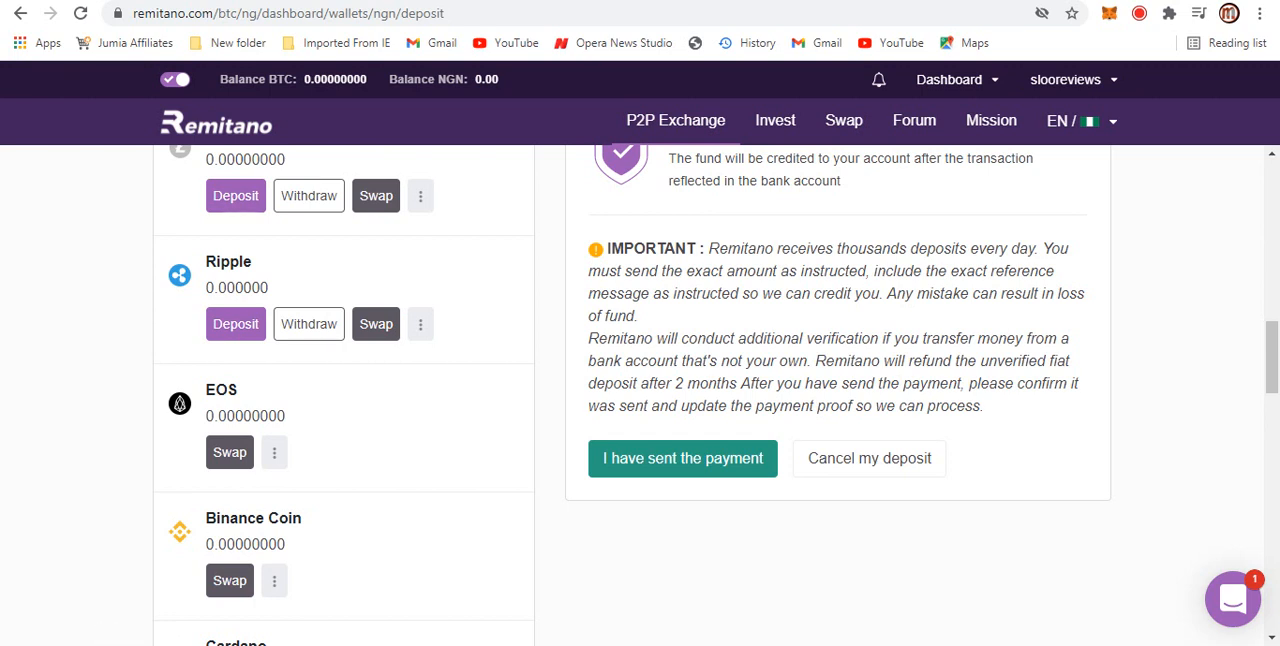
mouse_move(5, 380)
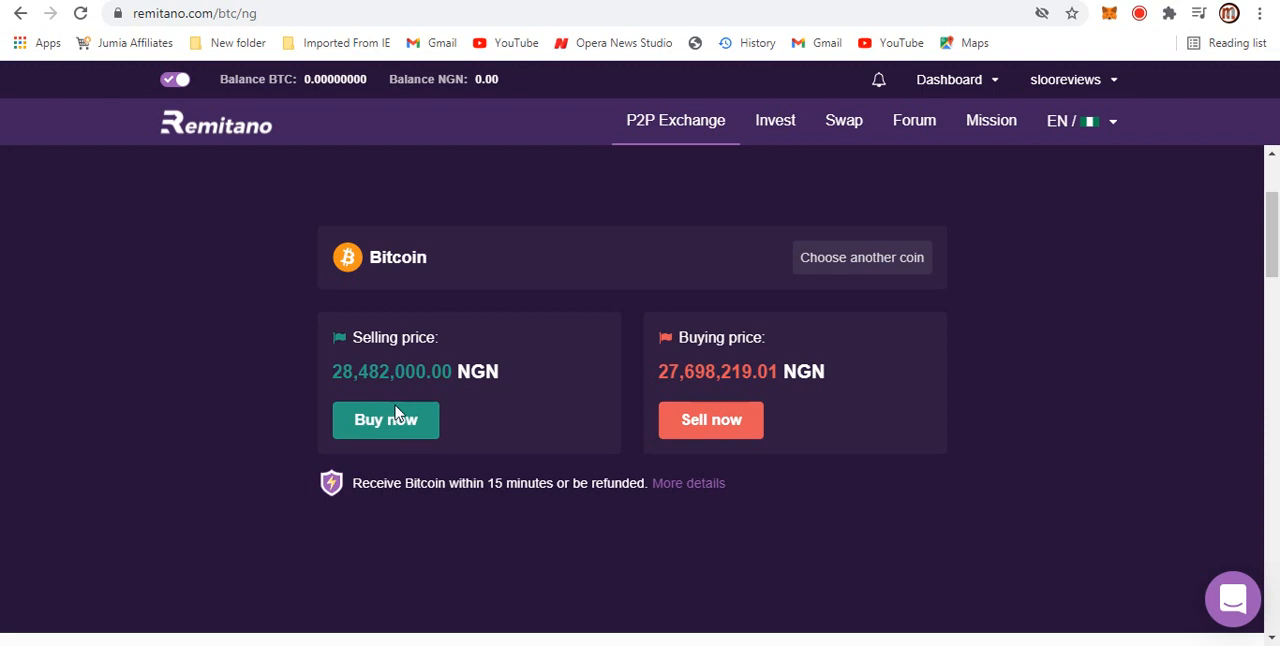
mouse_move(405, 352)
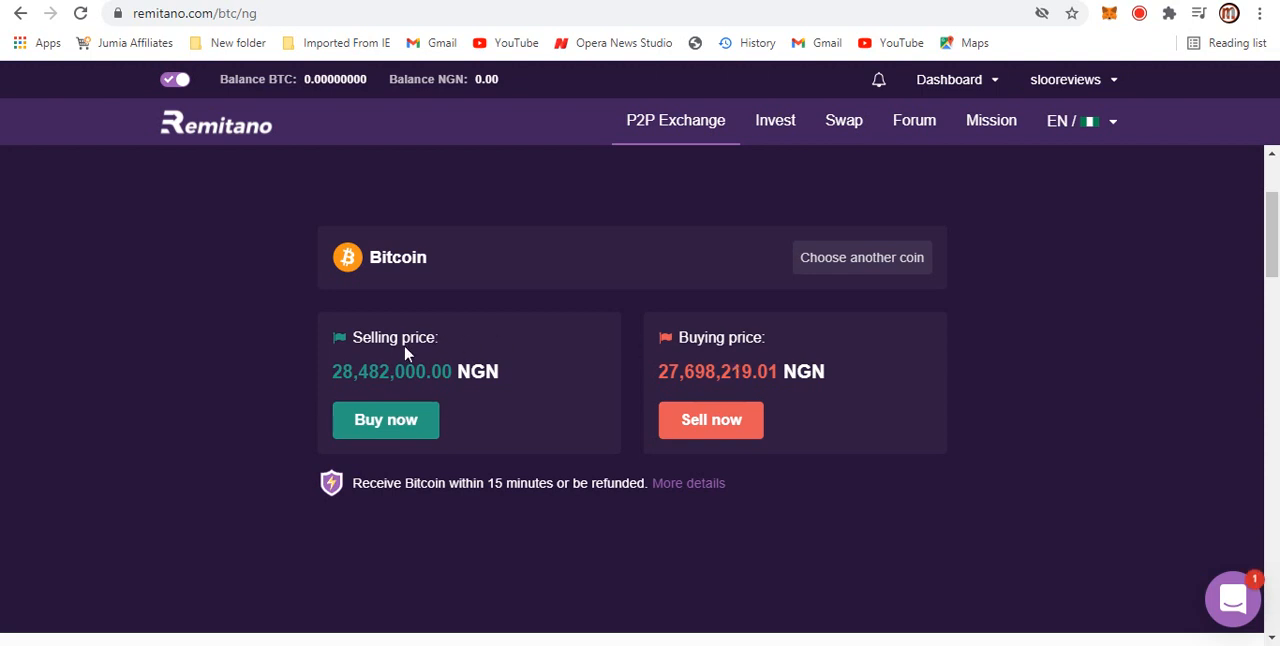
mouse_move(370, 368)
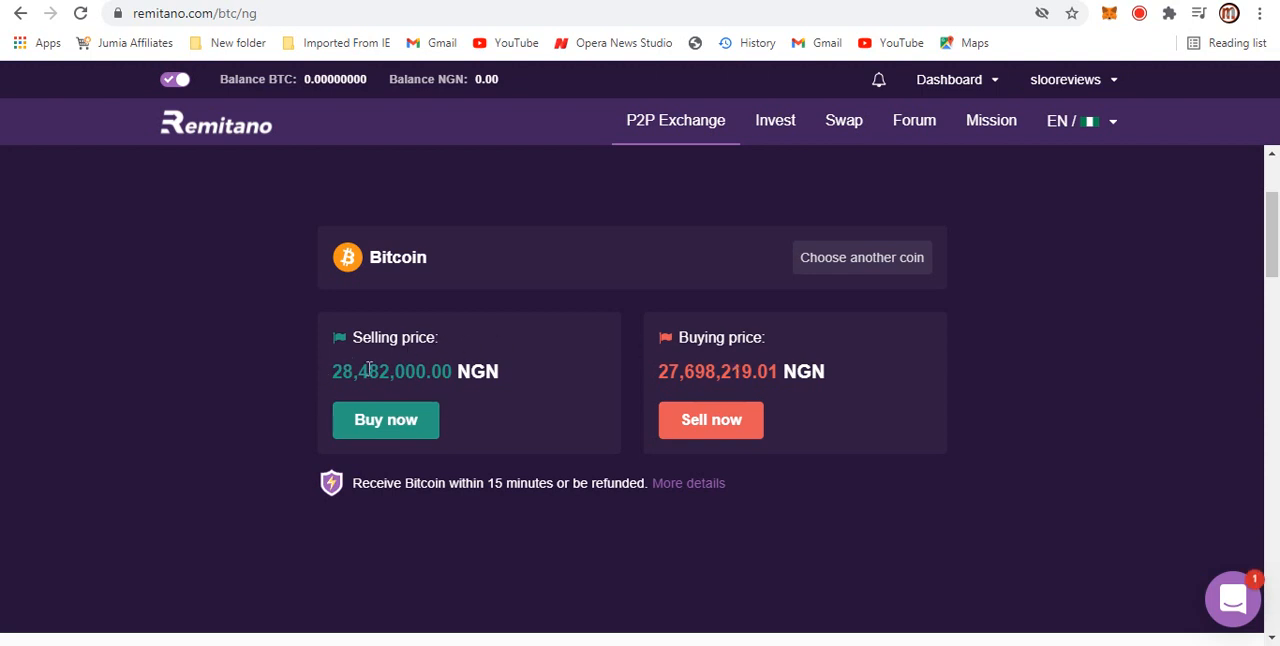
mouse_move(675, 364)
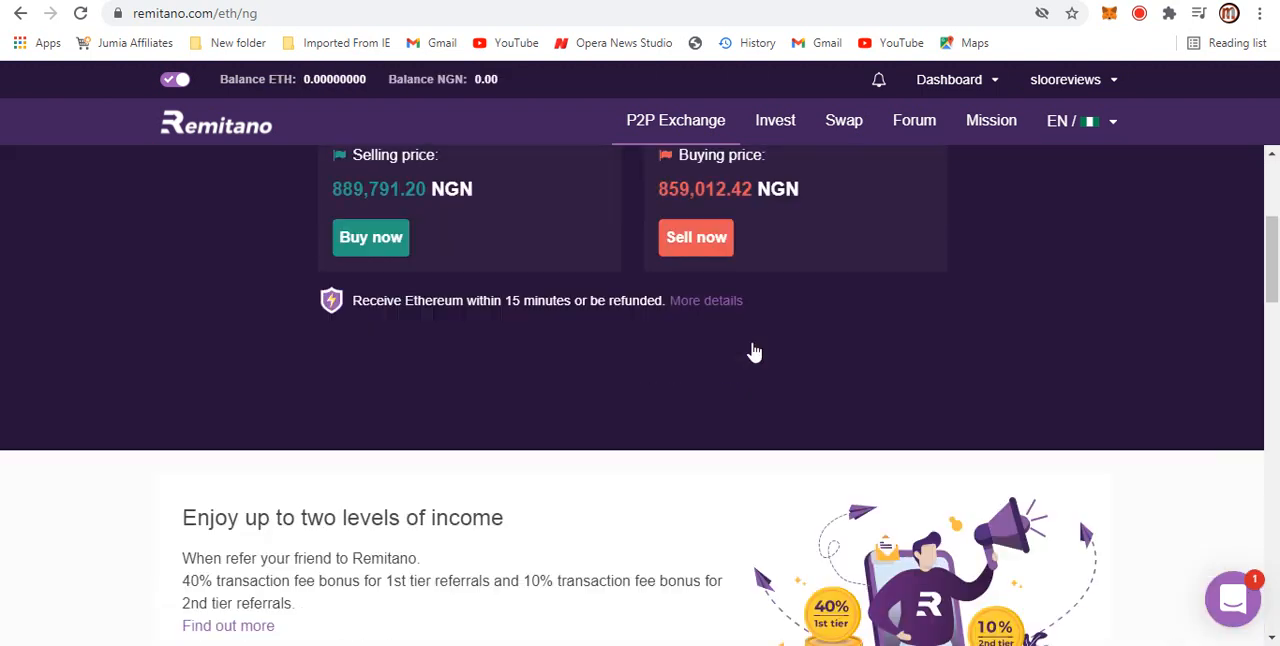
- Switch the exchange page back to Bitcoin and show its NGN buy offers
scroll(down, 3)
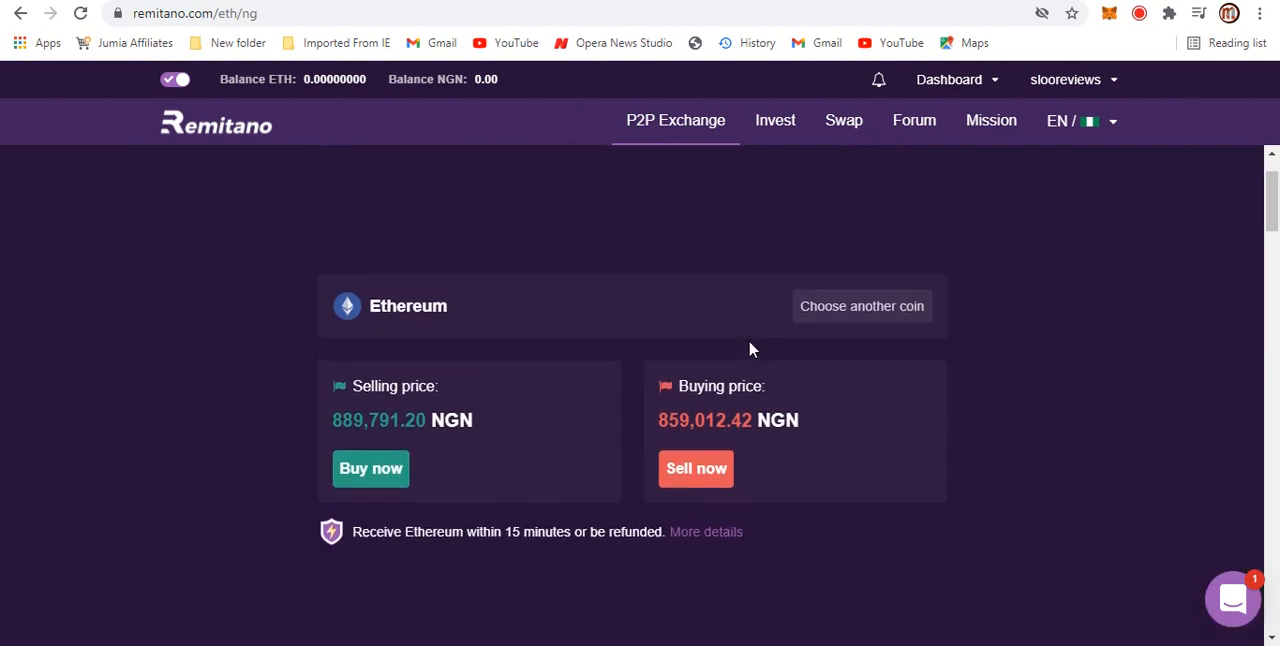
click(407, 306)
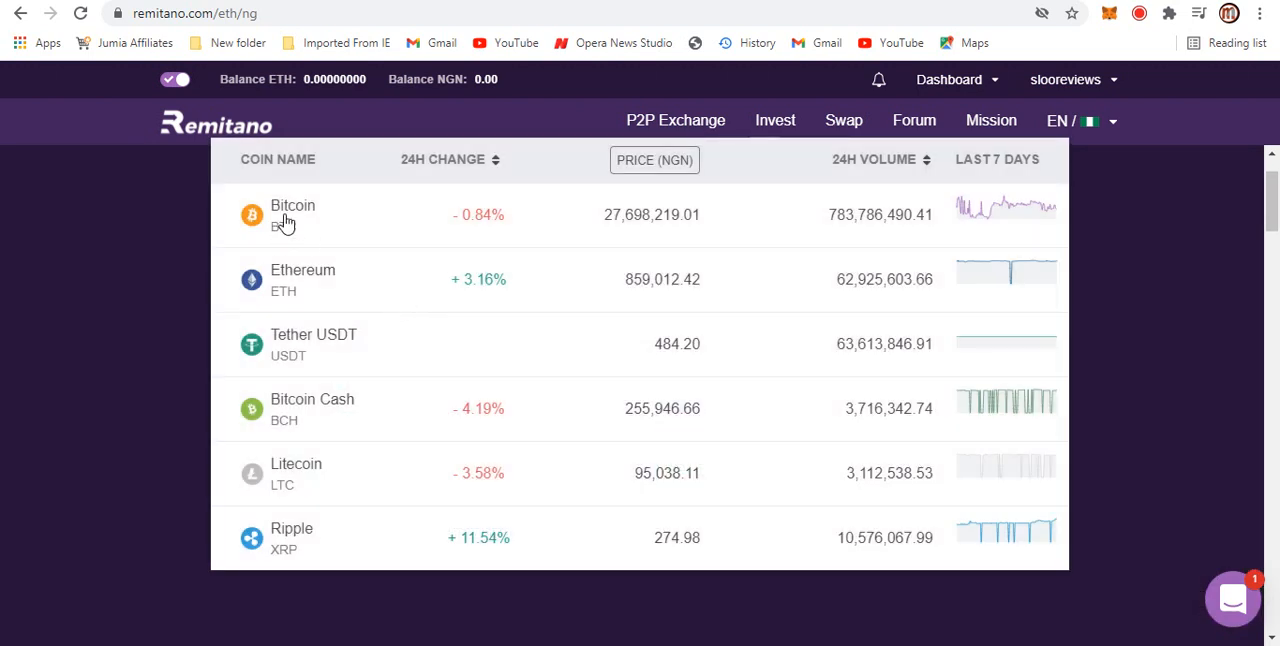
click(293, 205)
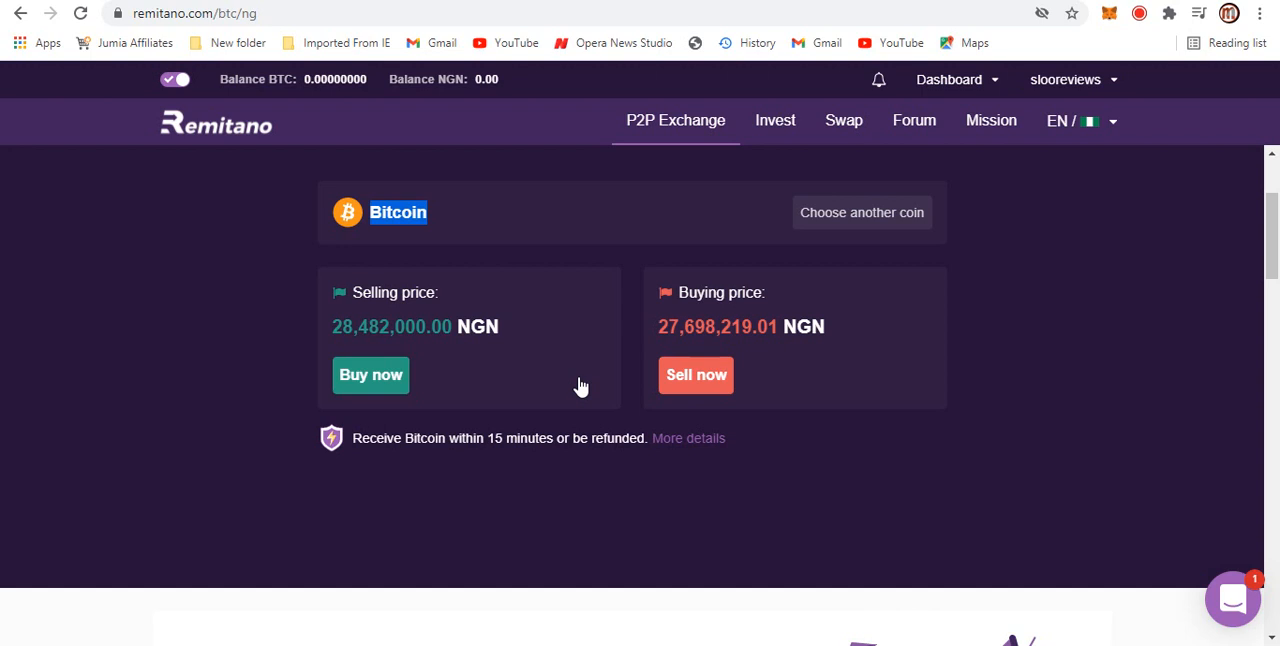
click(370, 374)
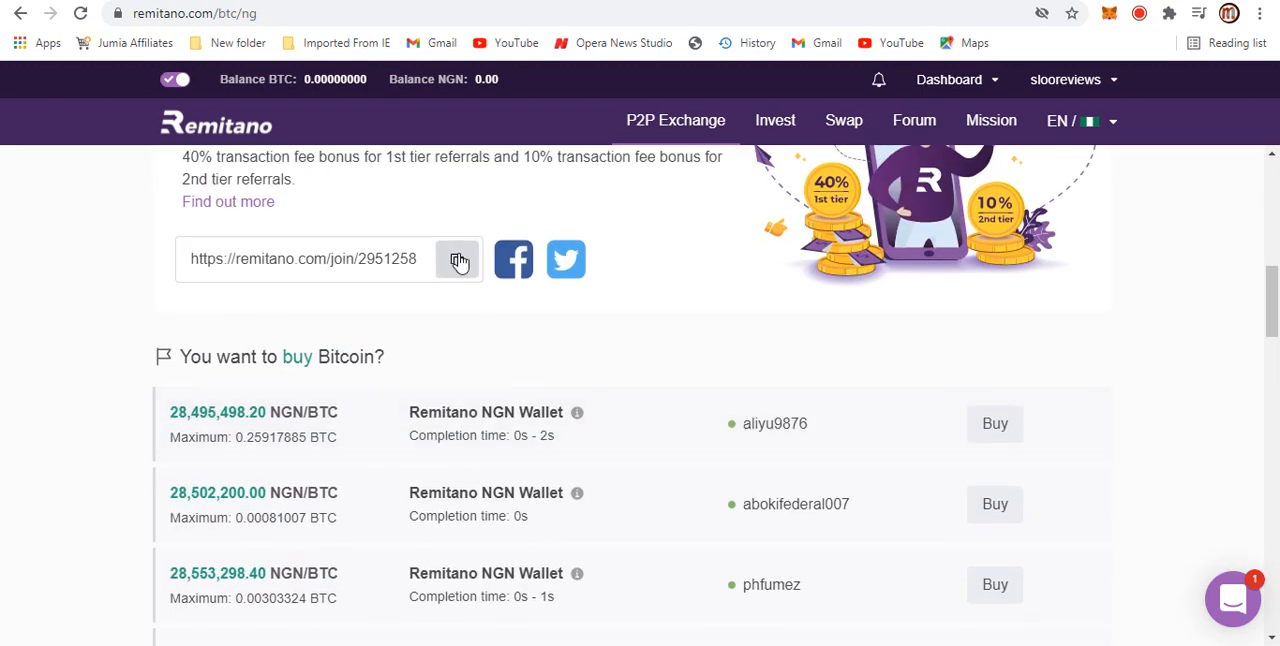
scroll(down, 3)
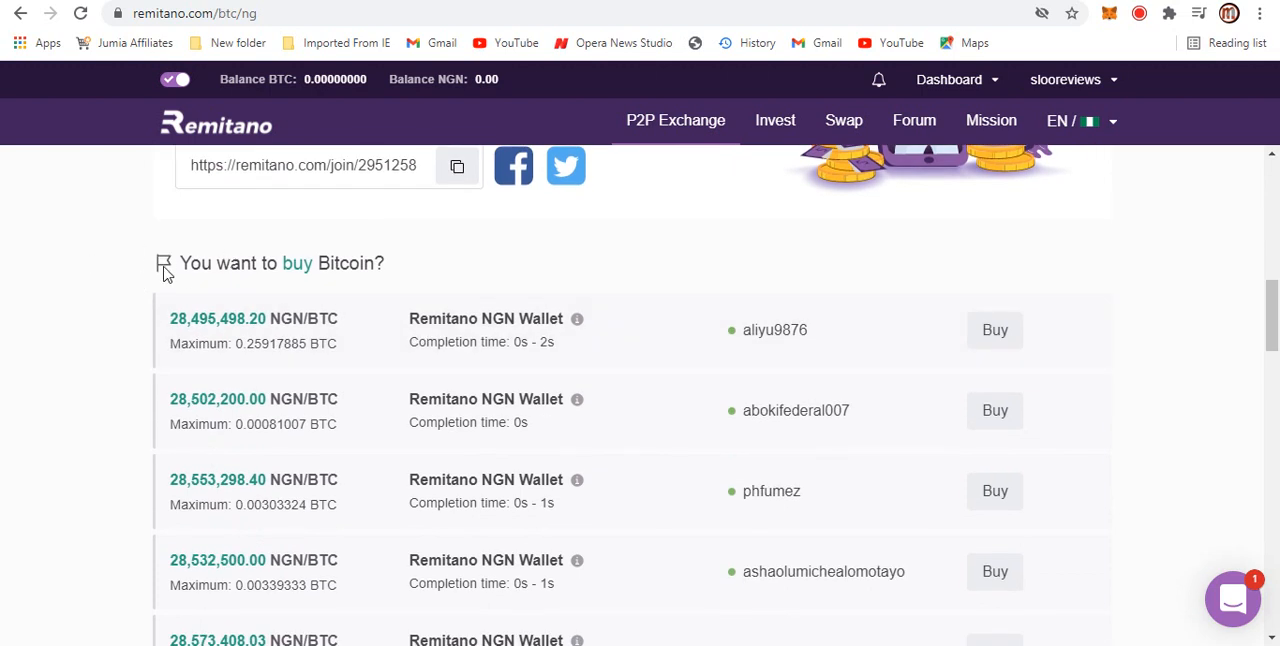
mouse_move(349, 311)
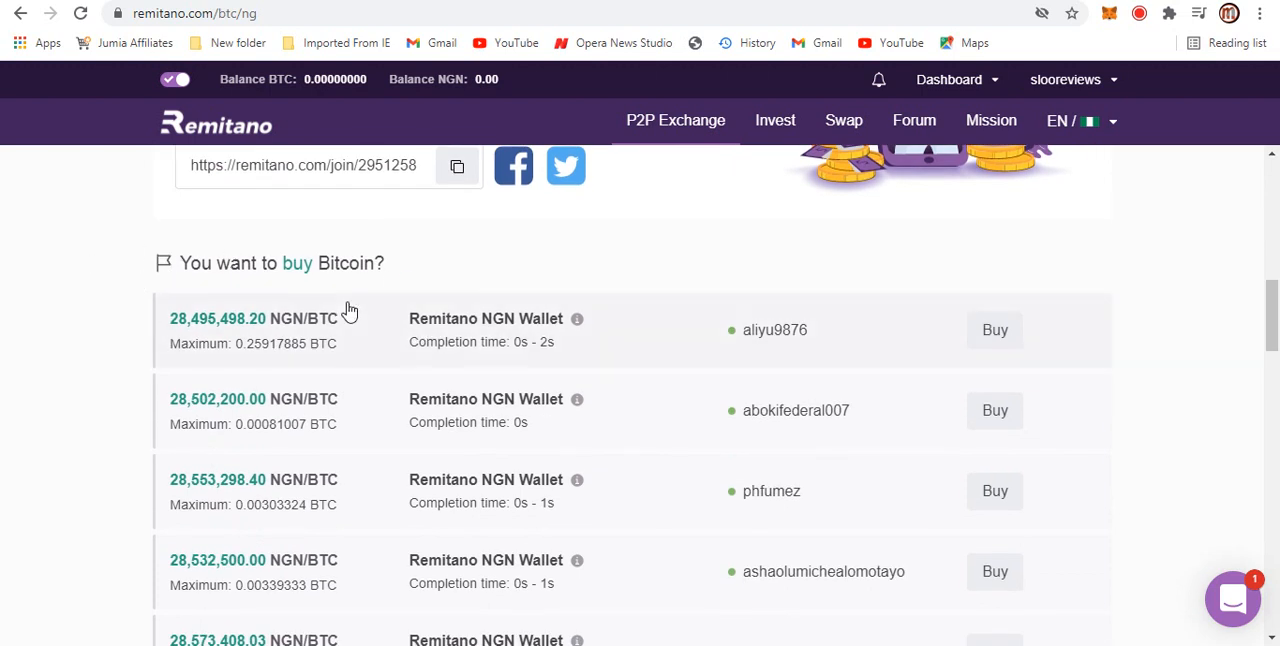
mouse_move(329, 365)
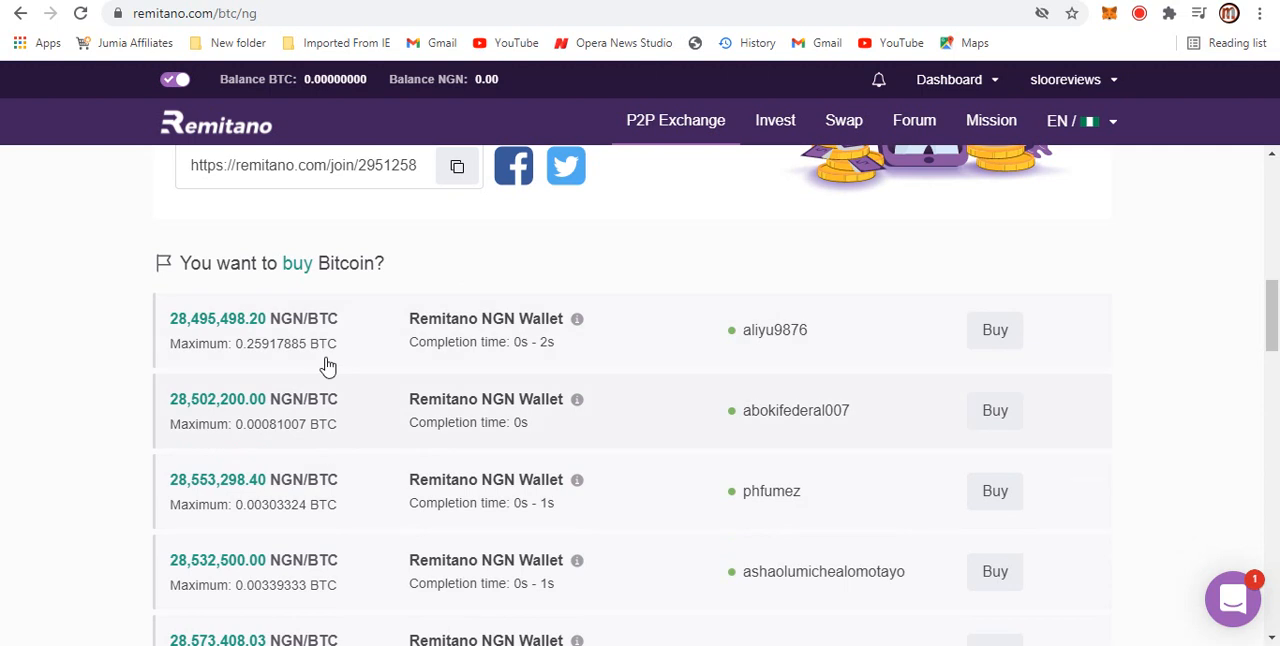
mouse_move(330, 373)
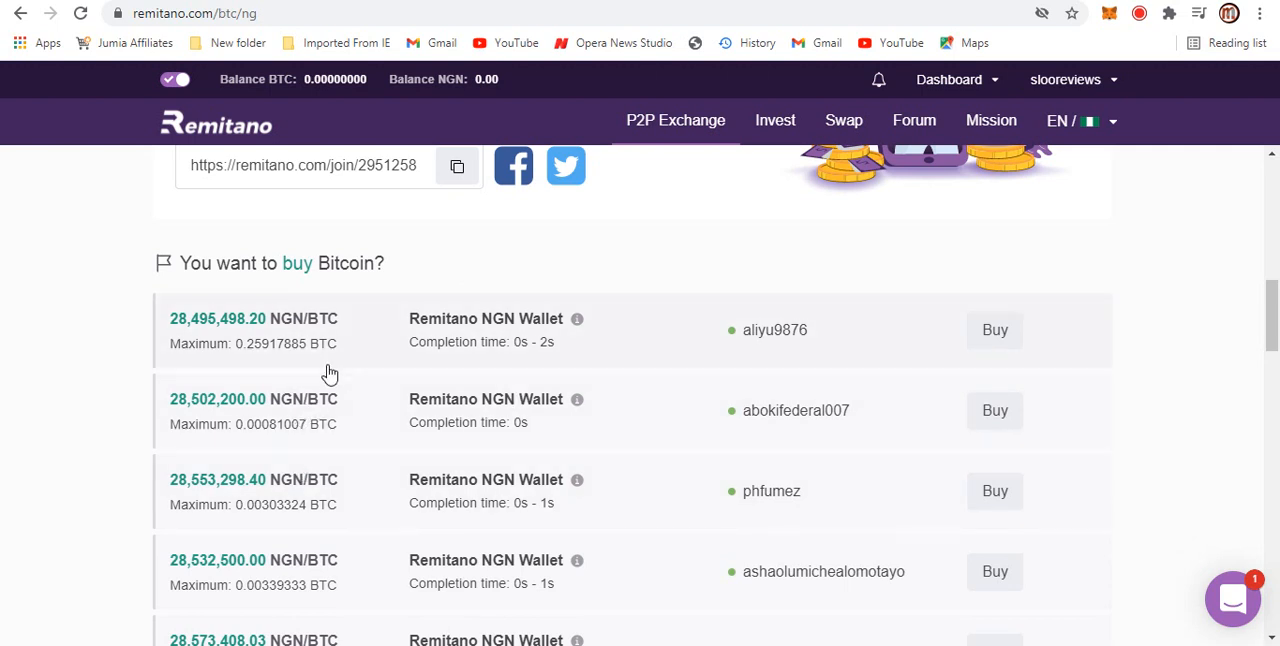
mouse_move(290, 374)
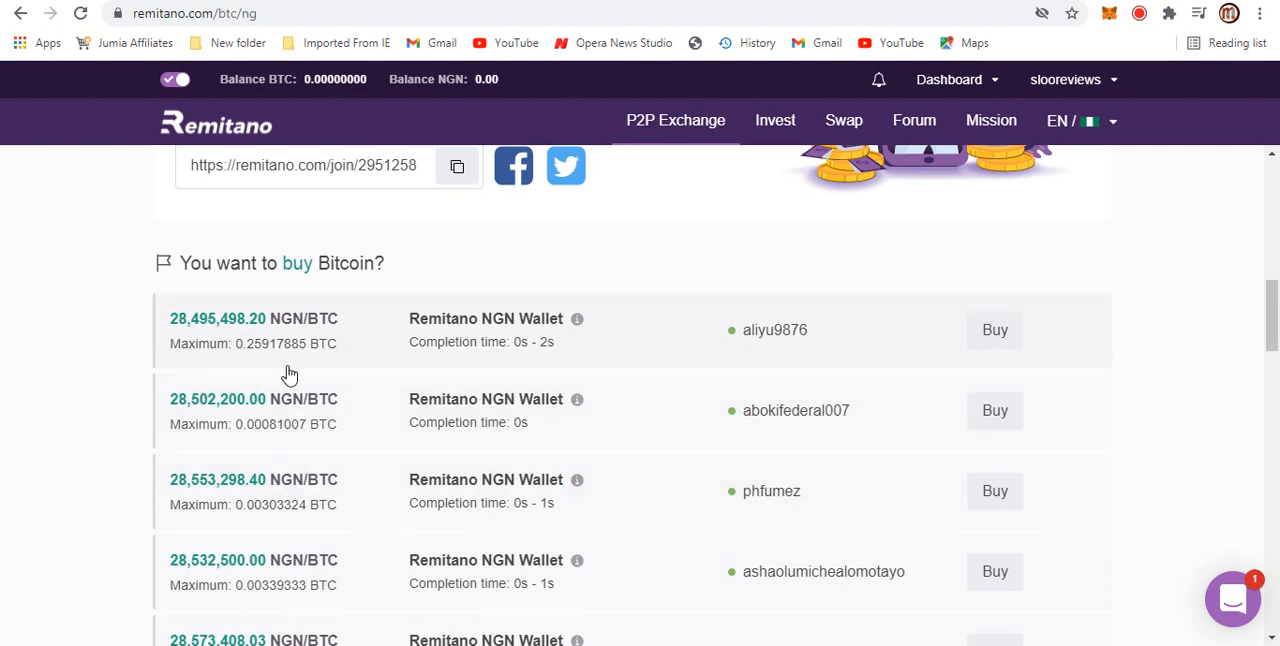
scroll(down, 3)
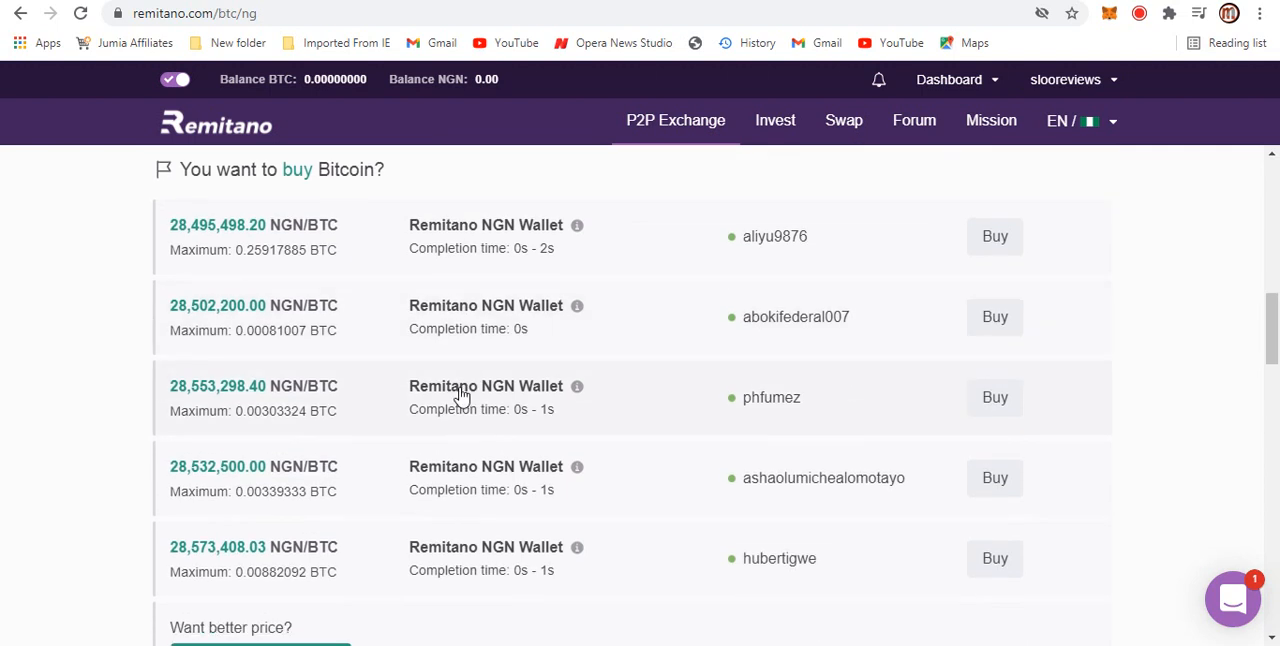
mouse_move(275, 331)
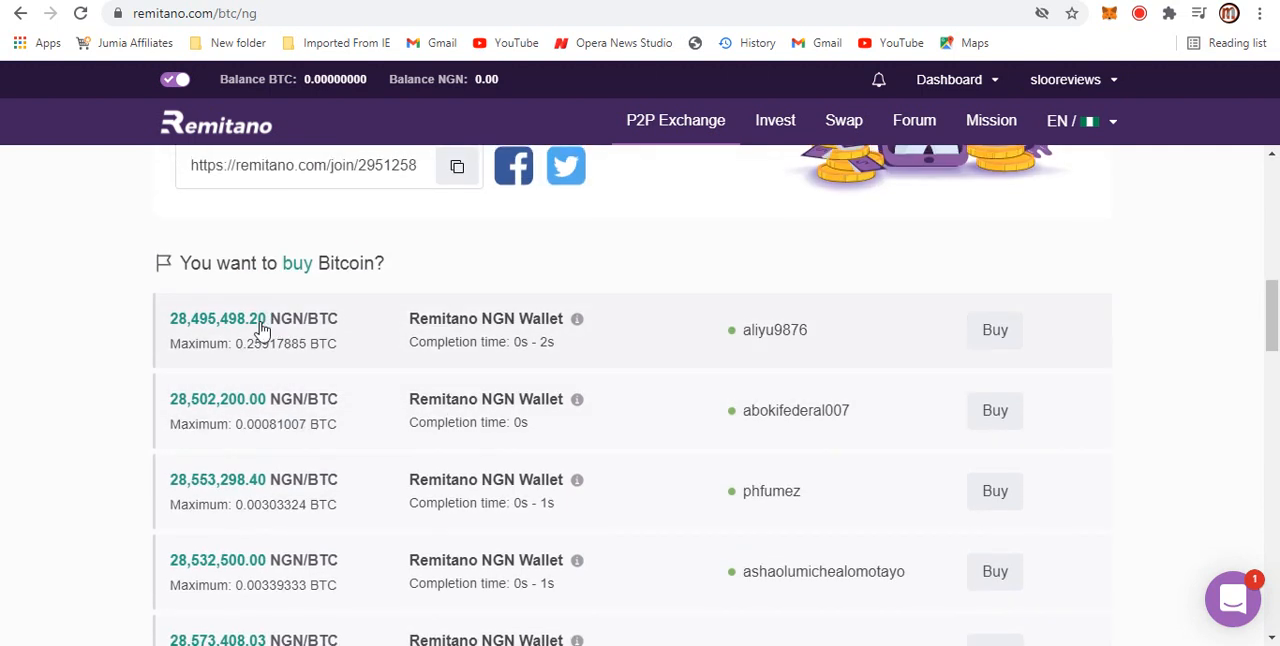
mouse_move(227, 330)
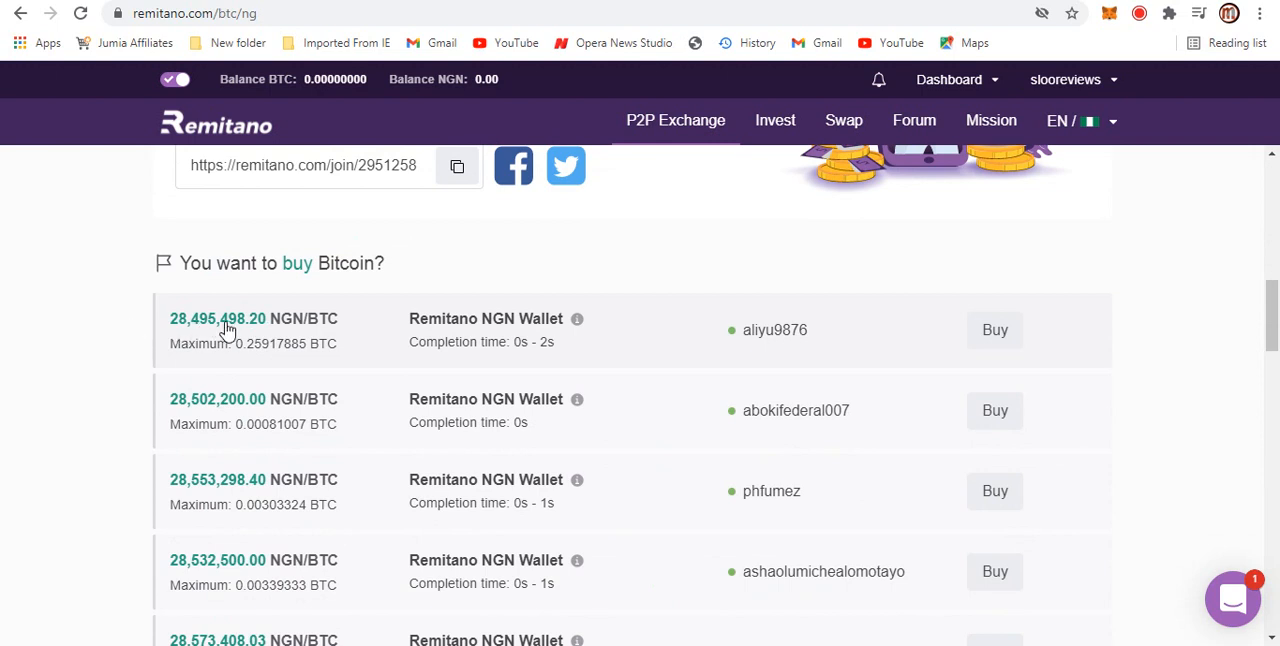
mouse_move(227, 418)
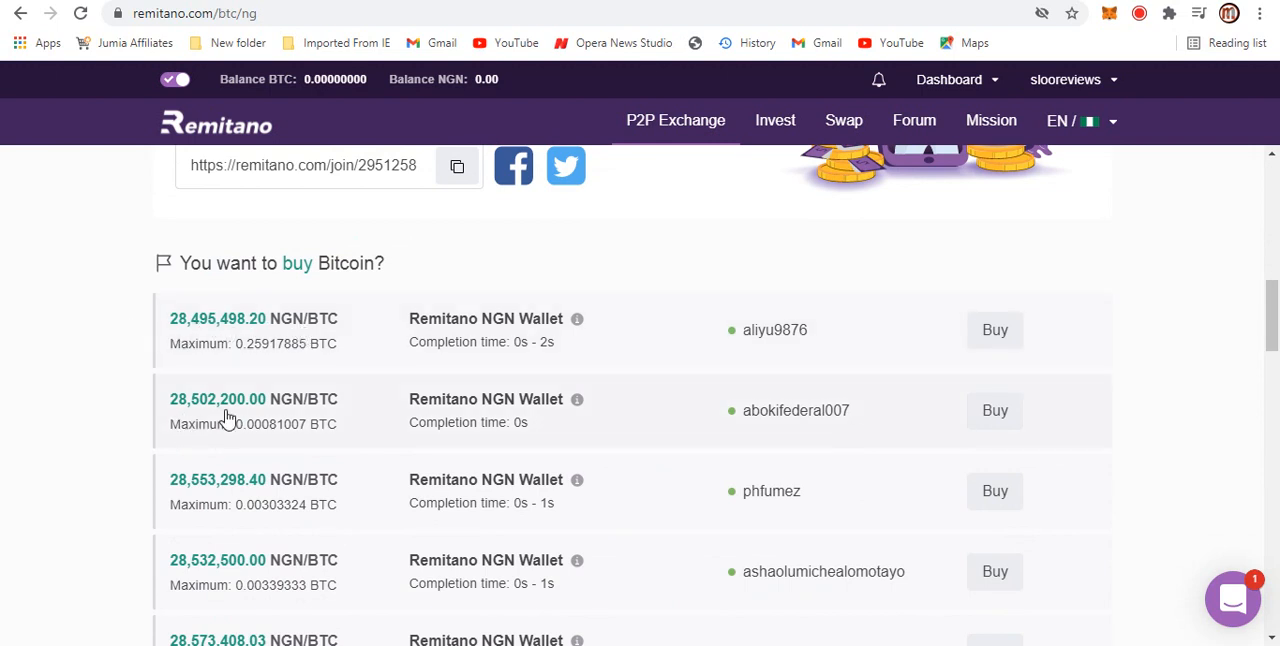
mouse_move(295, 350)
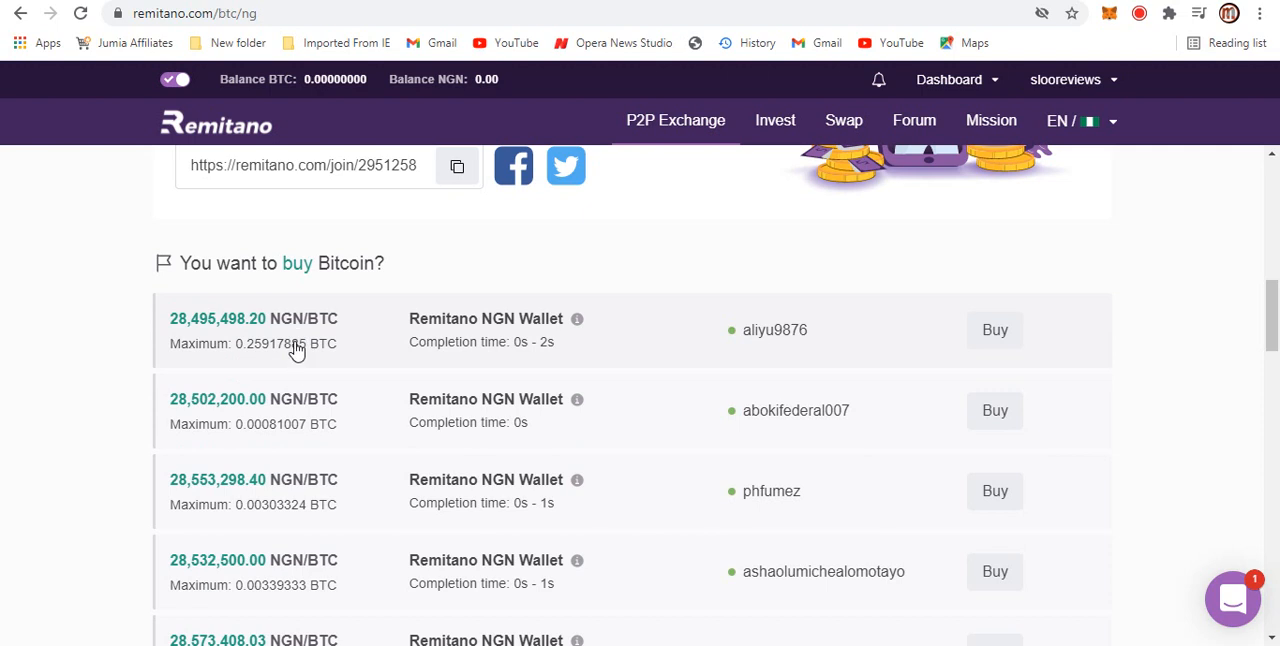
click(994, 330)
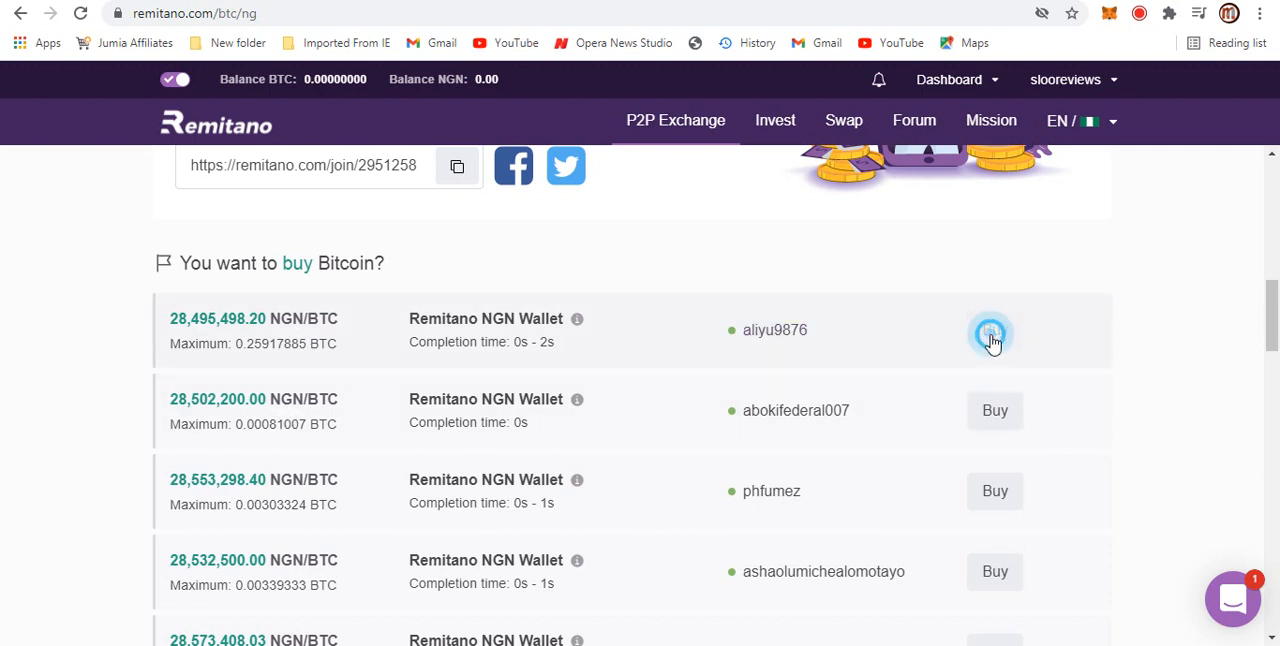
click(994, 330)
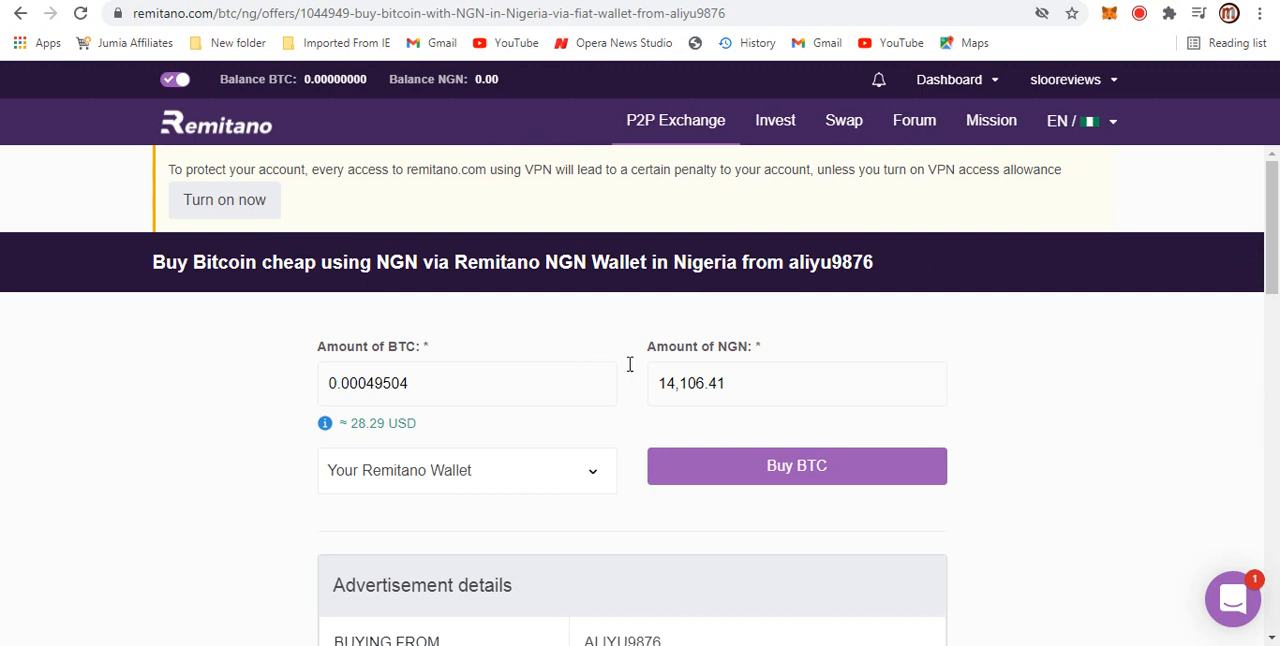
mouse_move(470, 395)
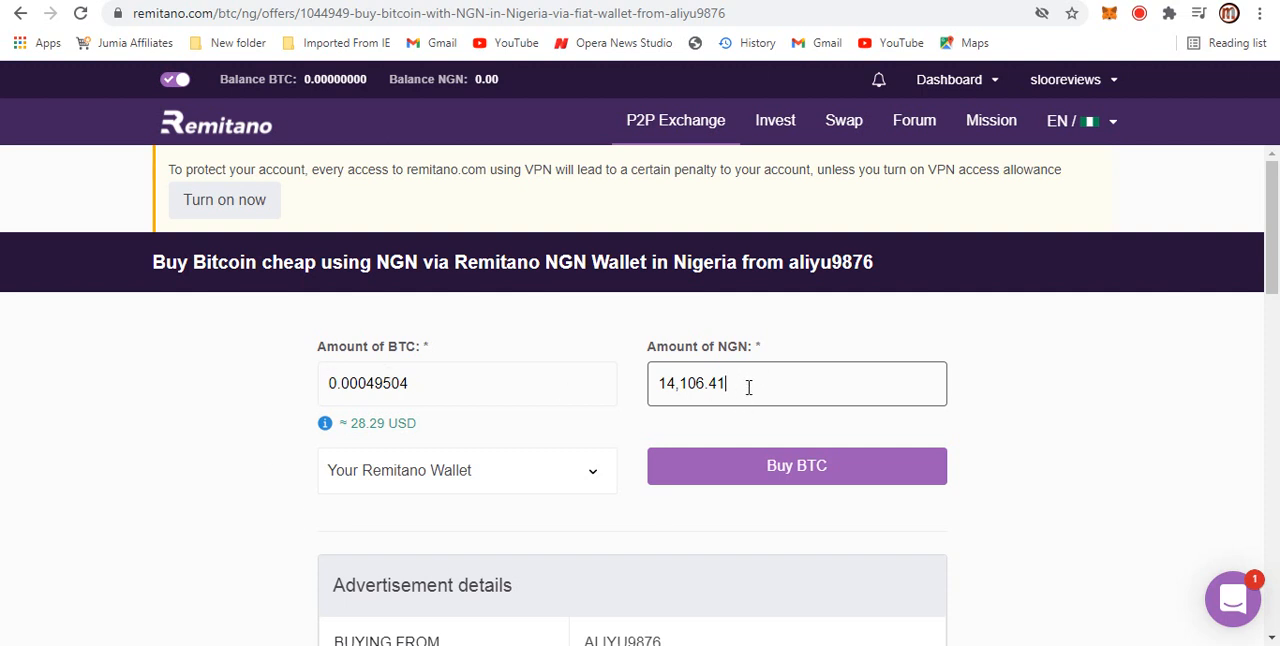
text(14,100.19)
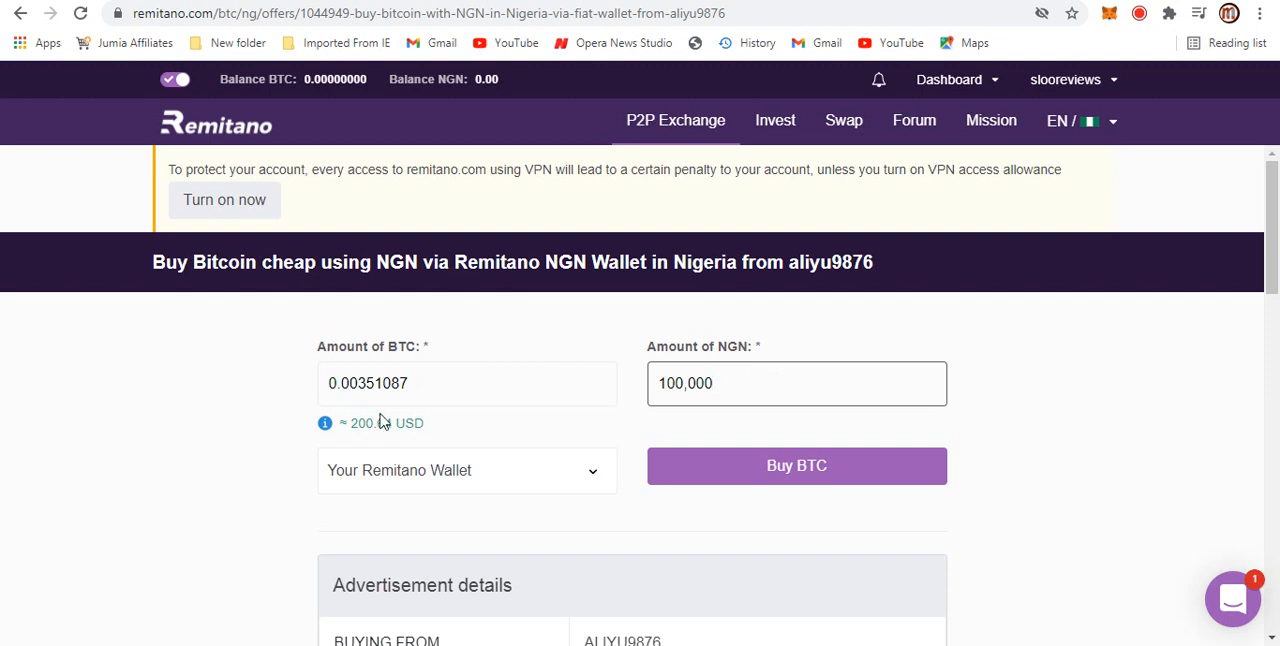
mouse_move(382, 442)
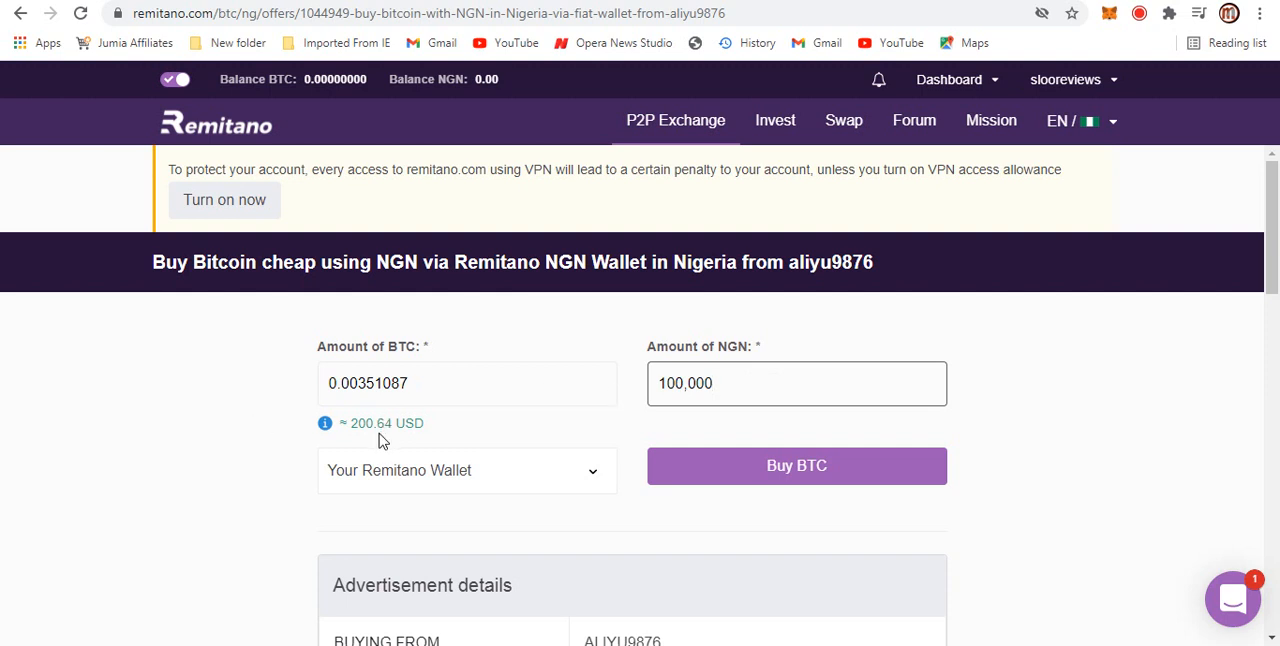
click(796, 383)
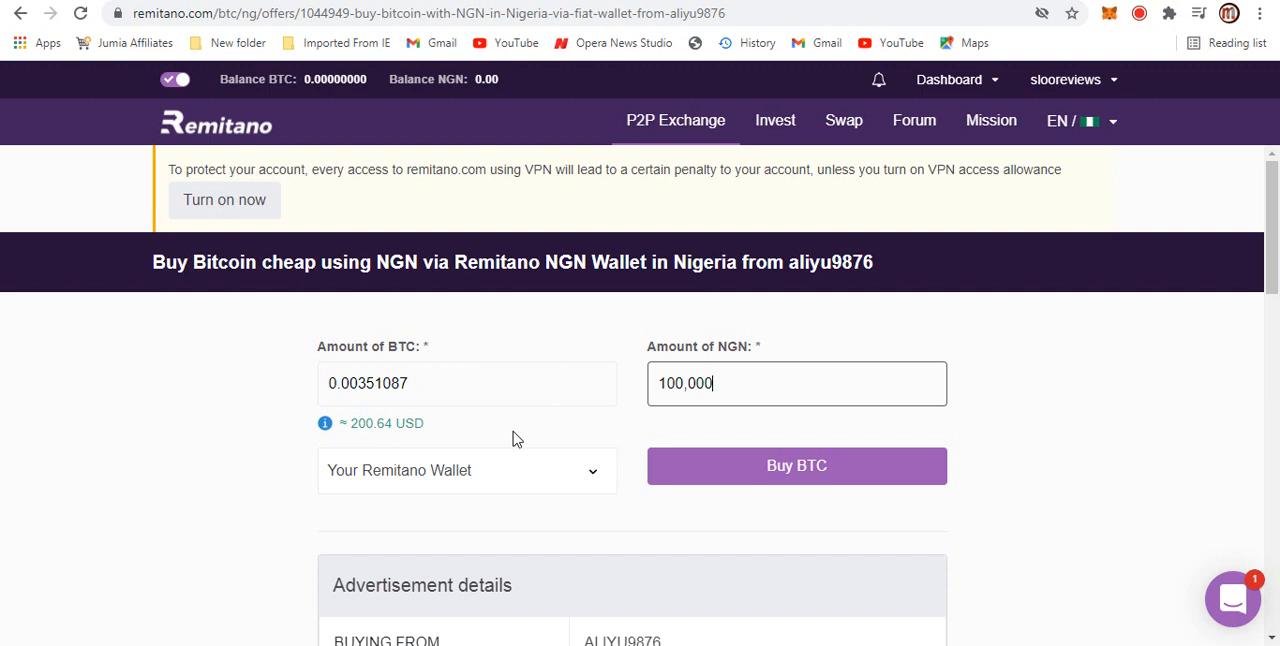
mouse_move(814, 498)
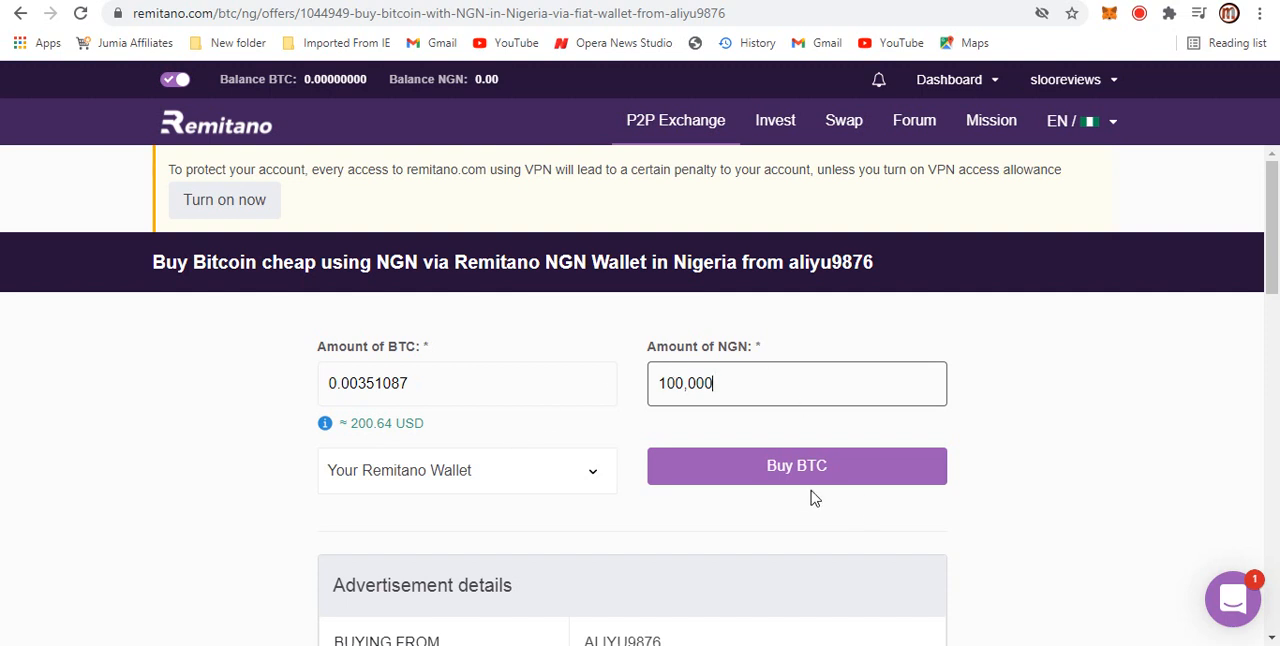
mouse_move(390, 483)
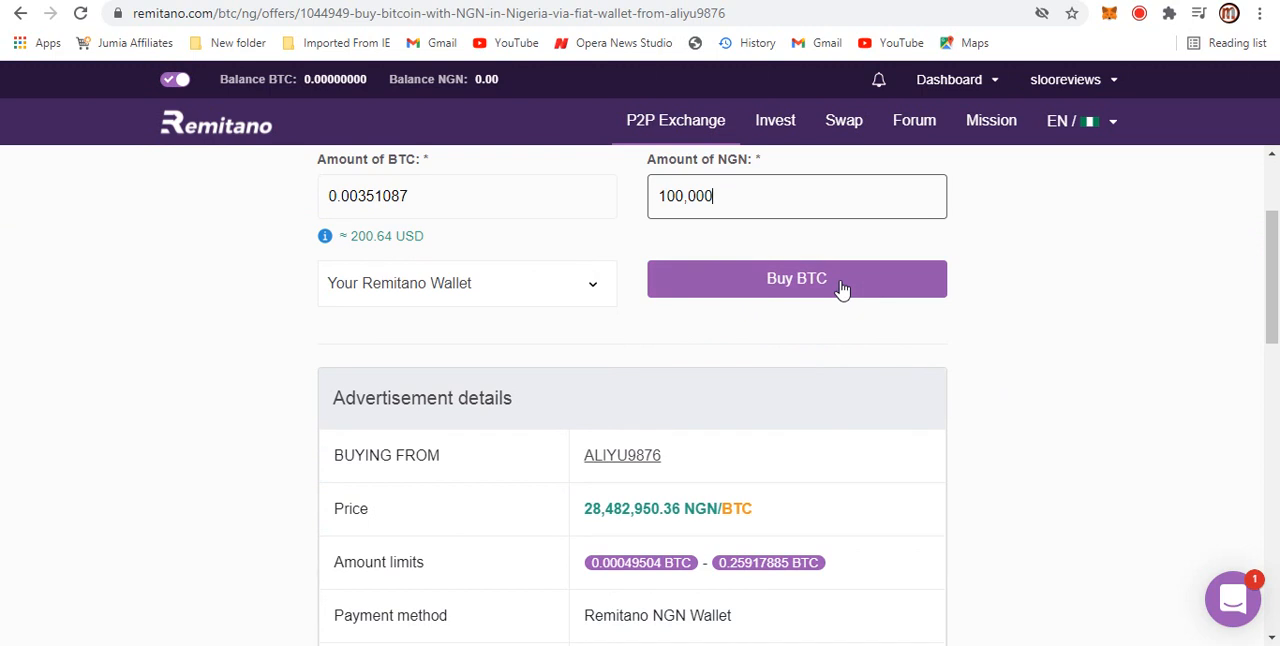
- Scroll through the advertisement details, then return to the BTC/NGN offers listing
scroll(down, 3)
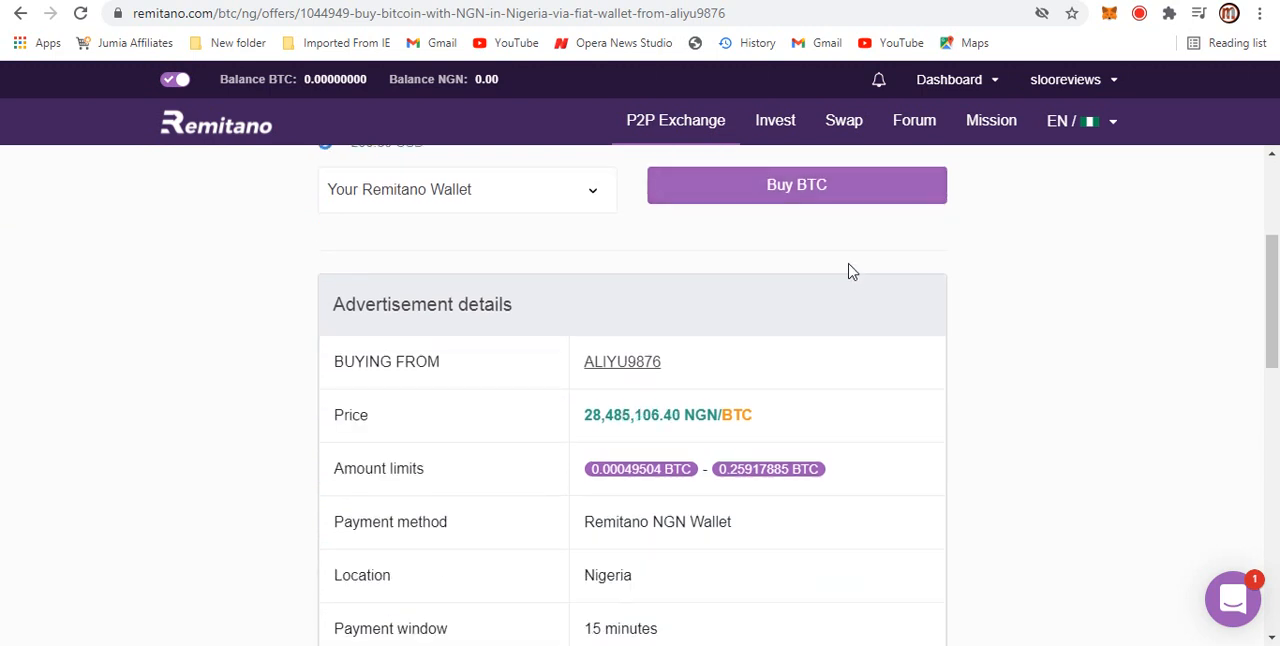
scroll(down, 3)
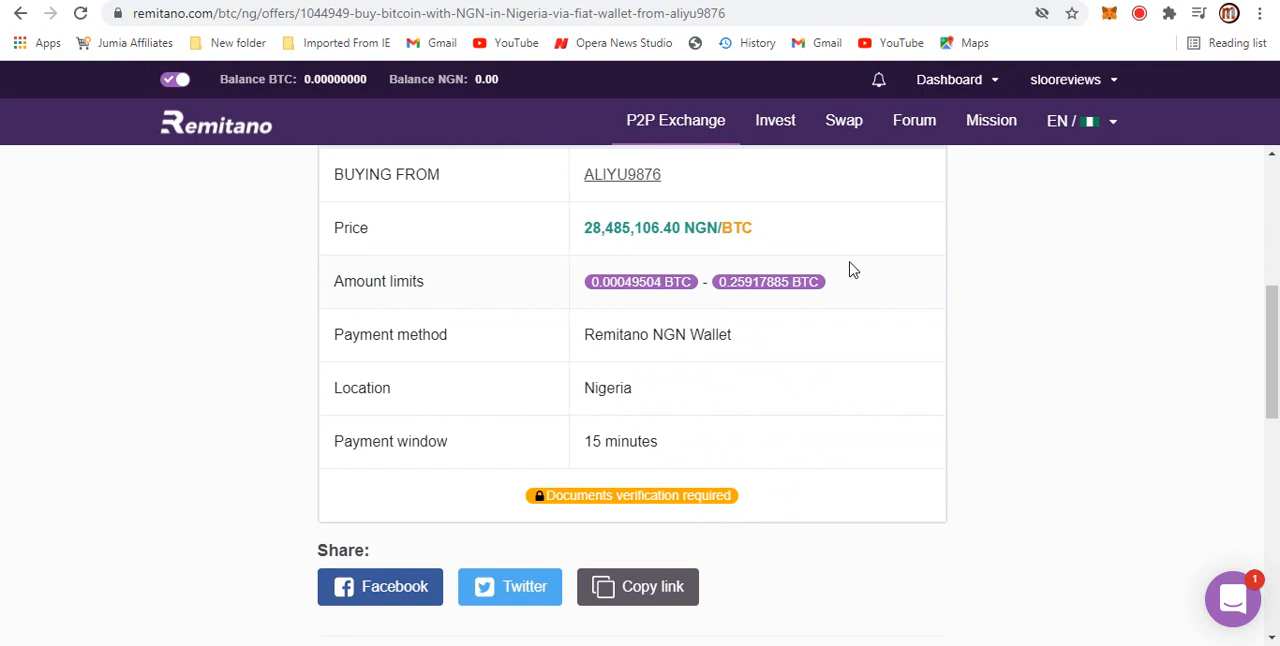
mouse_move(810, 427)
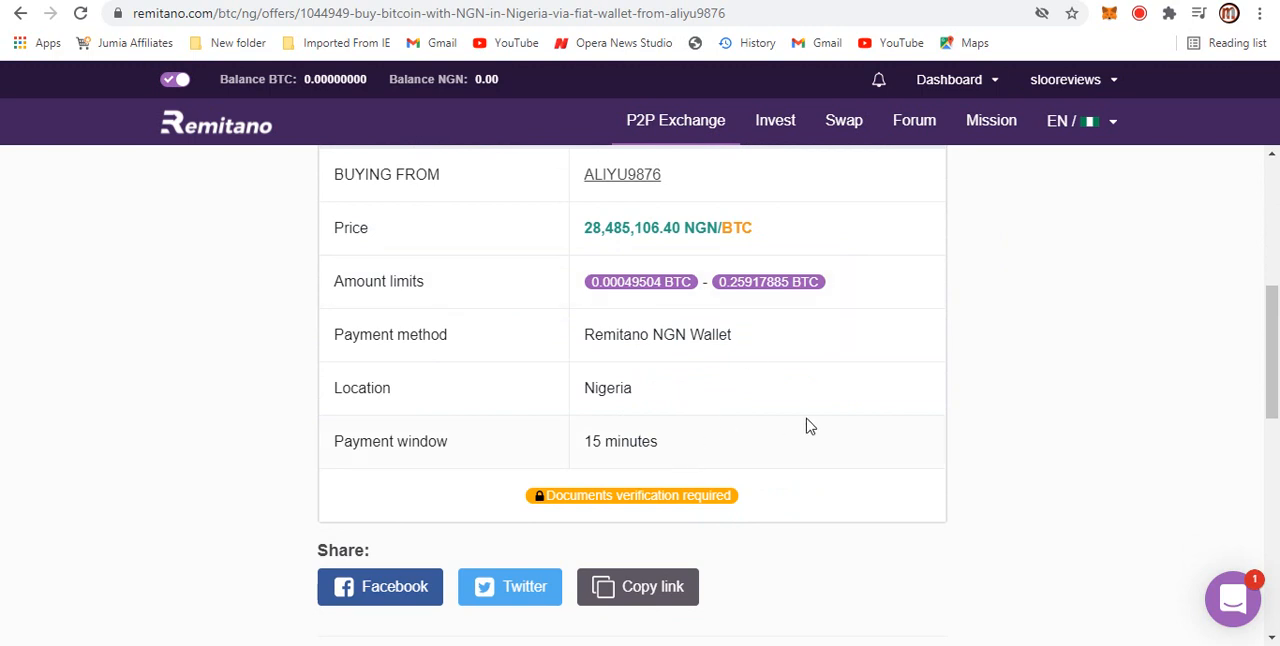
scroll(up, 3)
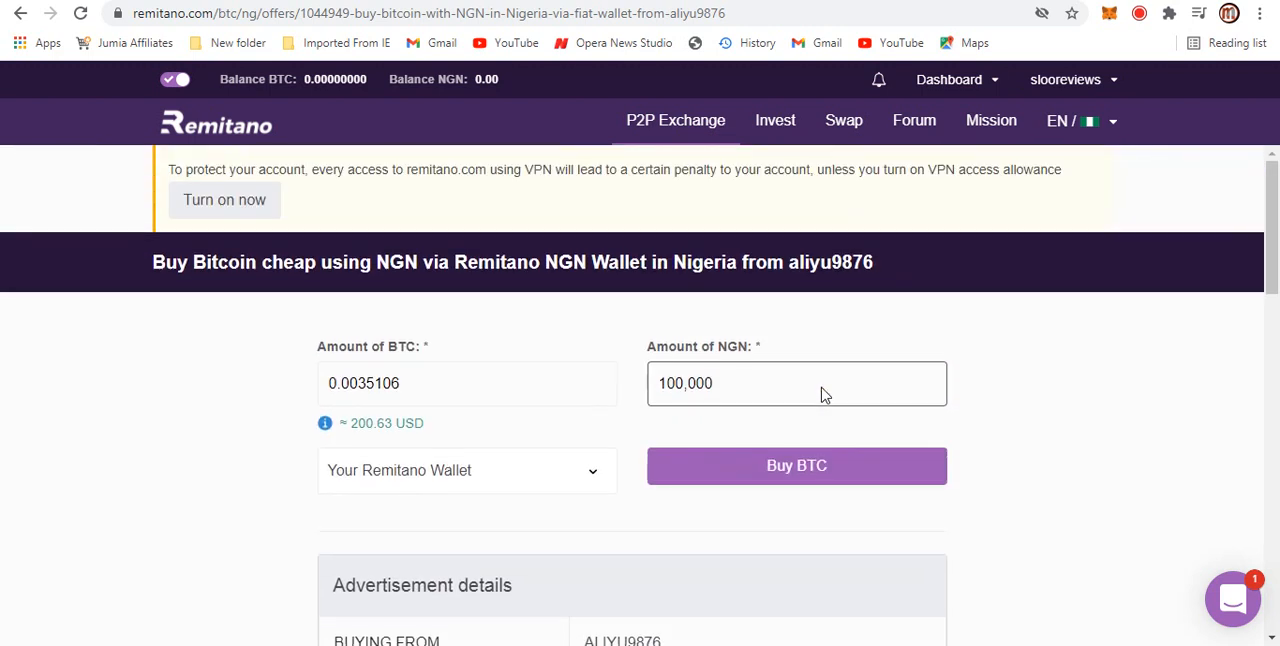
click(675, 120)
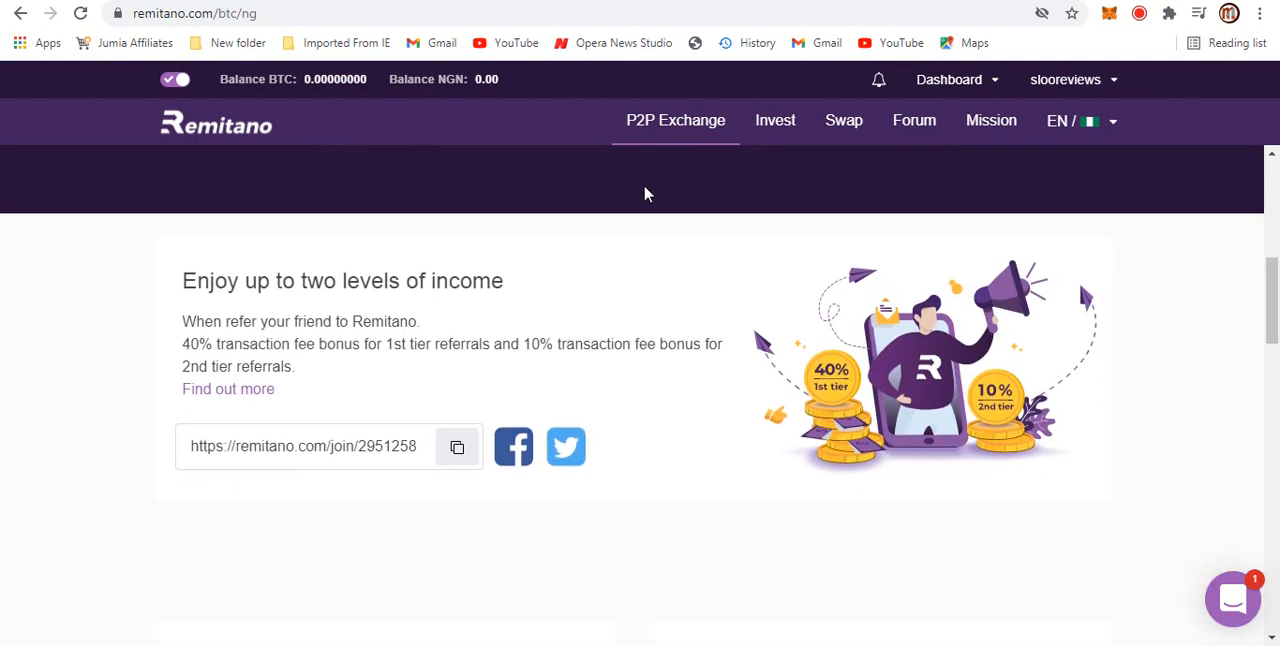
scroll(down, 3)
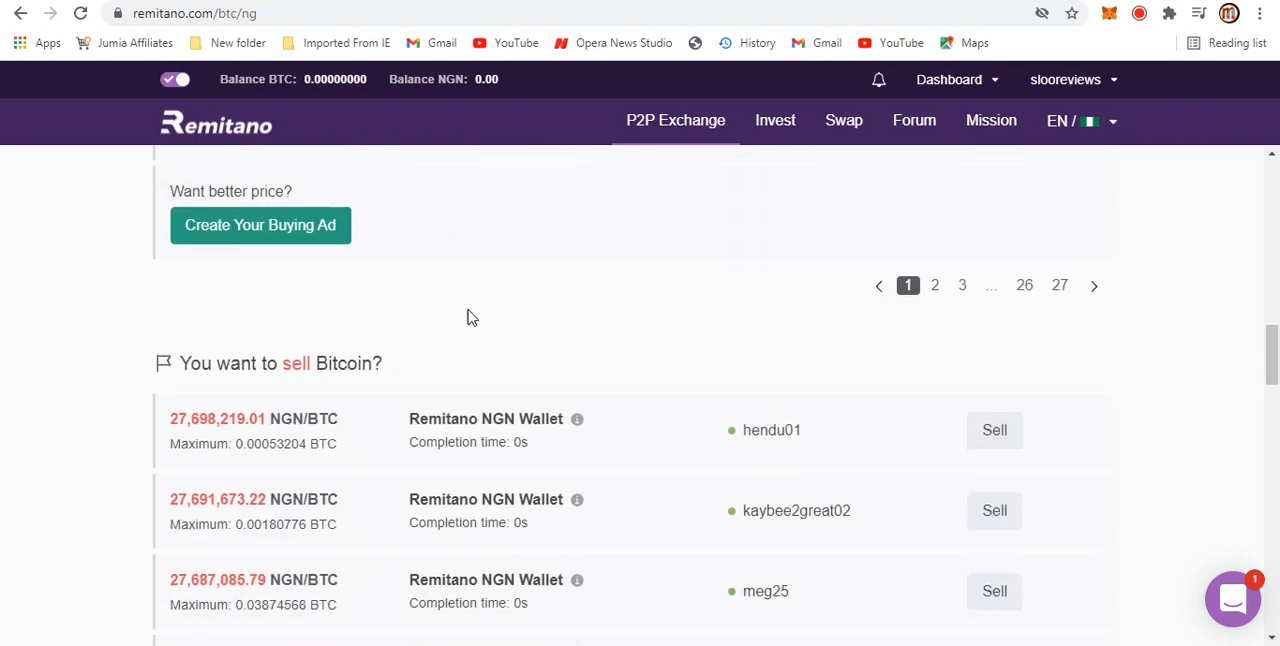
scroll(down, 3)
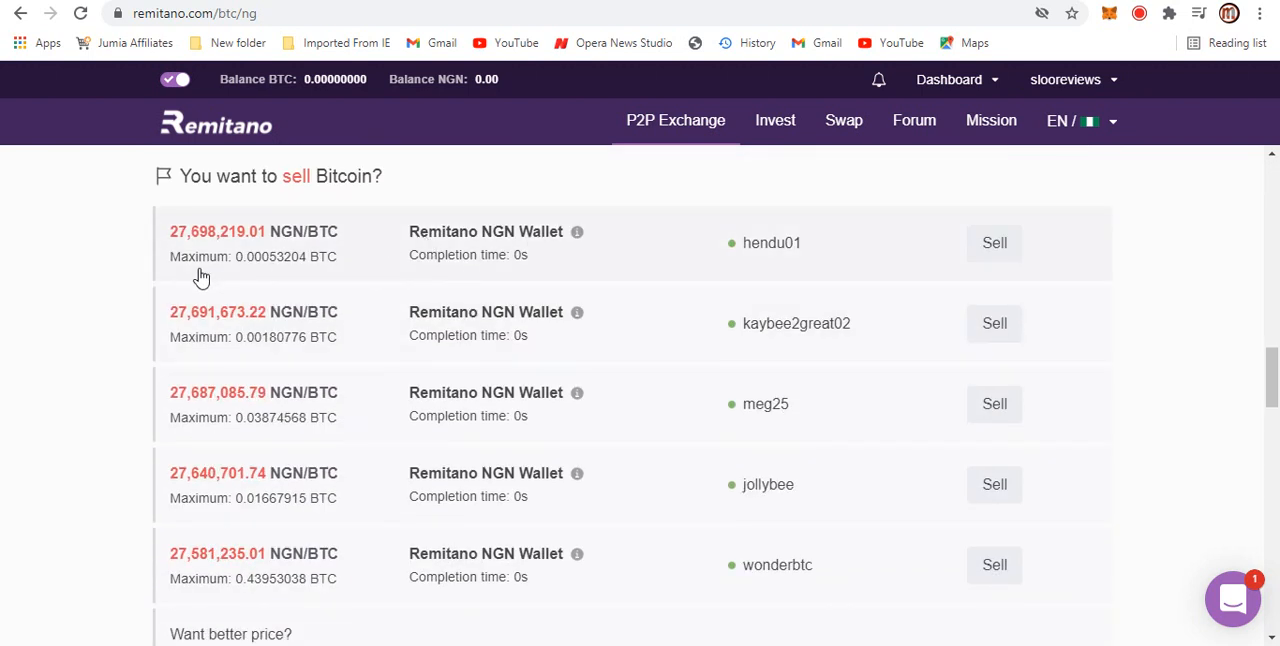
mouse_move(195, 240)
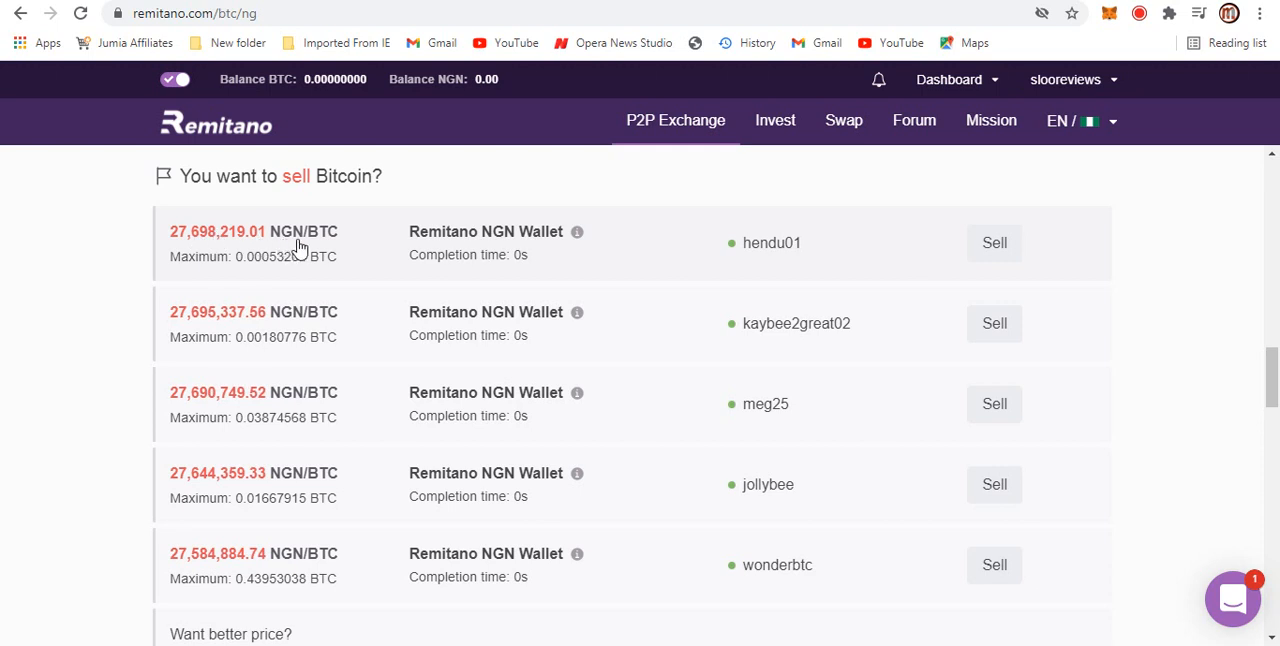
mouse_move(200, 243)
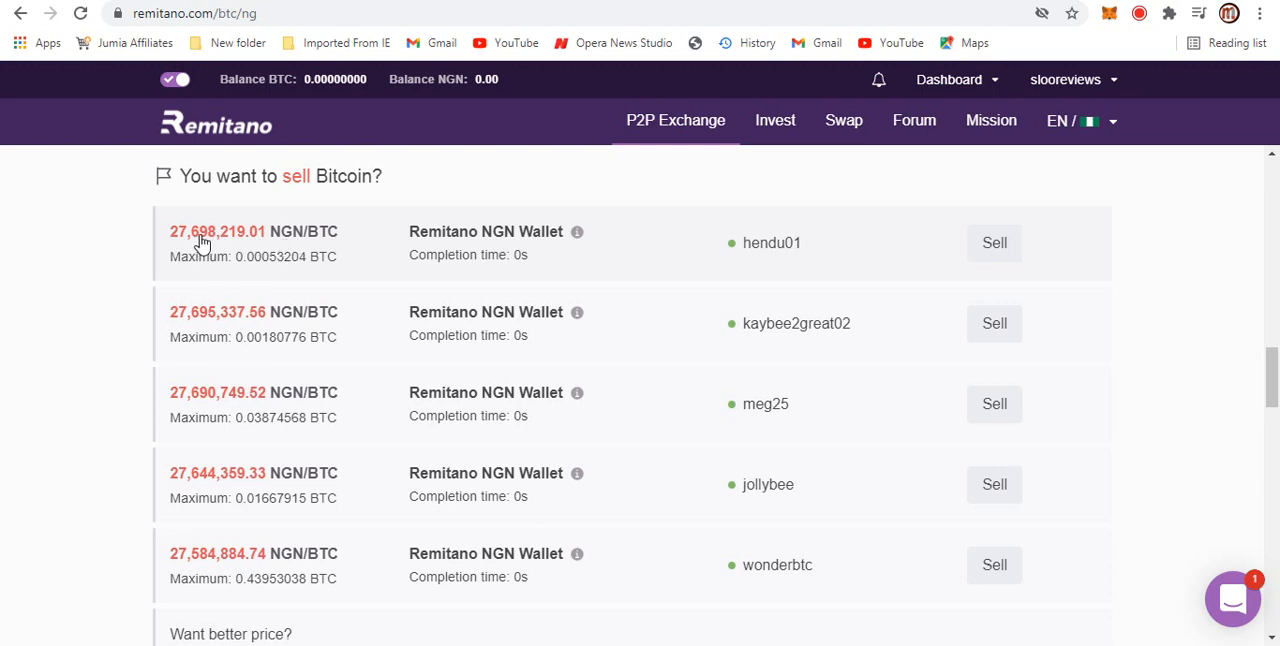
mouse_move(215, 237)
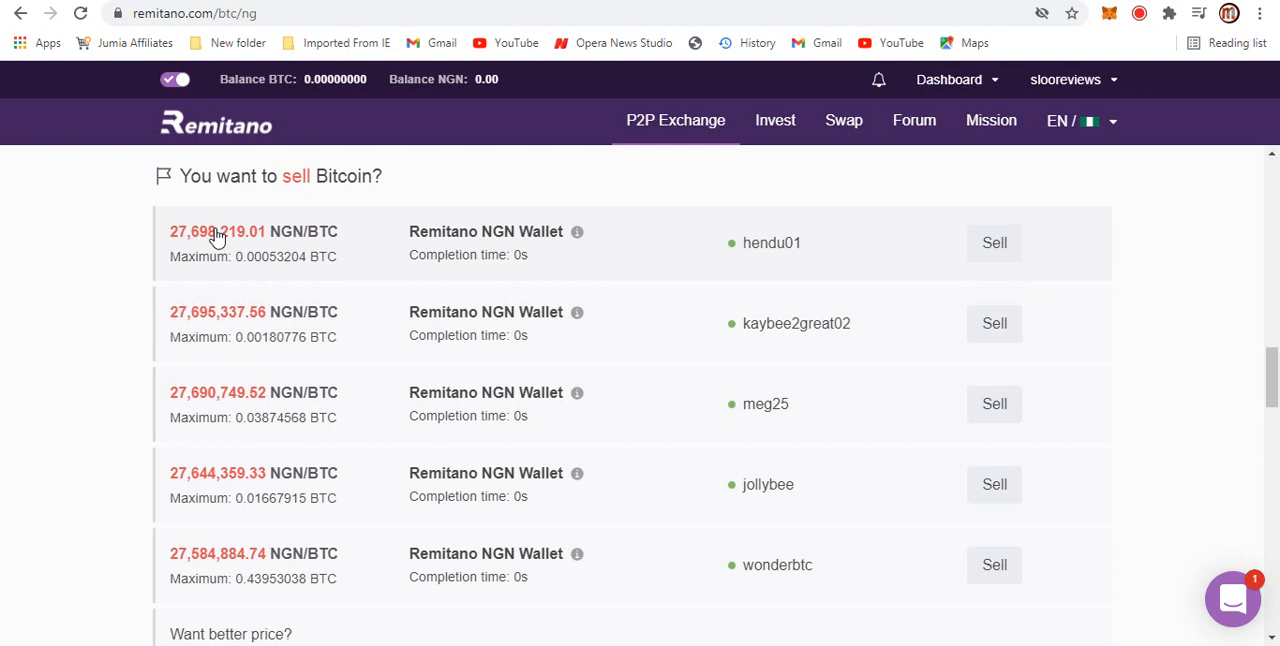
mouse_move(463, 243)
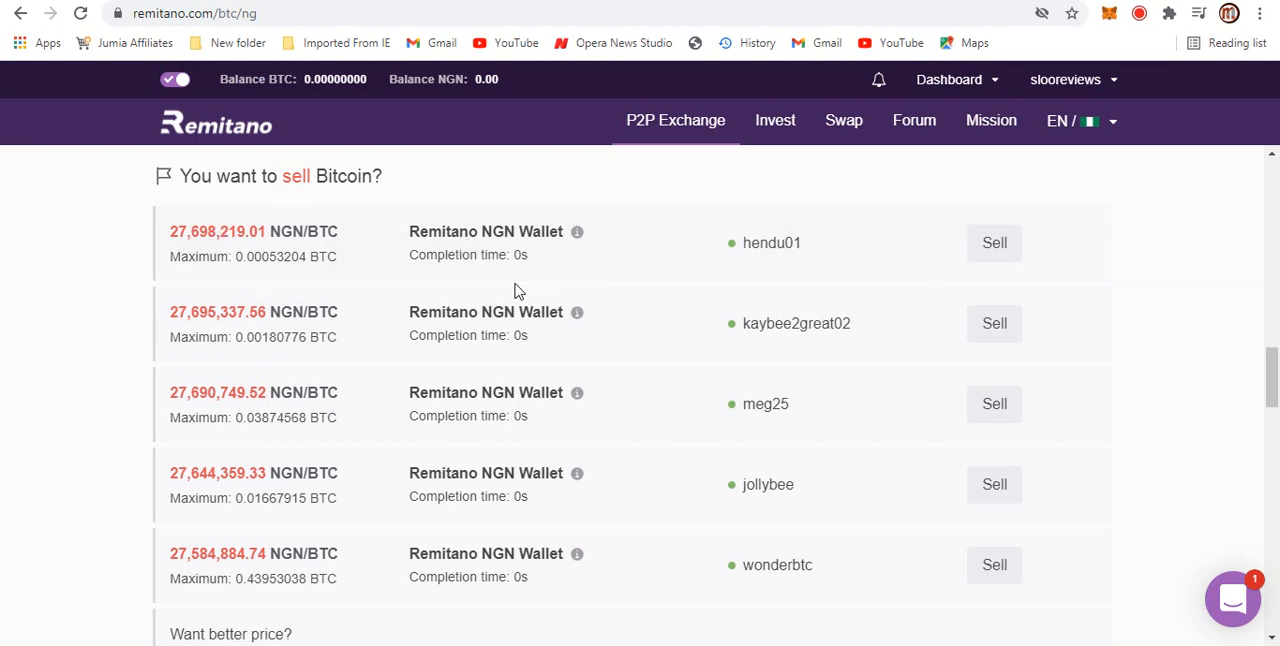
mouse_move(716, 258)
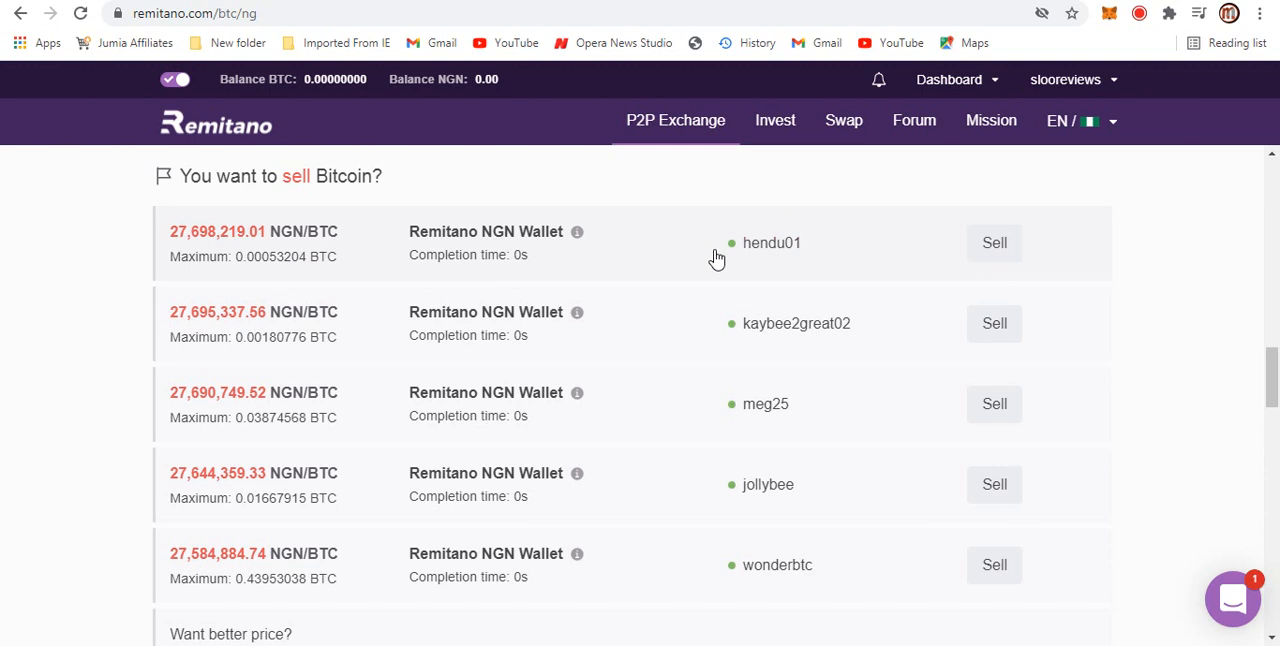
- Scroll past the 116-page sell offers list to the Learn Crypto, Mission and statistics sections
scroll(down, 3)
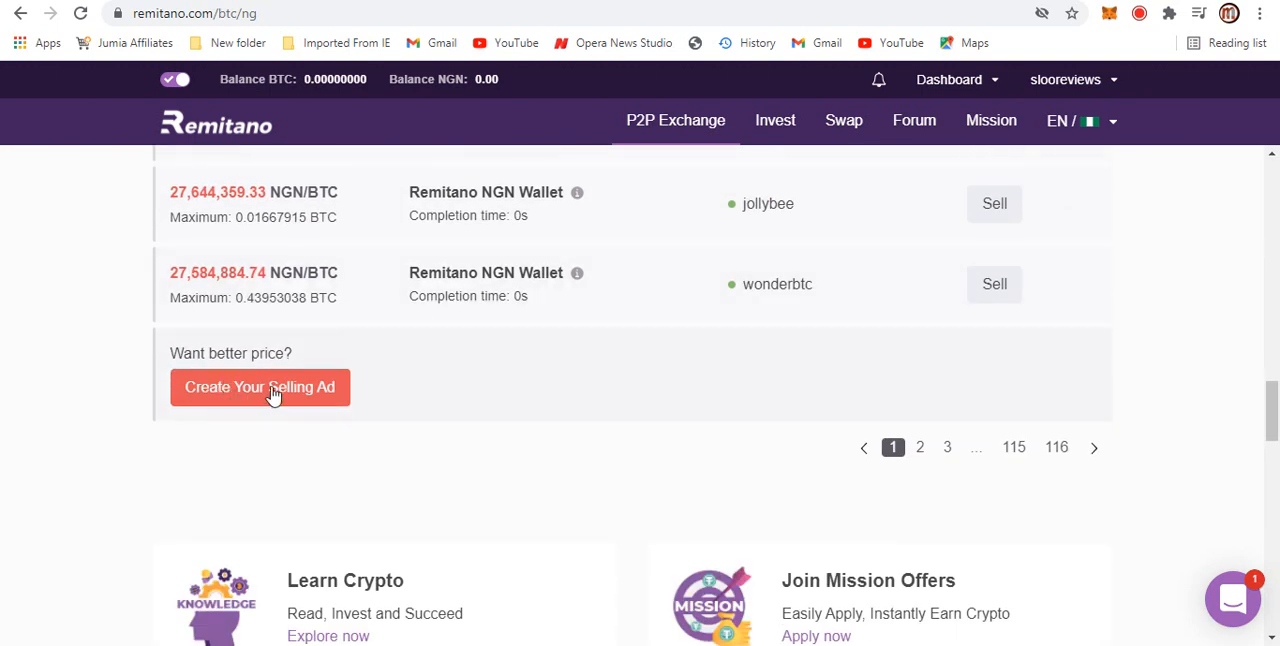
mouse_move(343, 408)
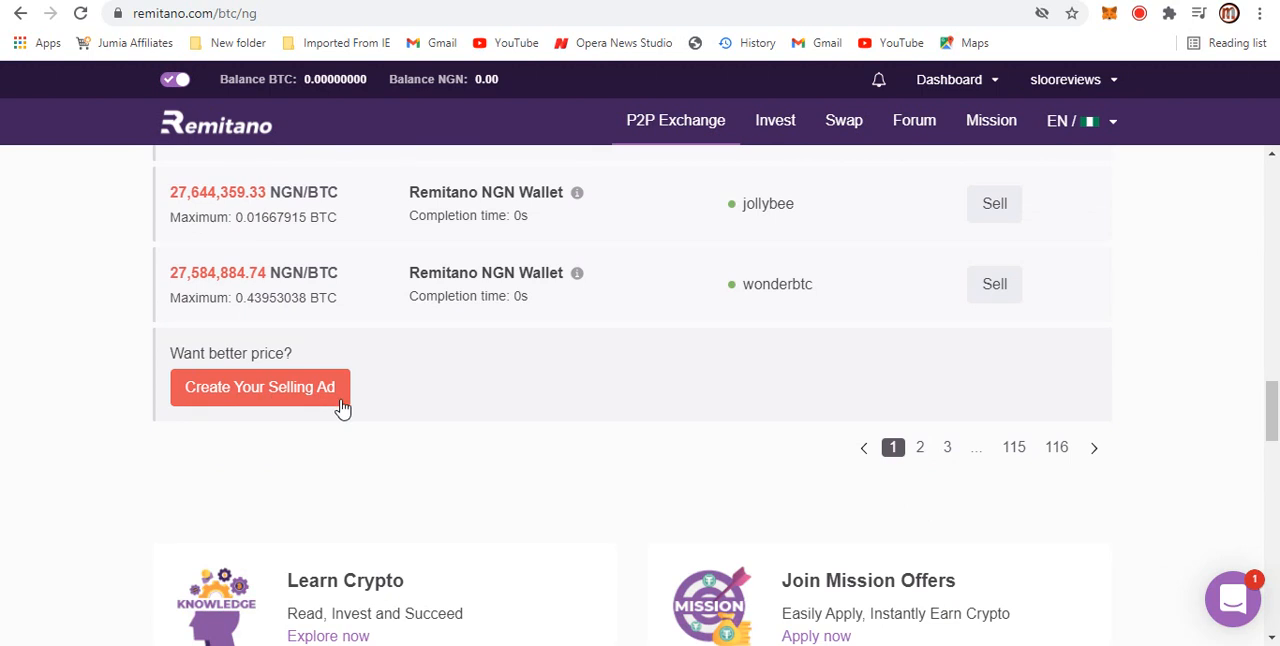
mouse_move(435, 405)
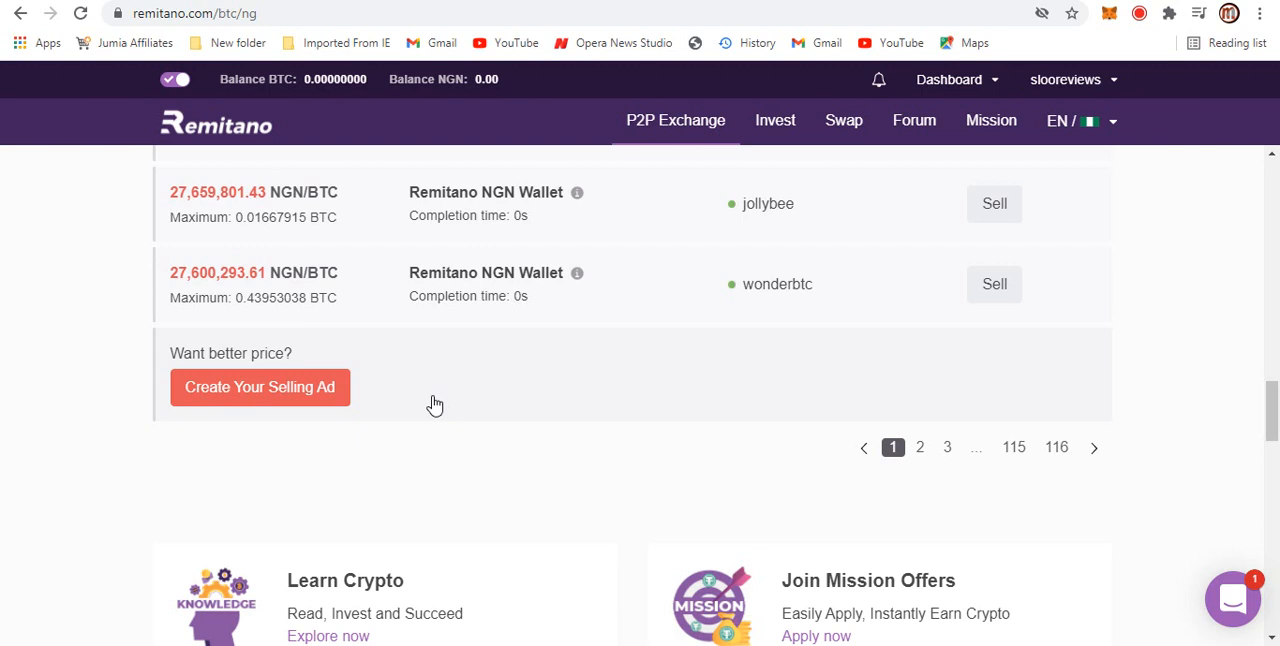
scroll(down, 3)
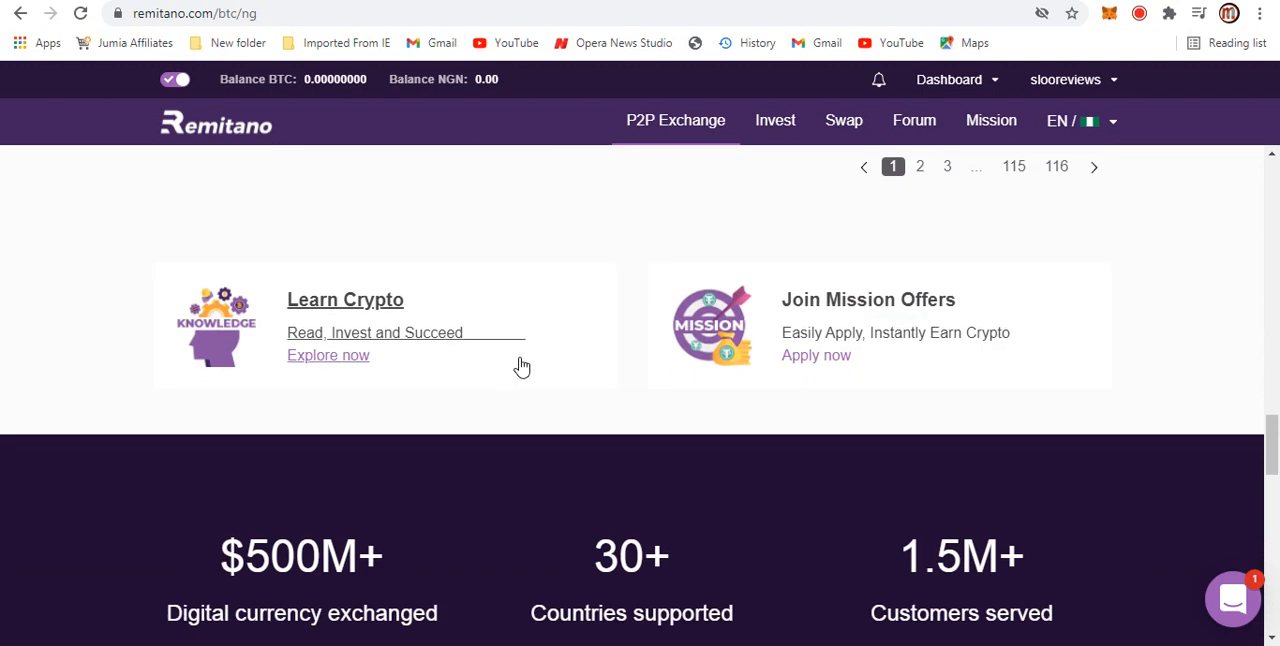